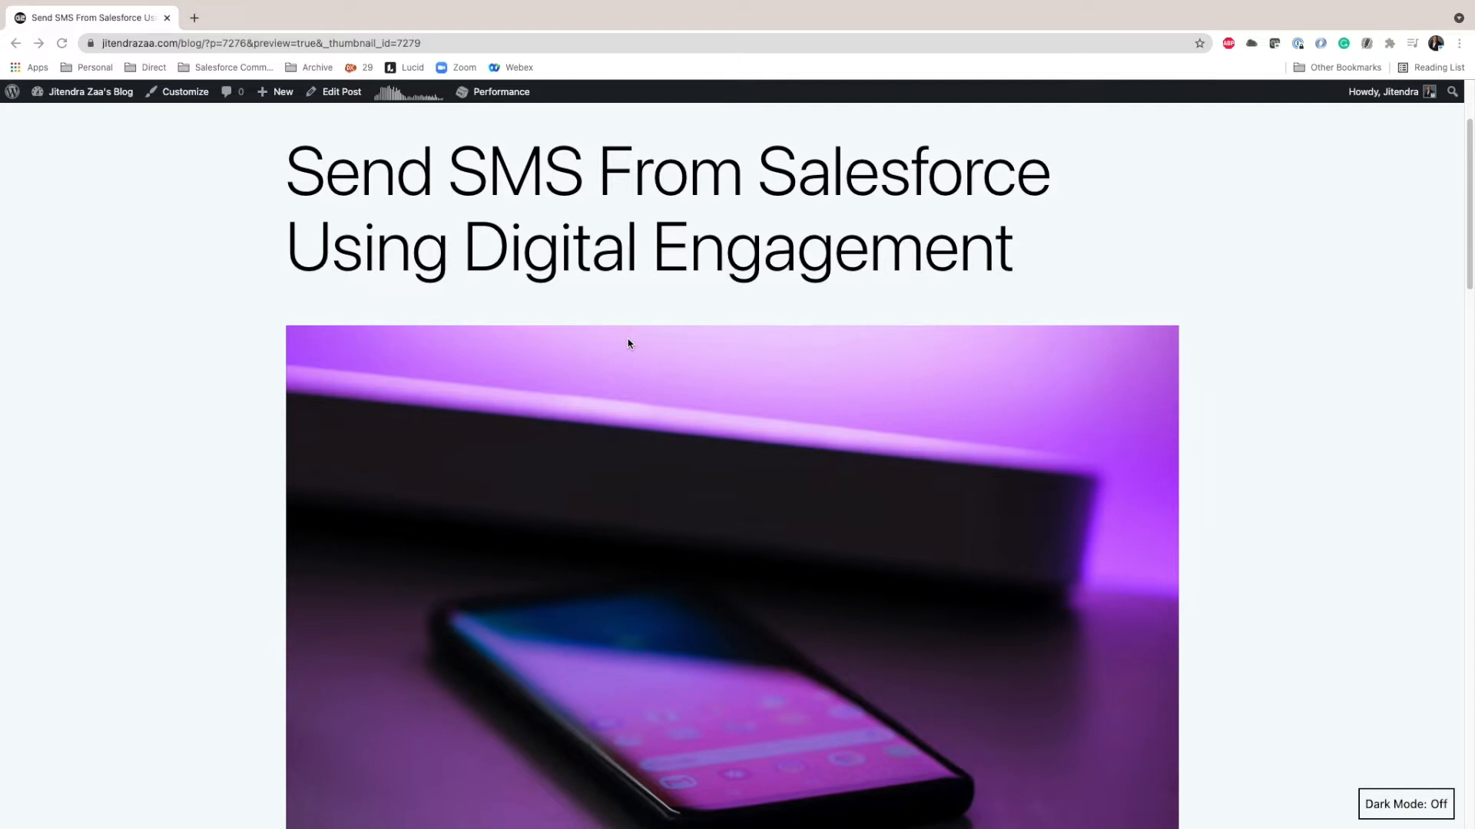
{"action": "mouse_move", "coordinate": [503, 222]}
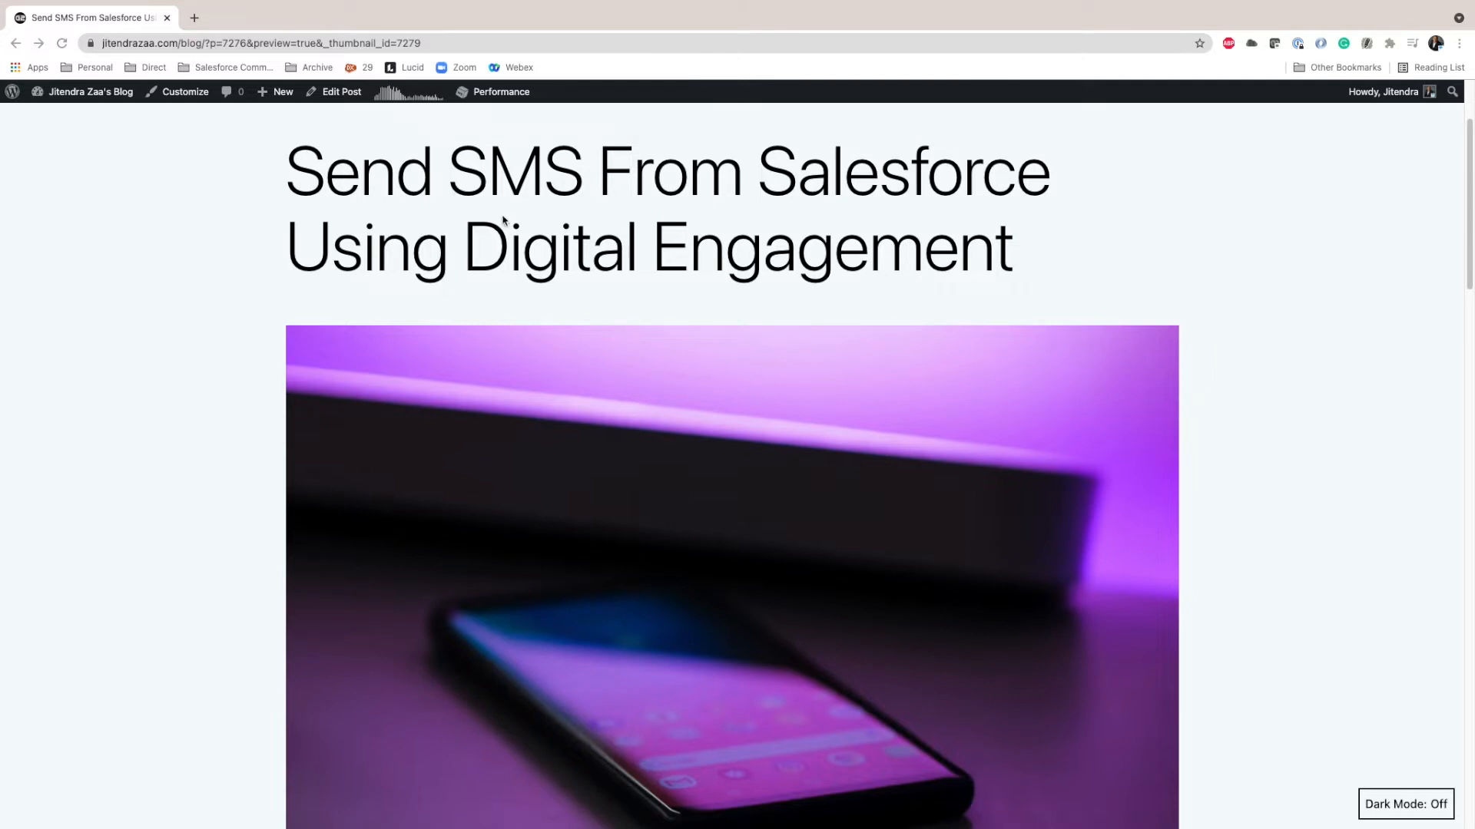
{"action": "mouse_move", "coordinate": [788, 254]}
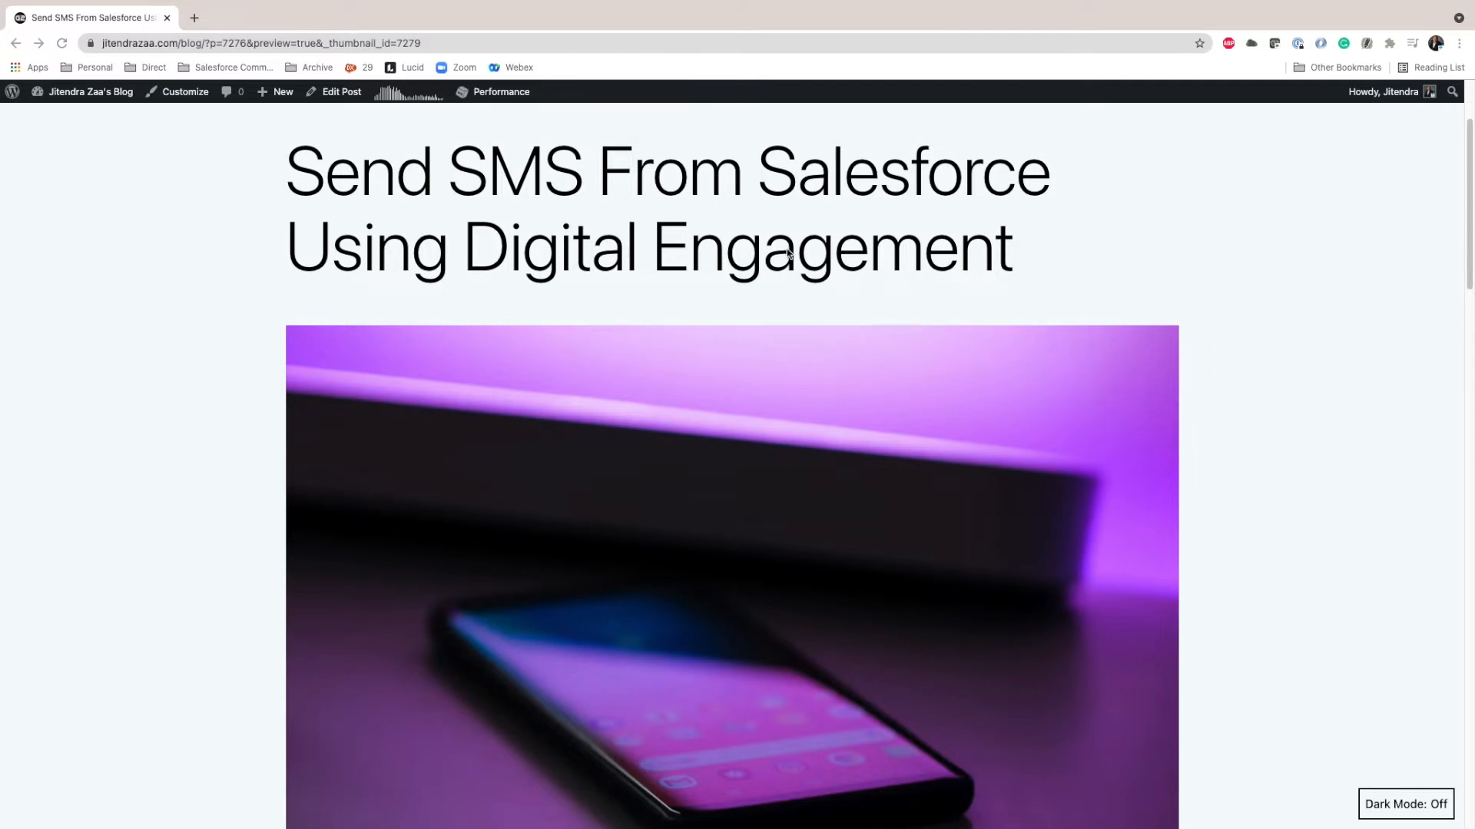
Scroll through Messaging Settings to review Messaging enabled and the three existing channels
{"action": "scroll", "scroll_direction": "down", "scroll_amount": 3}
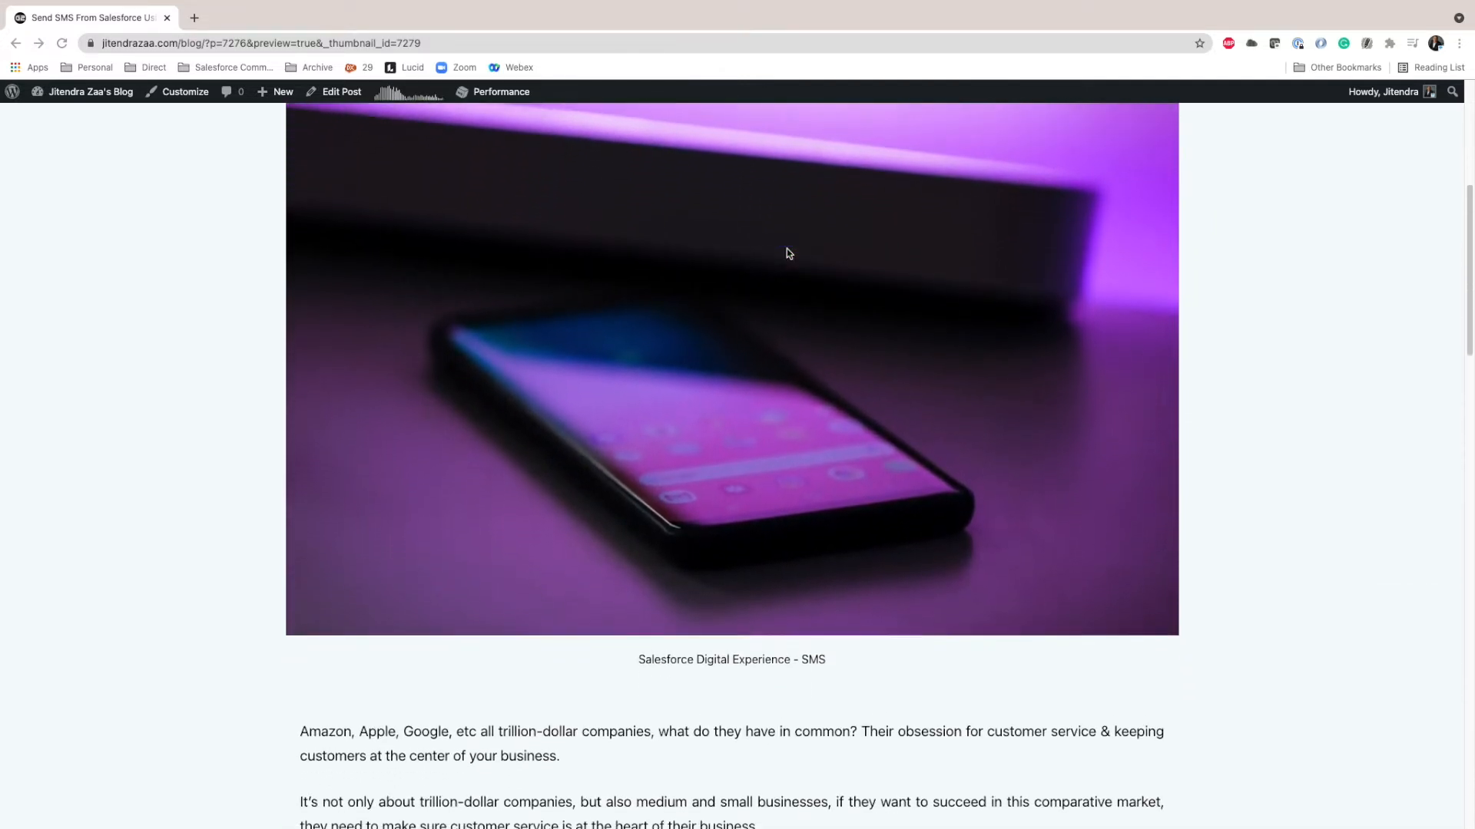
{"action": "scroll", "scroll_direction": "down", "scroll_amount": 3}
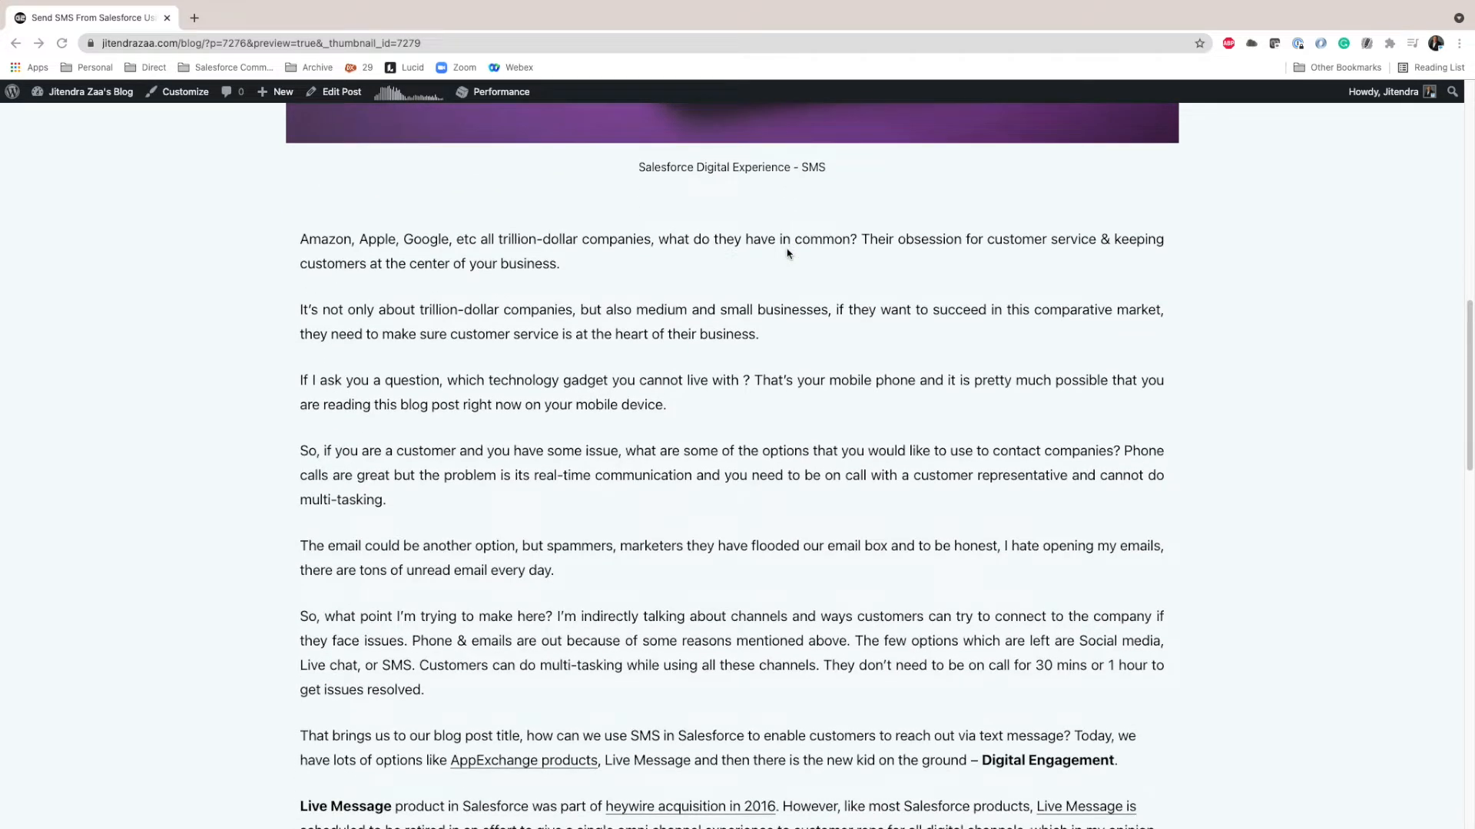
{"action": "scroll", "scroll_direction": "up", "scroll_amount": 3}
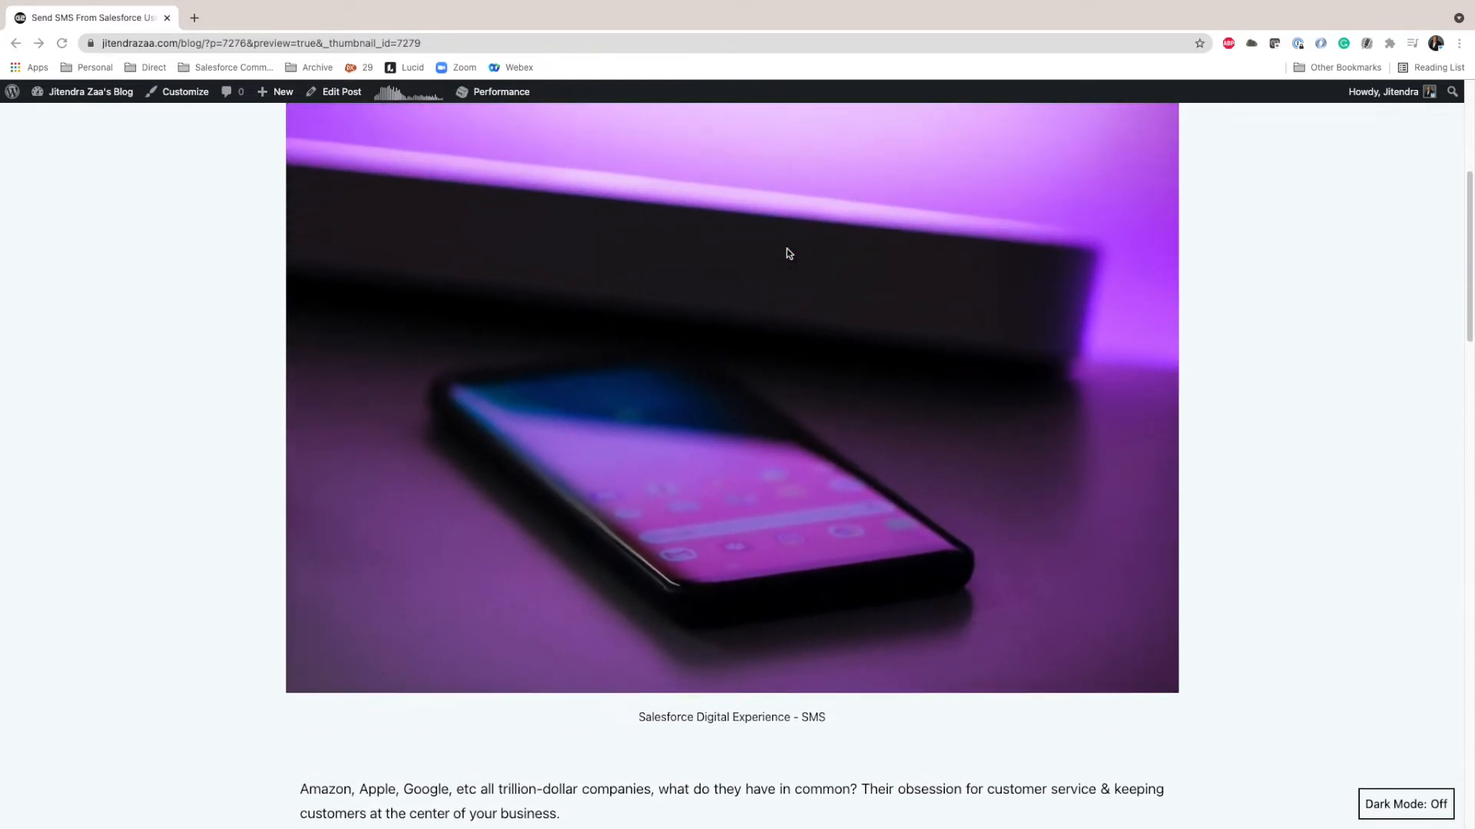
{"action": "scroll", "scroll_direction": "up", "scroll_amount": 3}
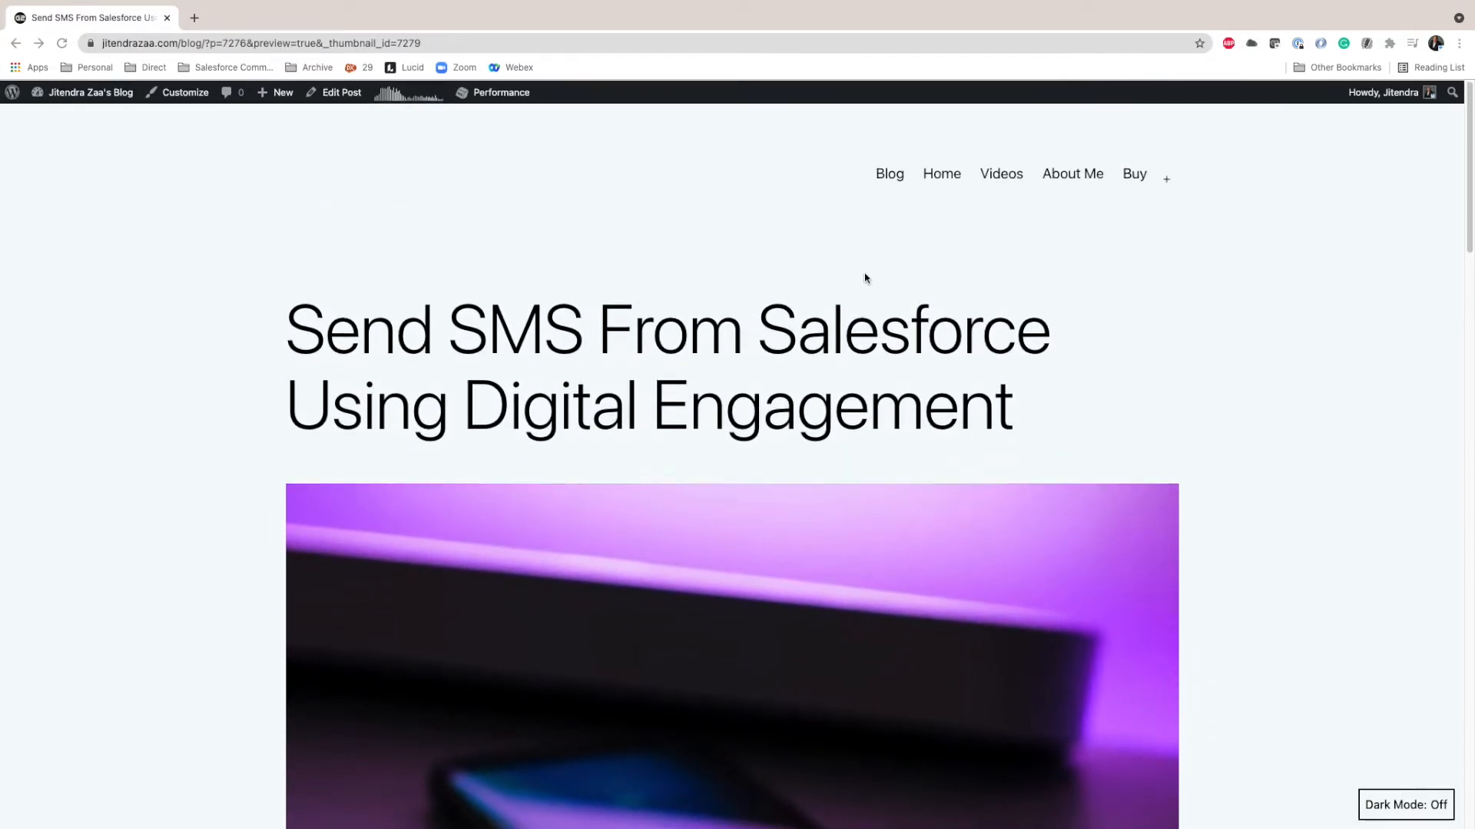
{"action": "scroll", "scroll_direction": "down", "scroll_amount": 3}
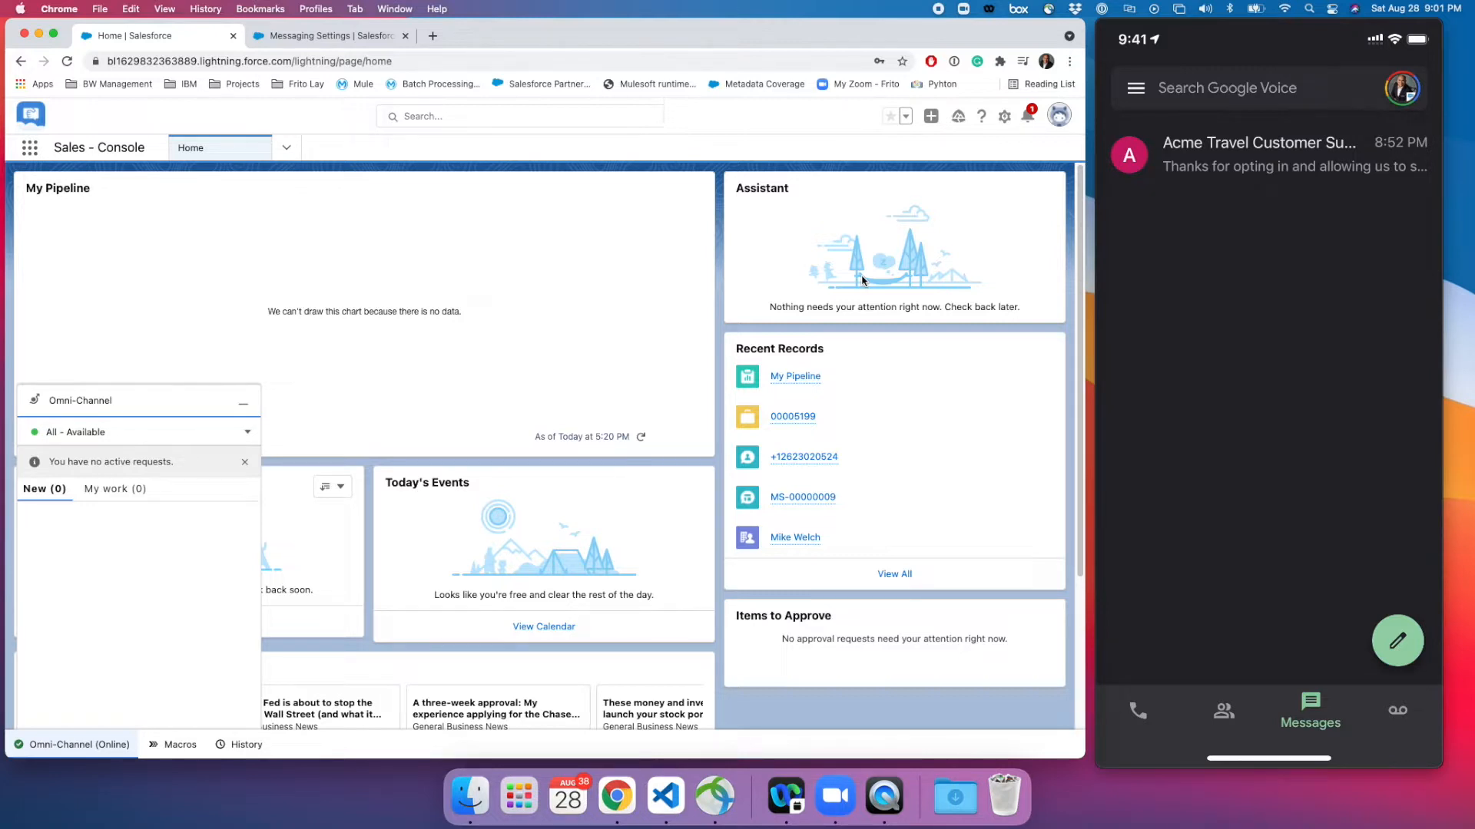
{"action": "mouse_move", "coordinate": [474, 260]}
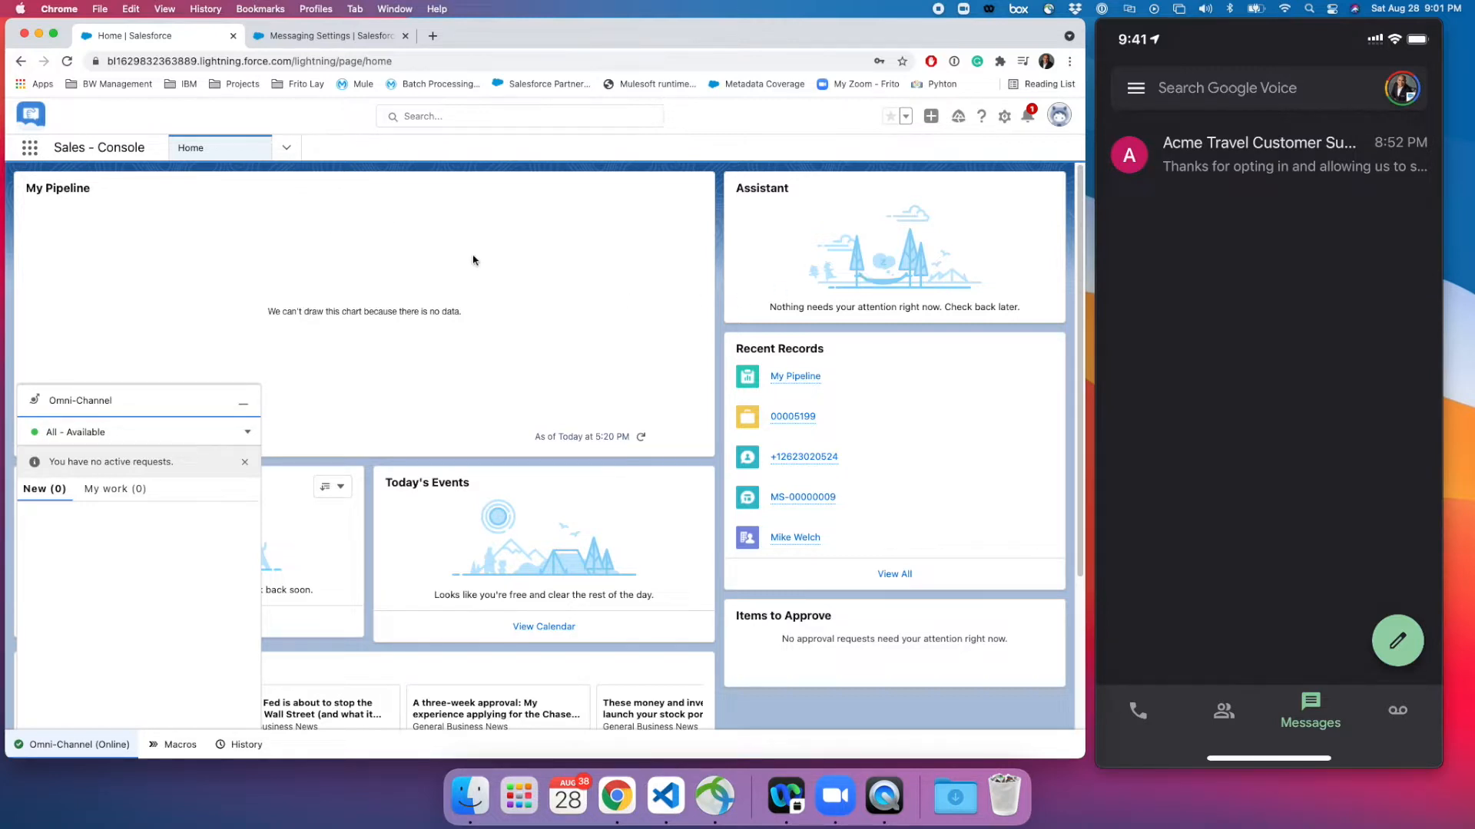
{"action": "mouse_move", "coordinate": [520, 327]}
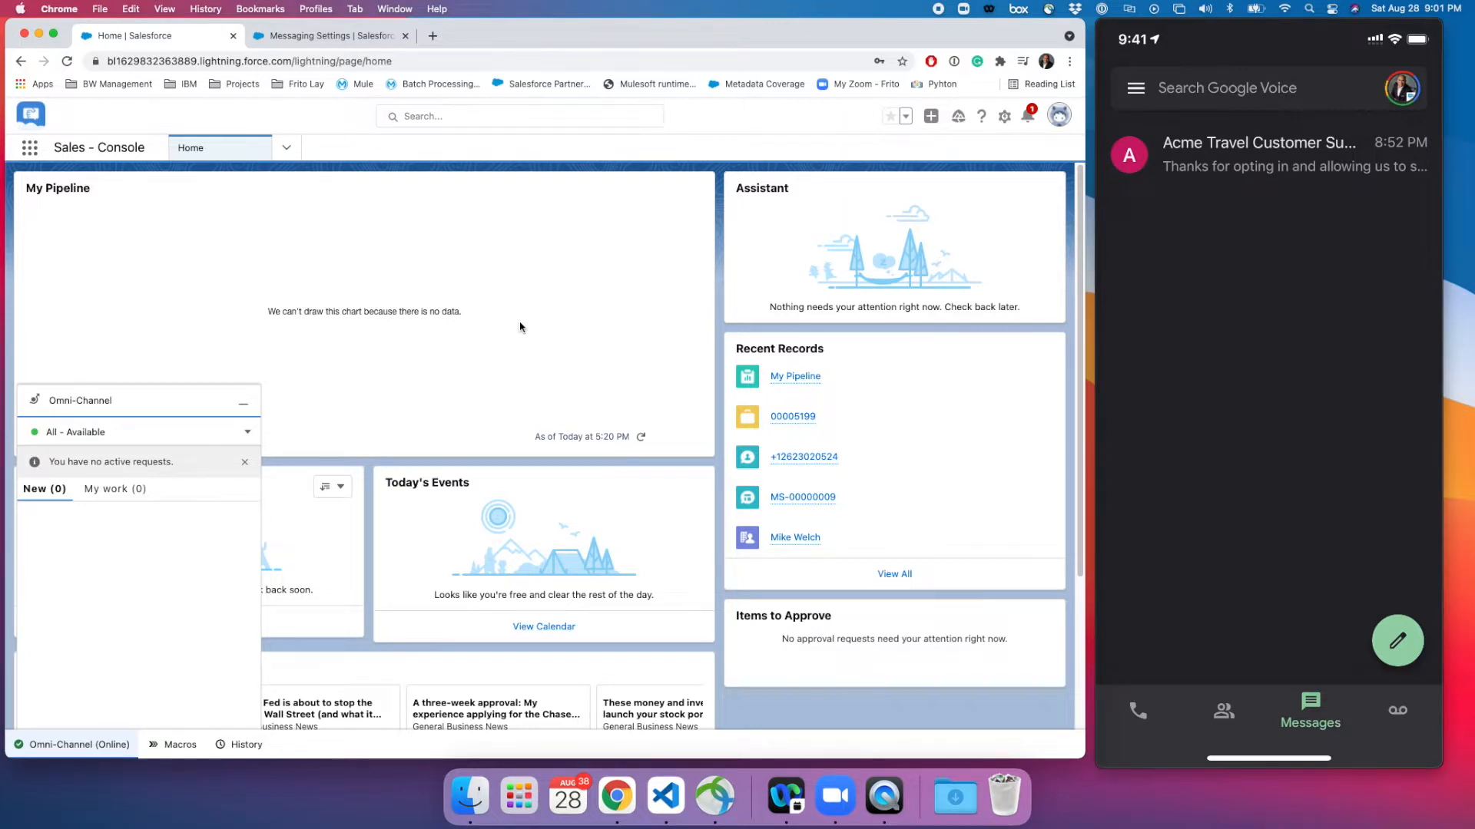
{"action": "mouse_move", "coordinate": [366, 258]}
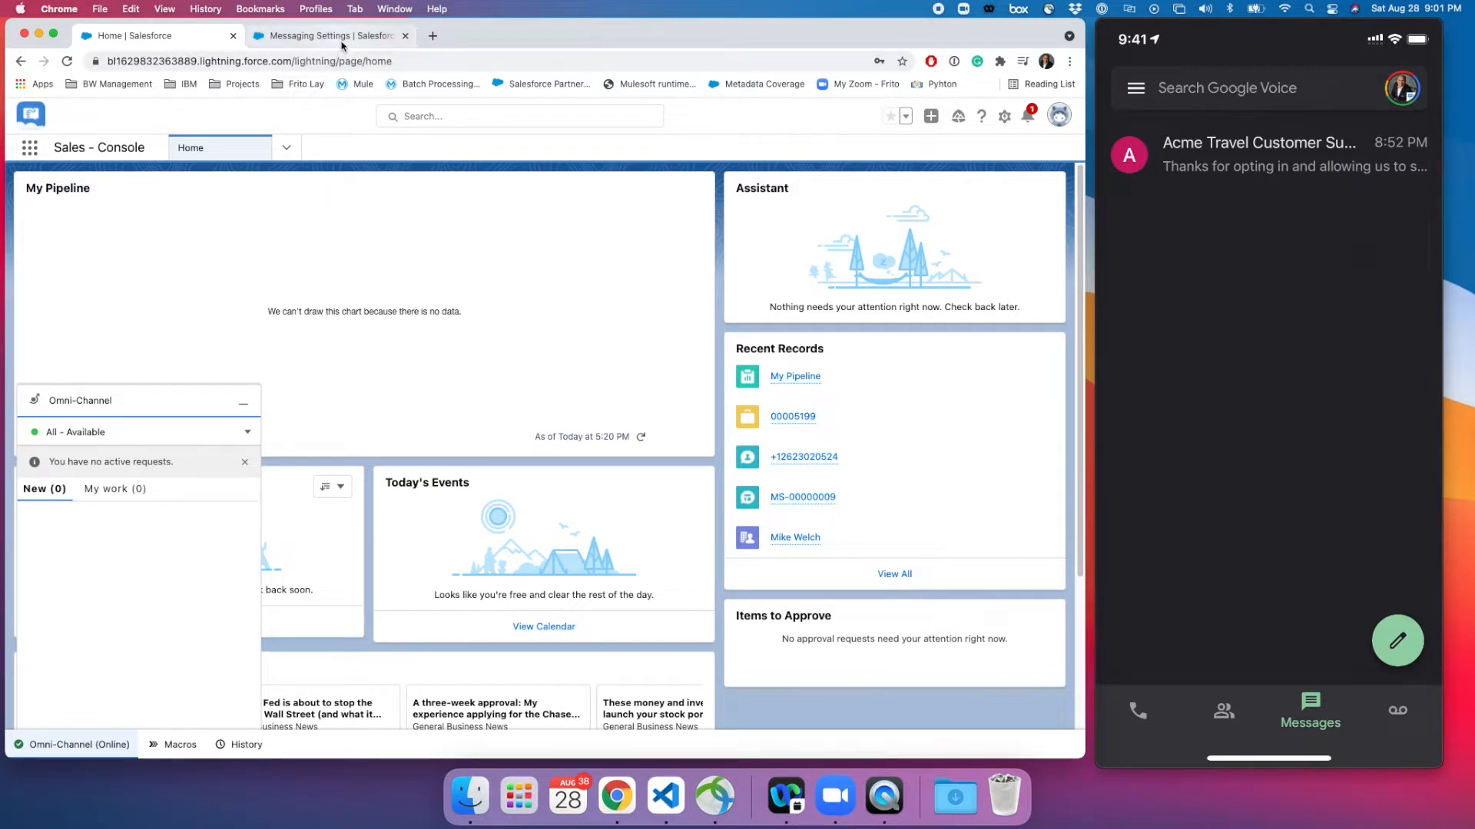
{"action": "mouse_move", "coordinate": [327, 35]}
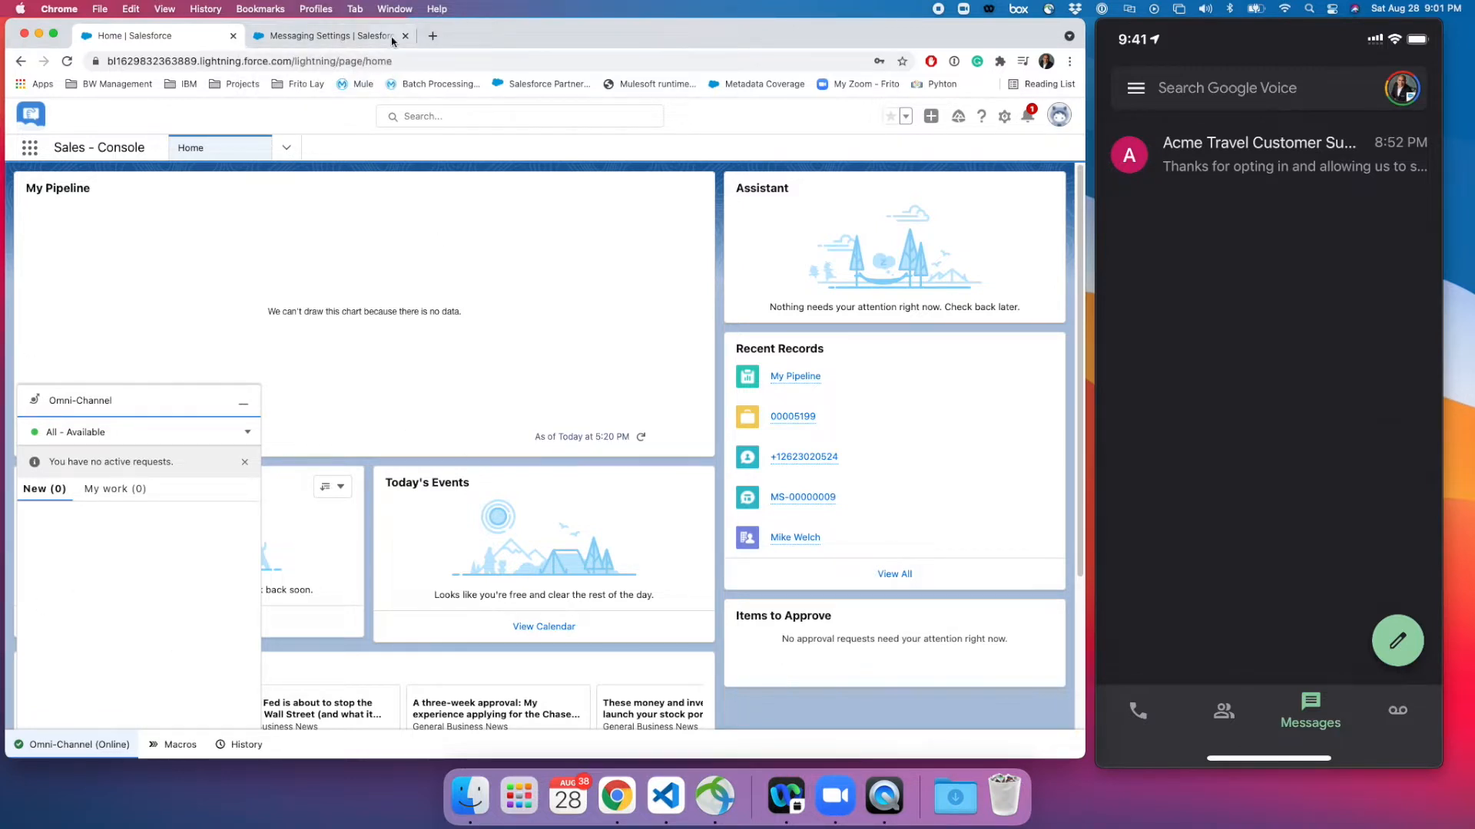
{"action": "mouse_move", "coordinate": [324, 36]}
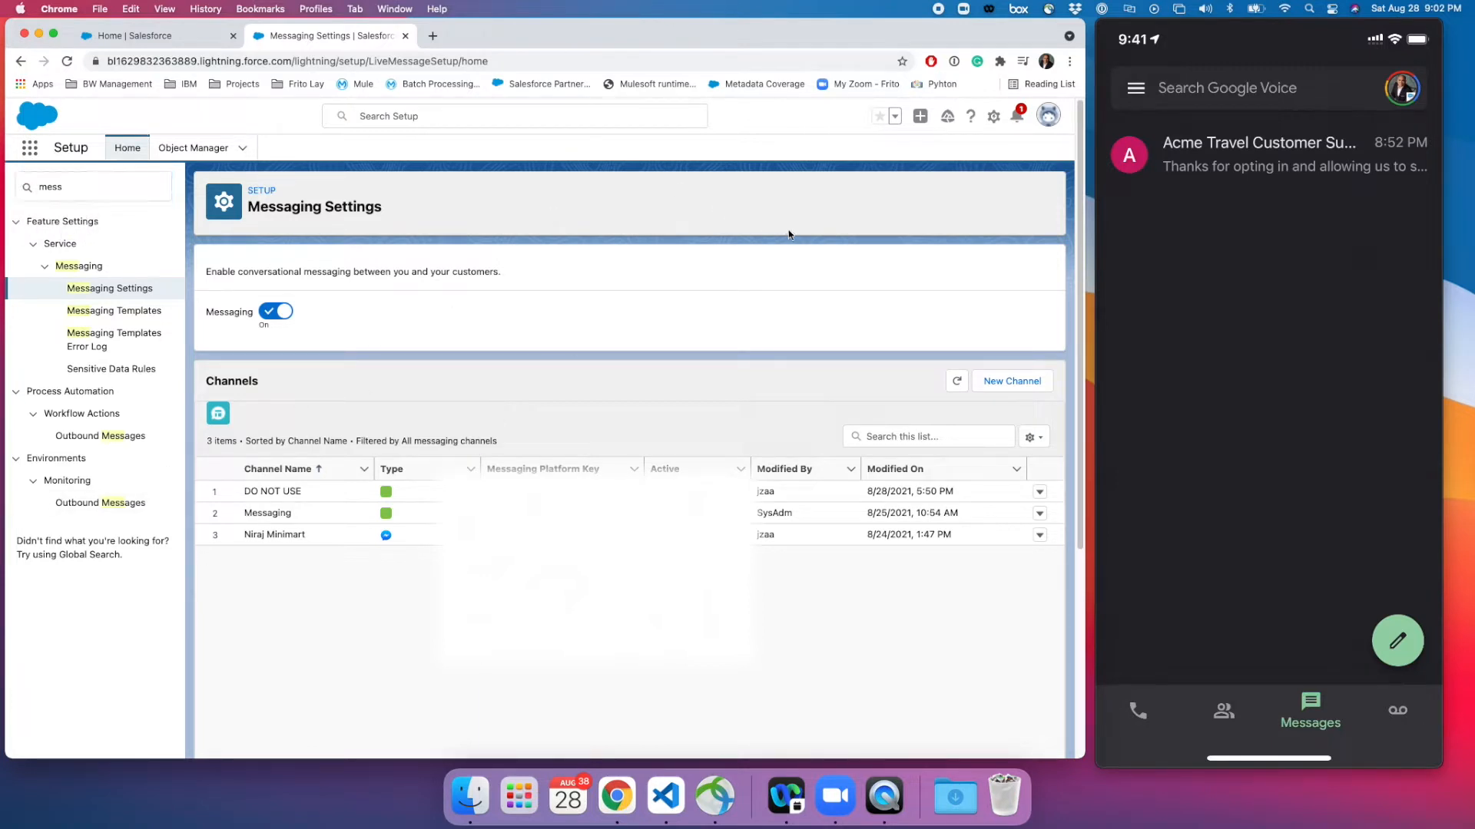
{"action": "mouse_move", "coordinate": [232, 320]}
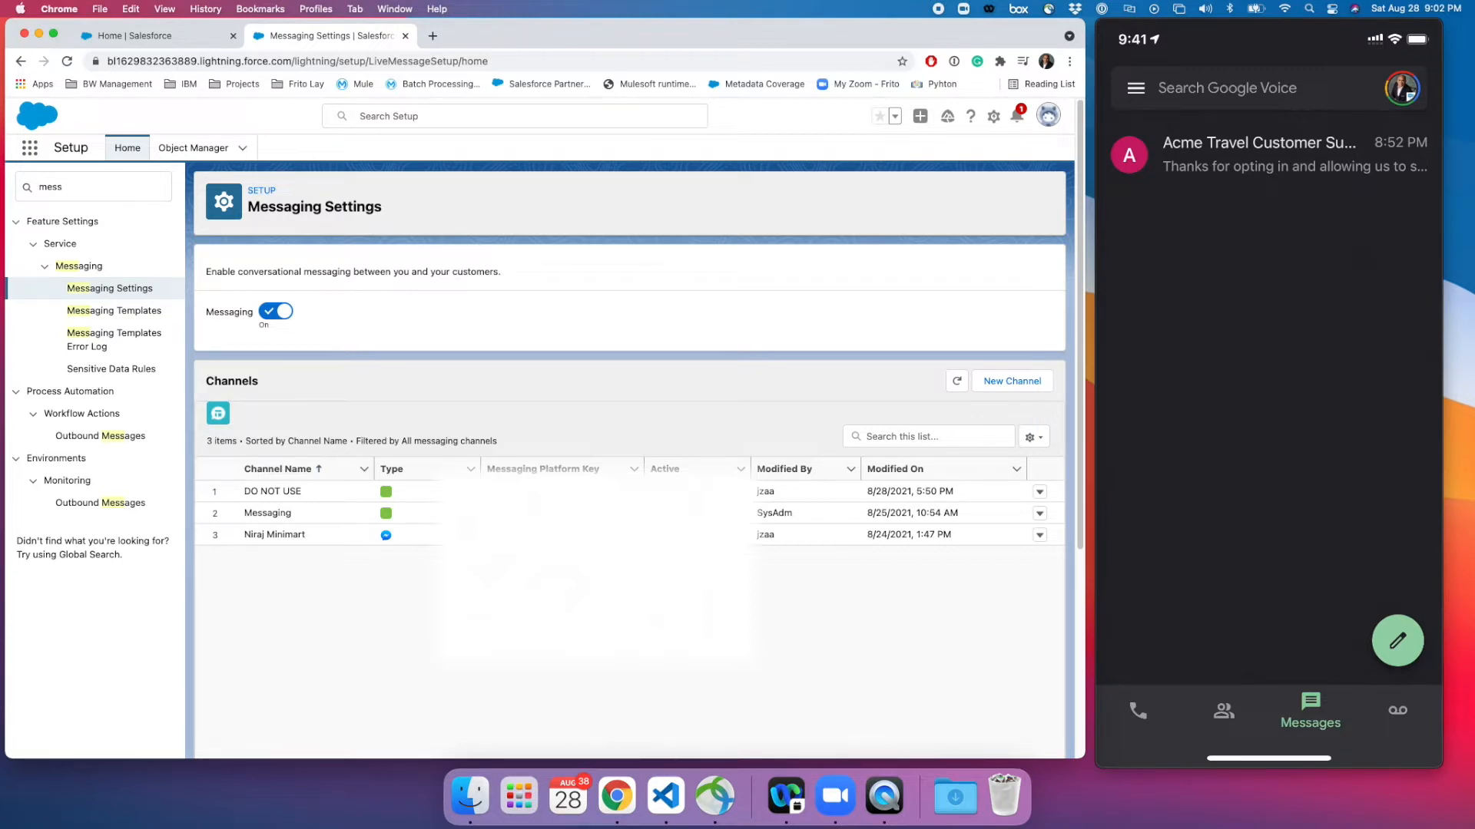
{"action": "mouse_move", "coordinate": [898, 373]}
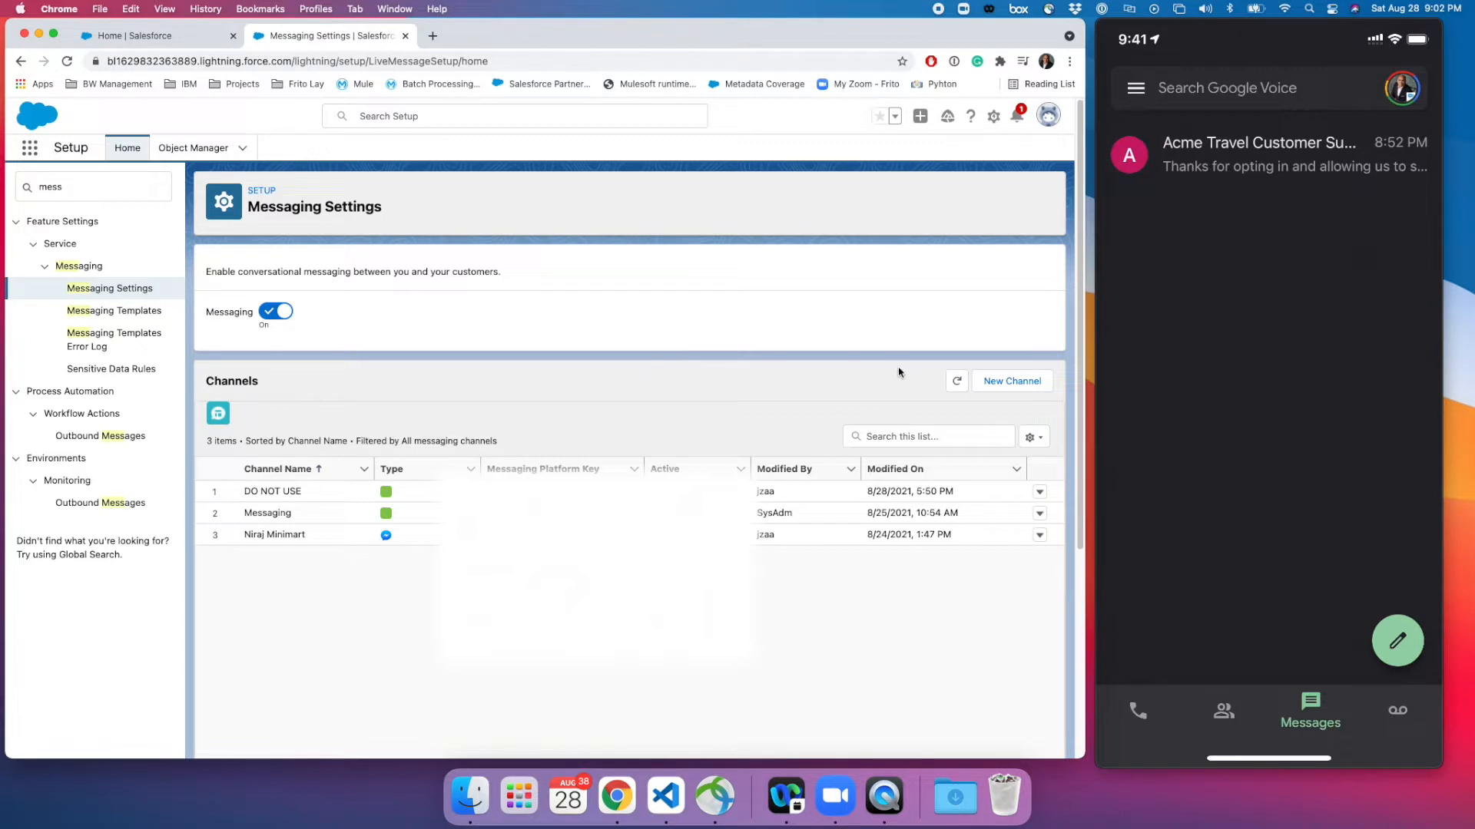
{"action": "mouse_move", "coordinate": [607, 359]}
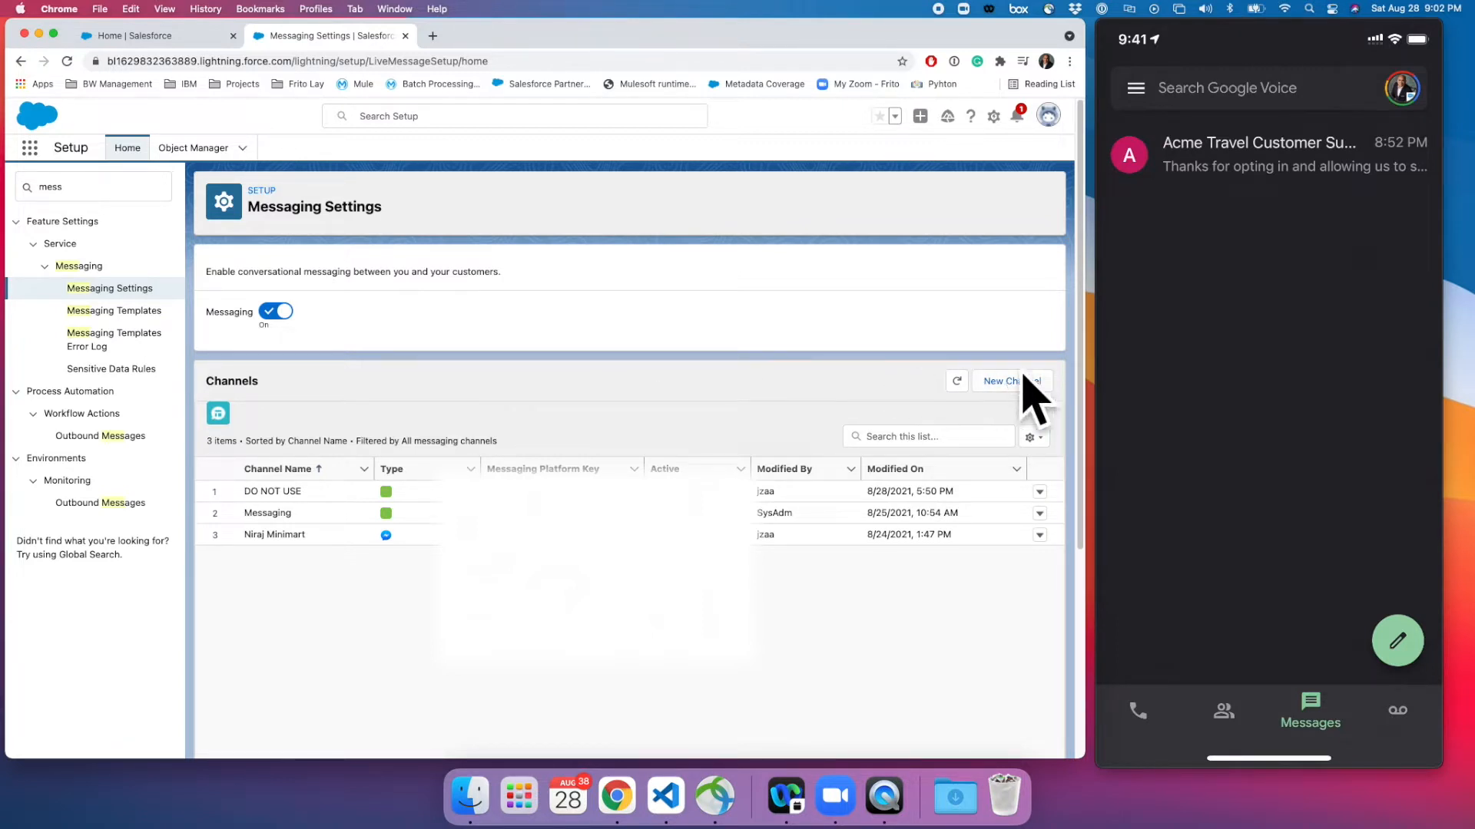
Start adding a new messaging channel from the Channels section
{"action": "left_click", "coordinate": [1013, 381]}
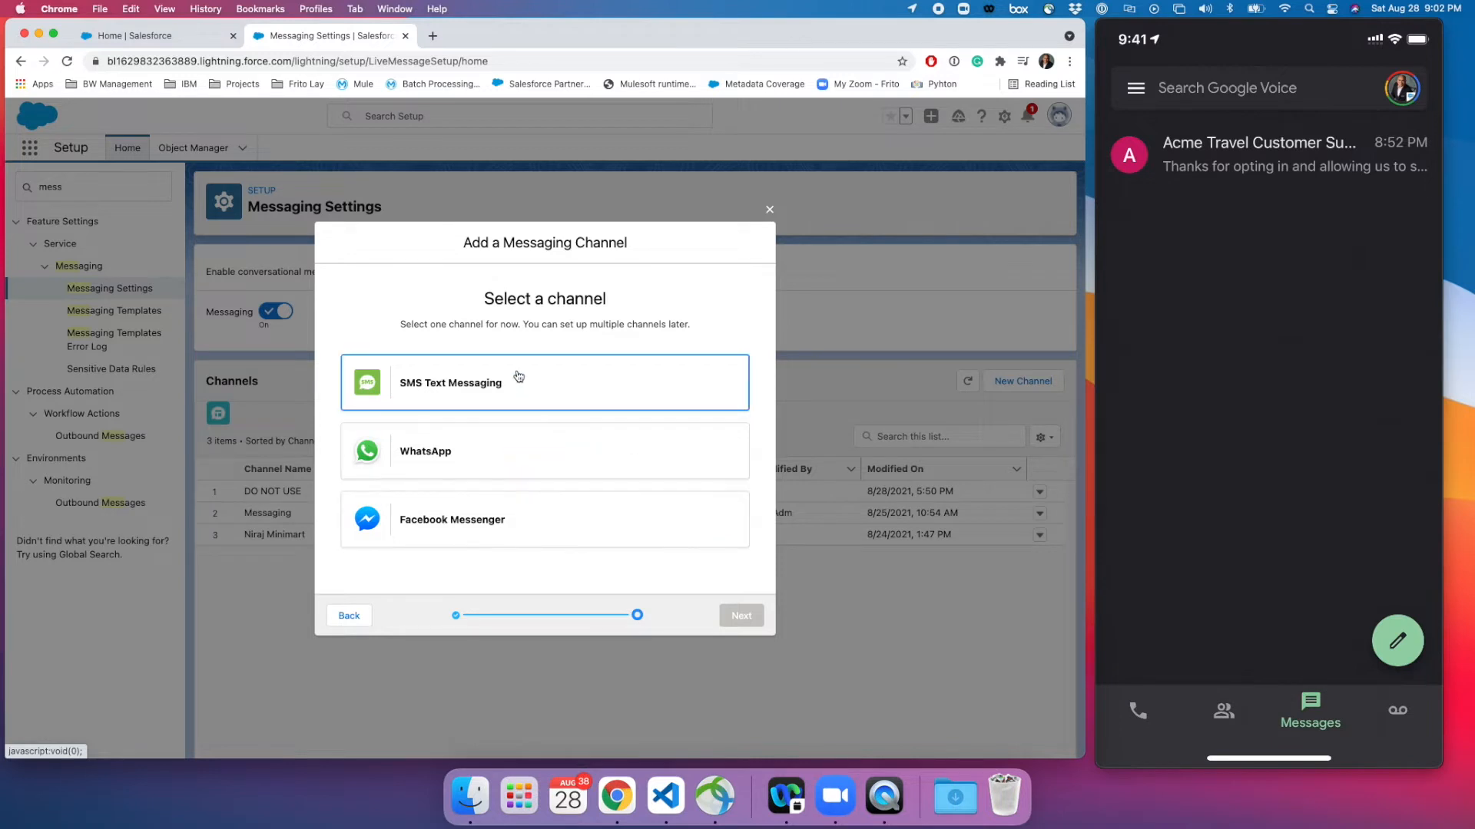
Choose SMS Text Messaging and highlight the note about US long code numbers
{"action": "left_click", "coordinate": [741, 615]}
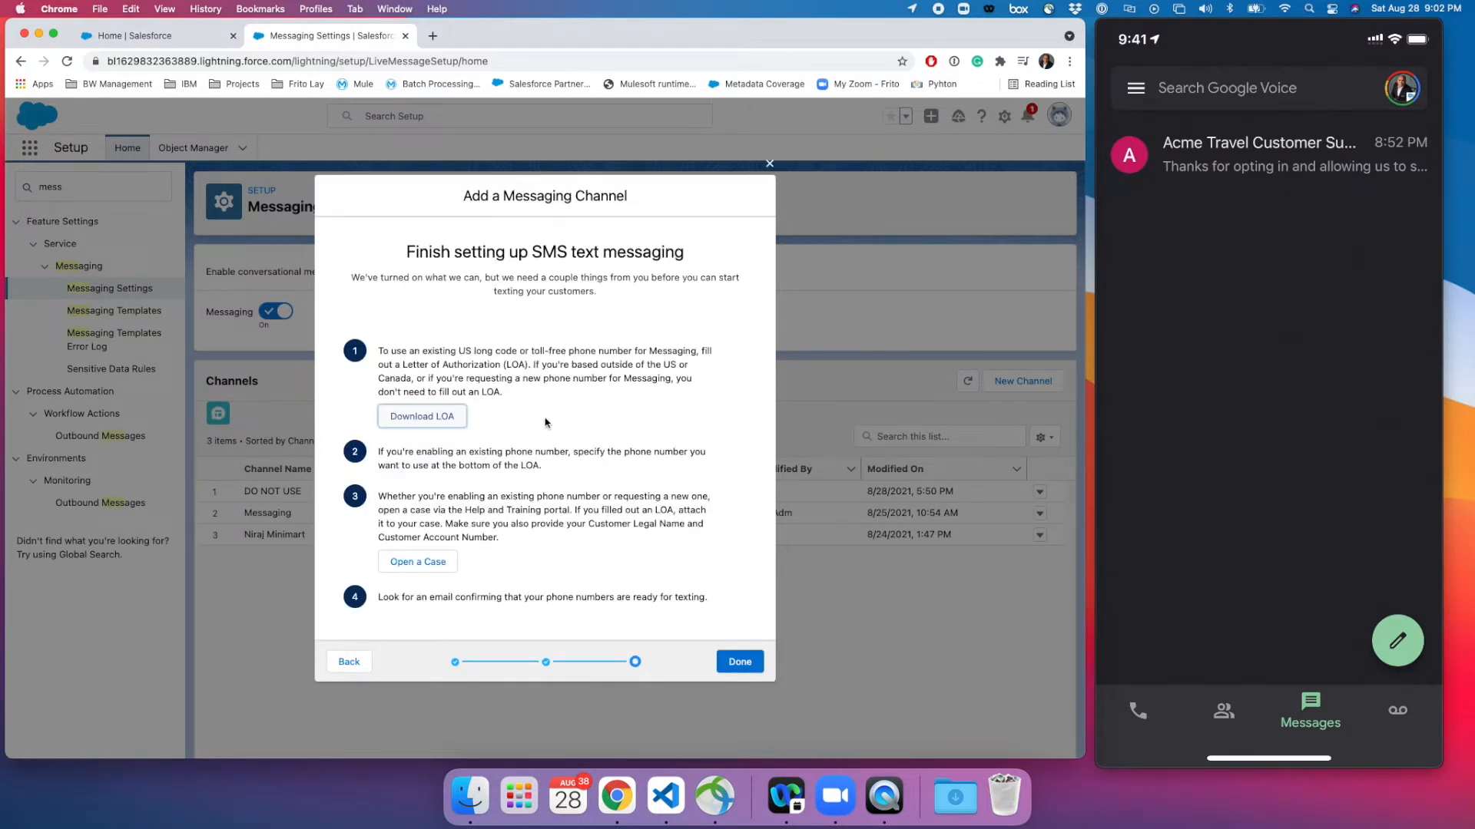
{"action": "mouse_move", "coordinate": [553, 423]}
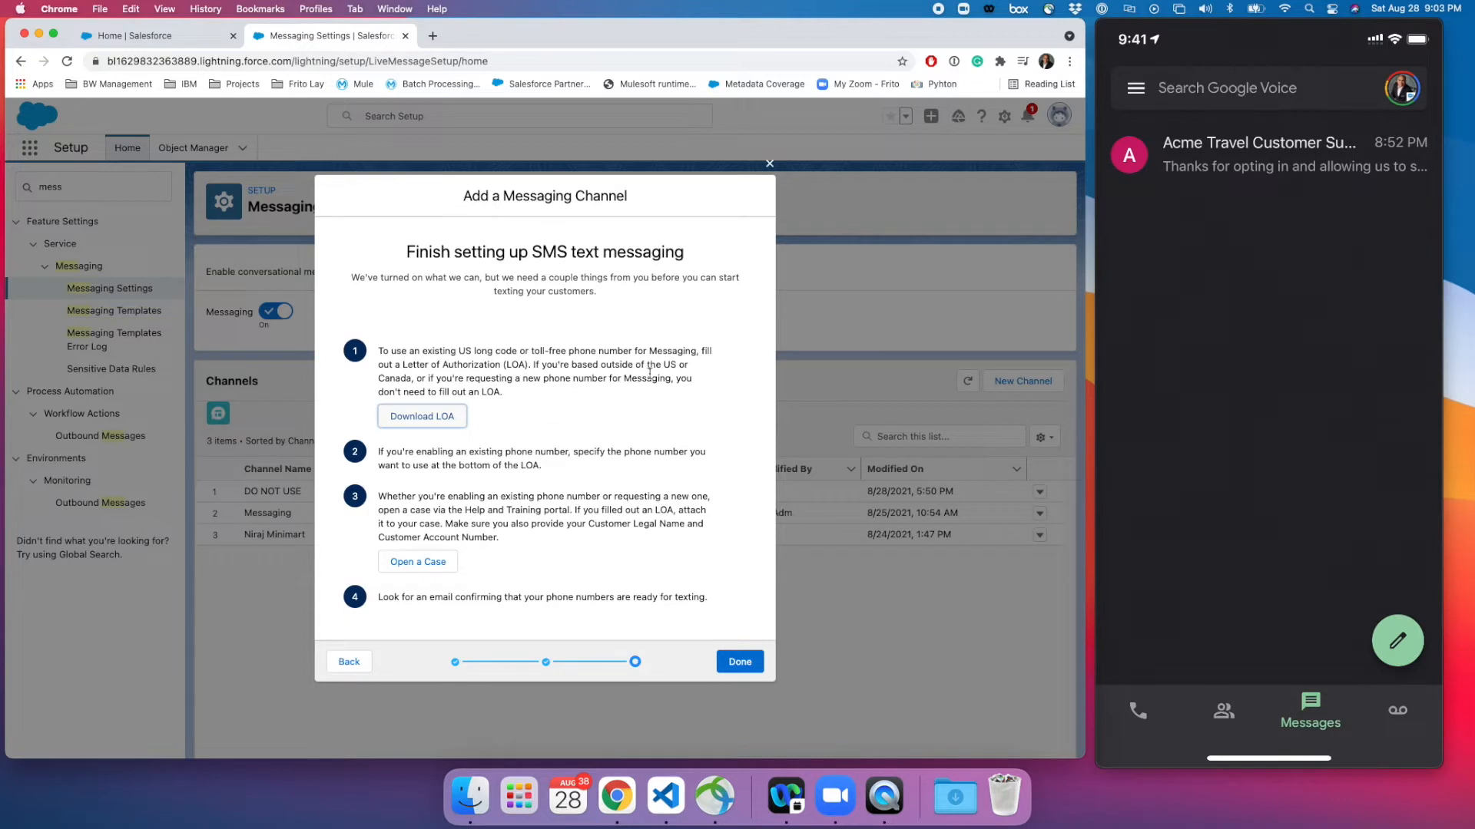
{"action": "mouse_move", "coordinate": [475, 364]}
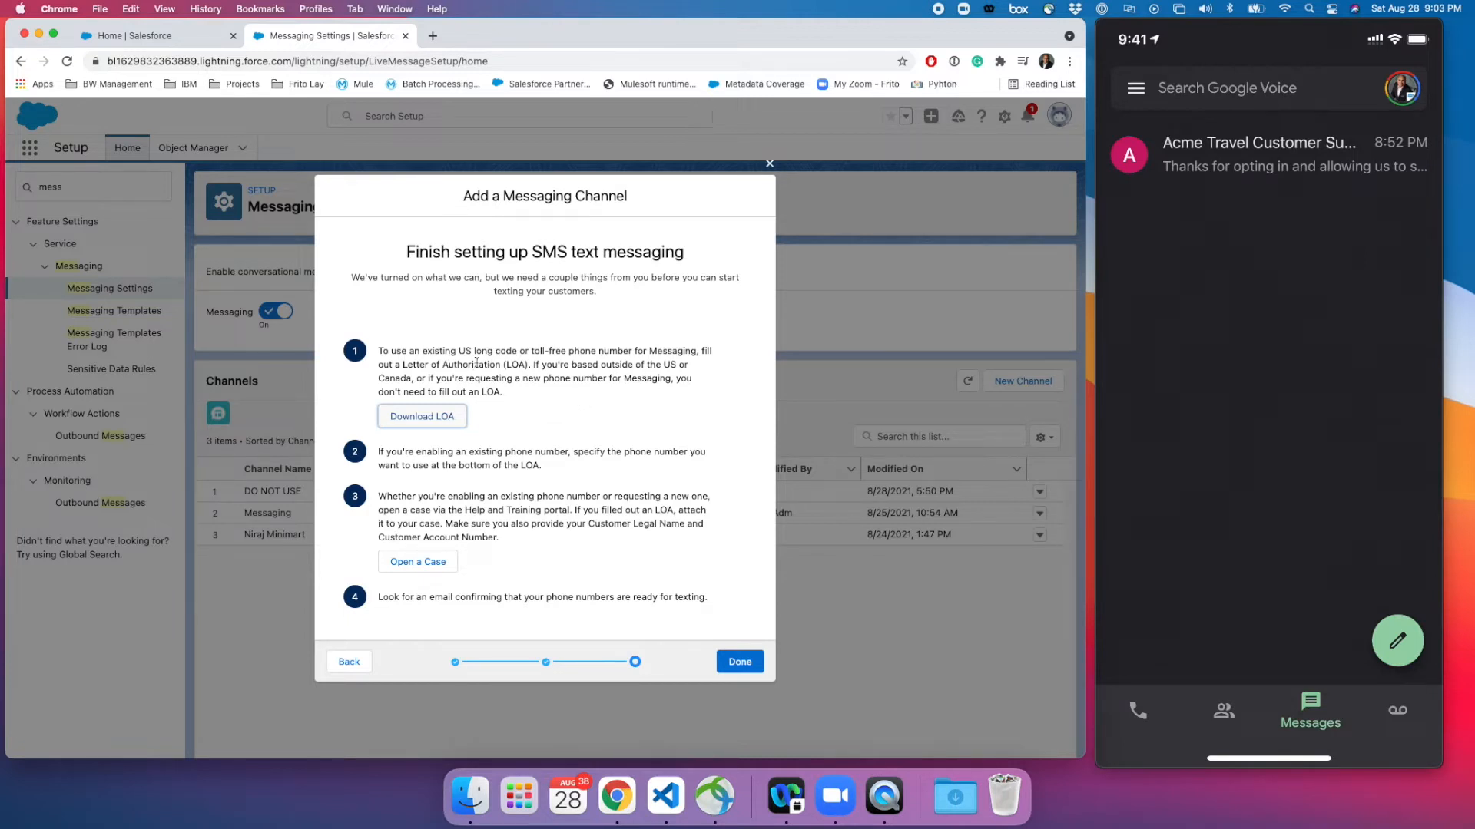
{"action": "left_click_drag", "start_coordinate": [458, 351], "coordinate": [598, 351]}
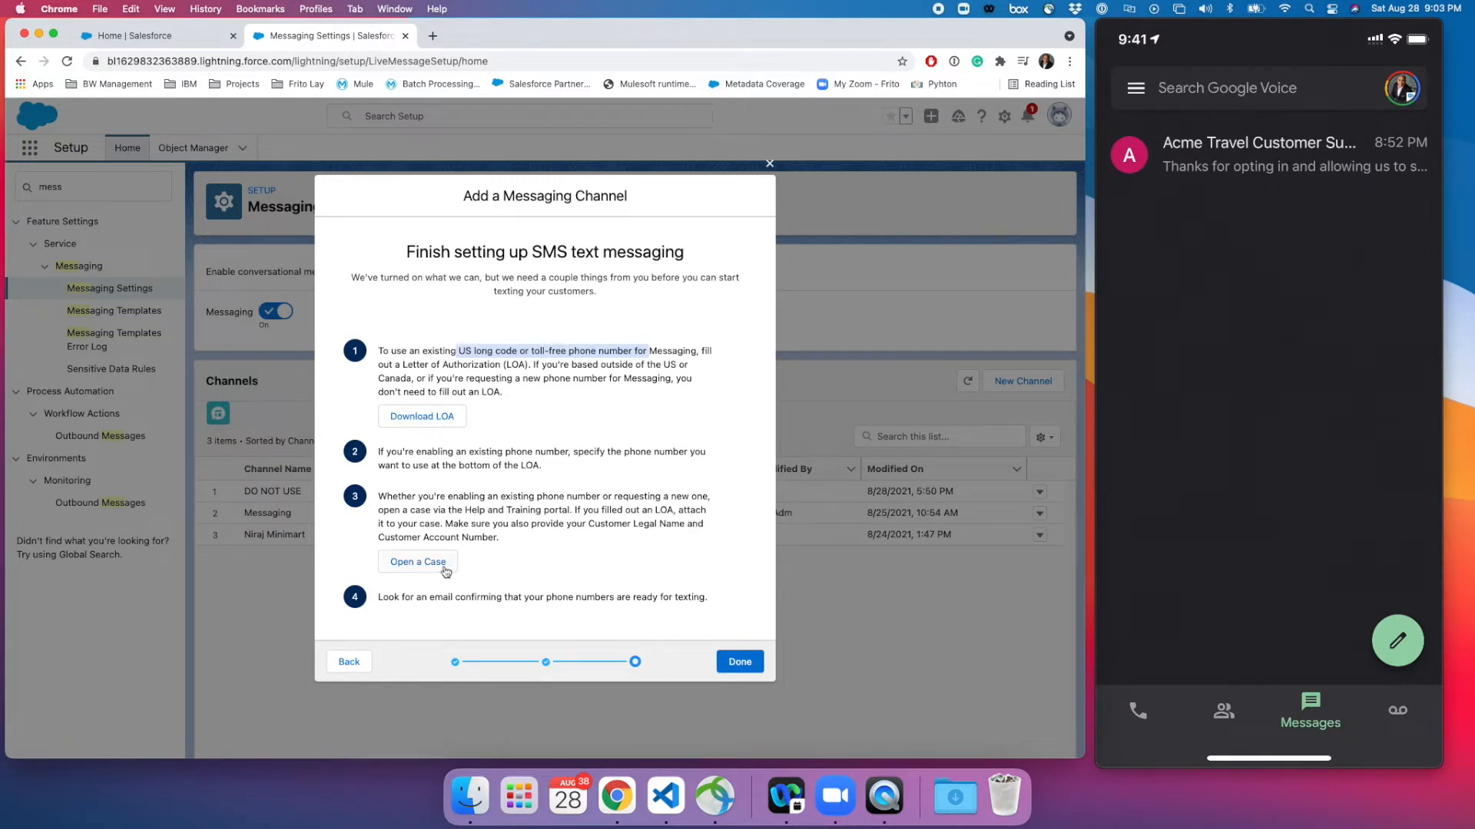
{"action": "mouse_move", "coordinate": [468, 419]}
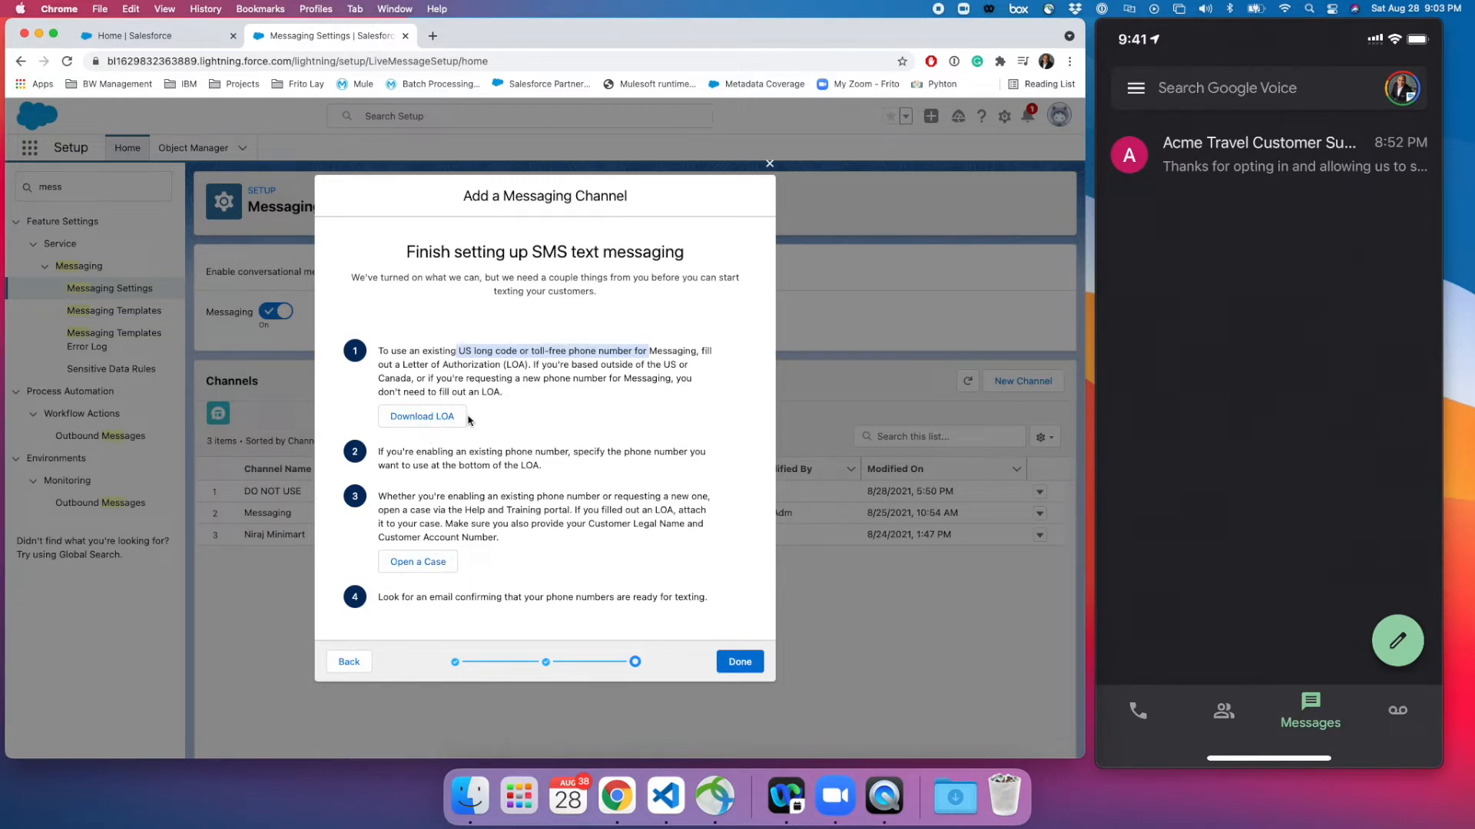
{"action": "mouse_move", "coordinate": [535, 420]}
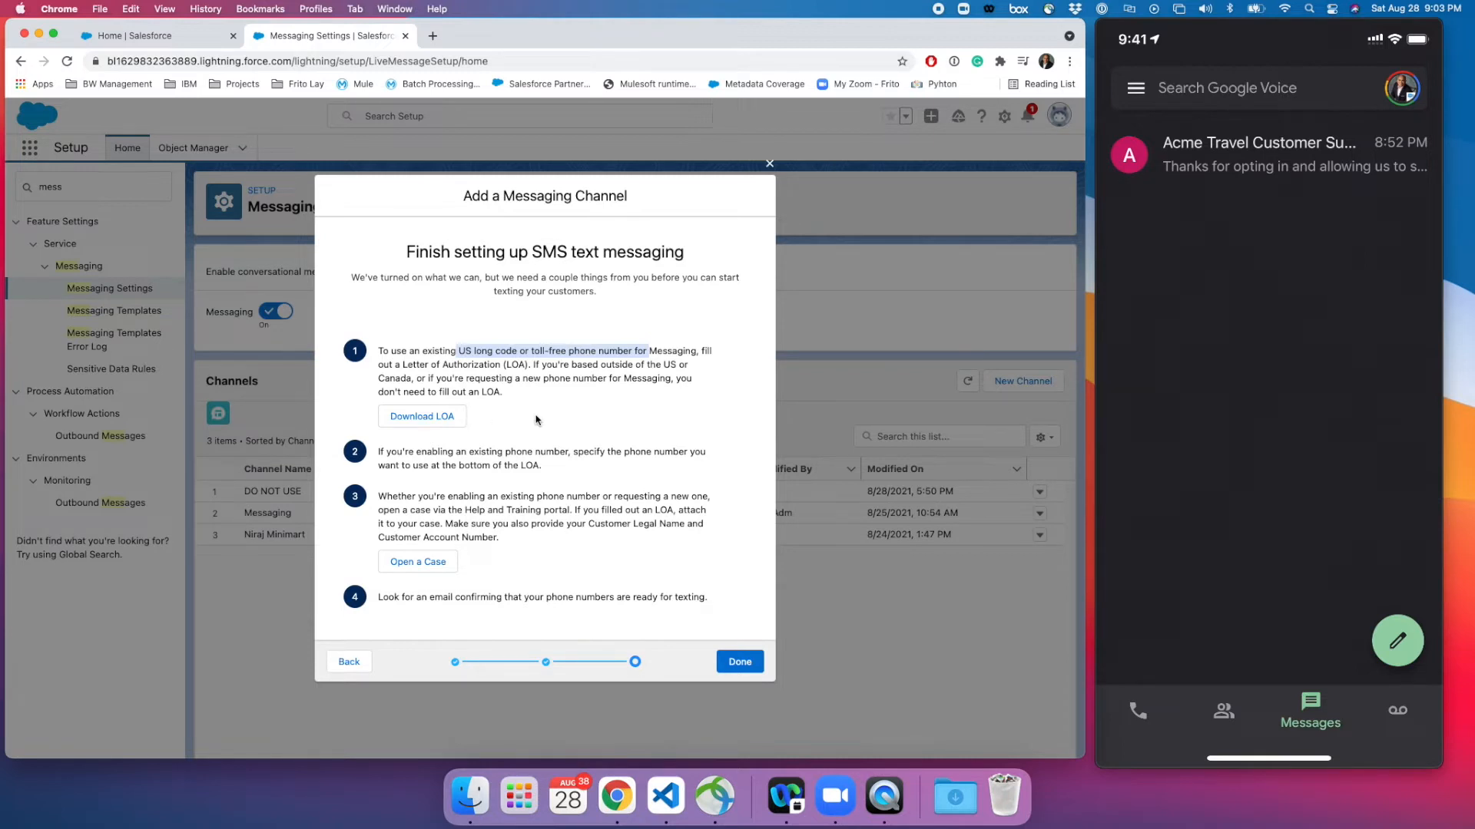
{"action": "mouse_move", "coordinate": [534, 397]}
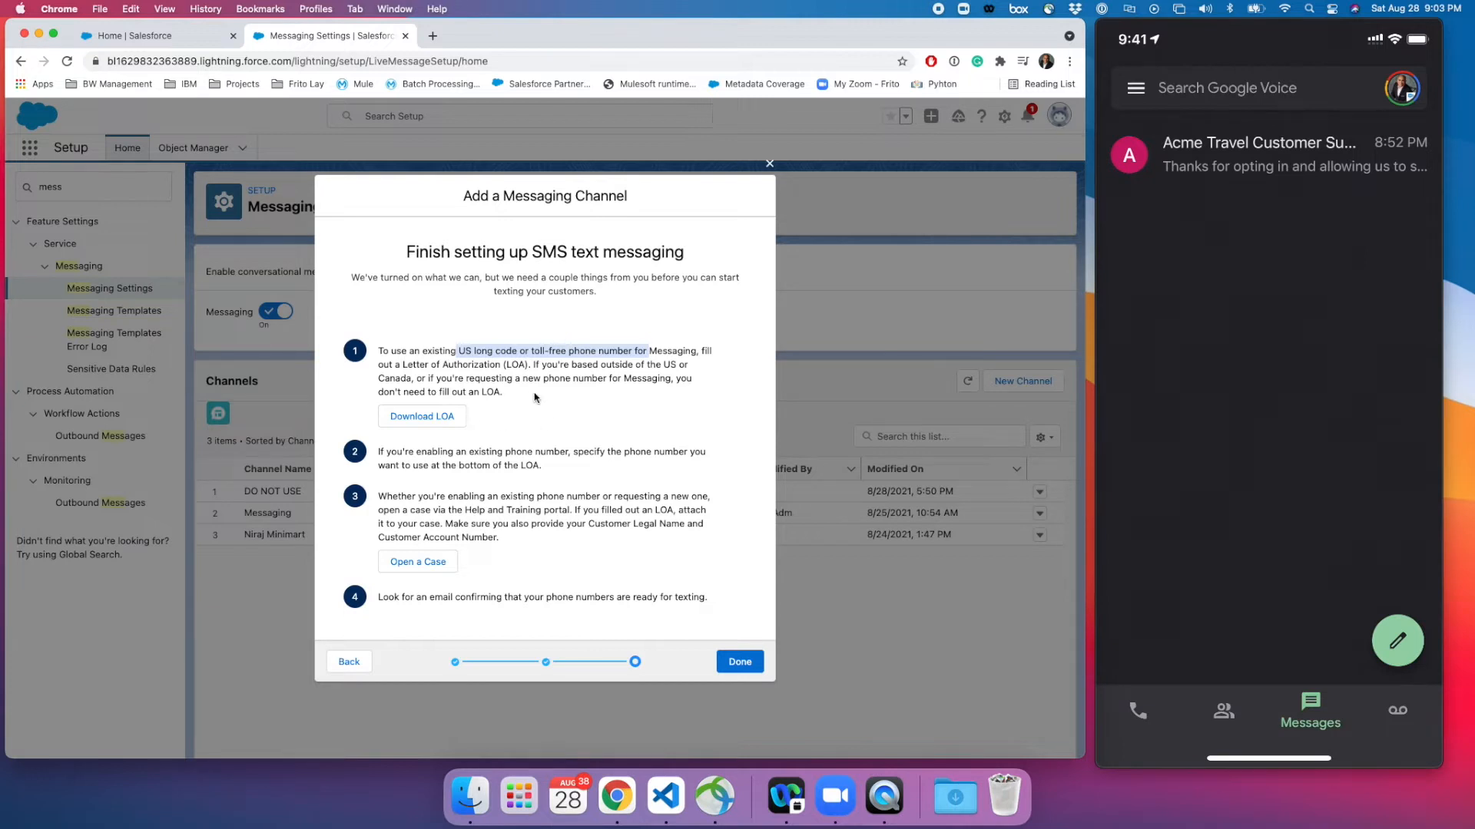
{"action": "mouse_move", "coordinate": [858, 606]}
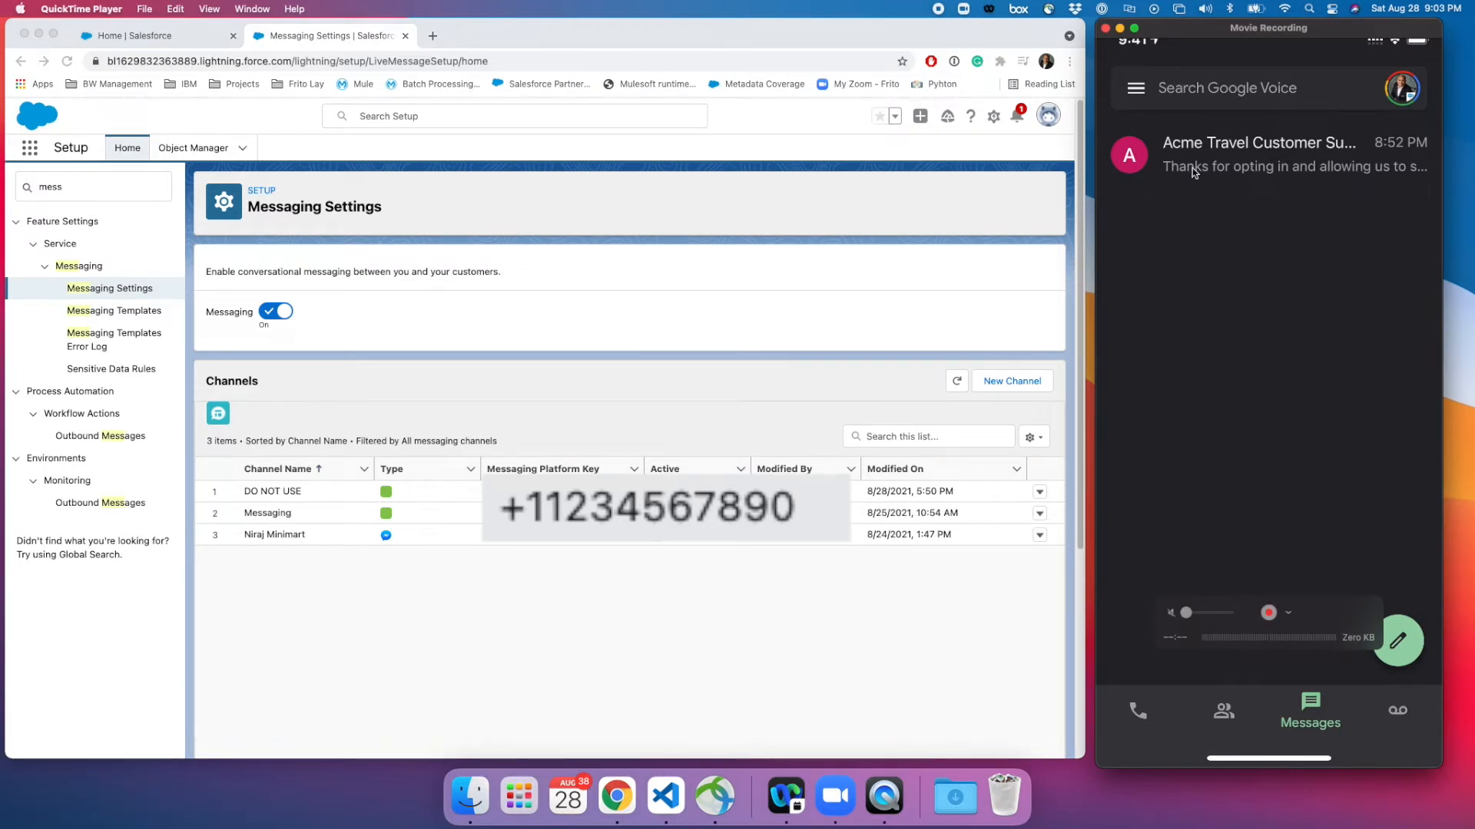
{"action": "mouse_move", "coordinate": [1370, 167]}
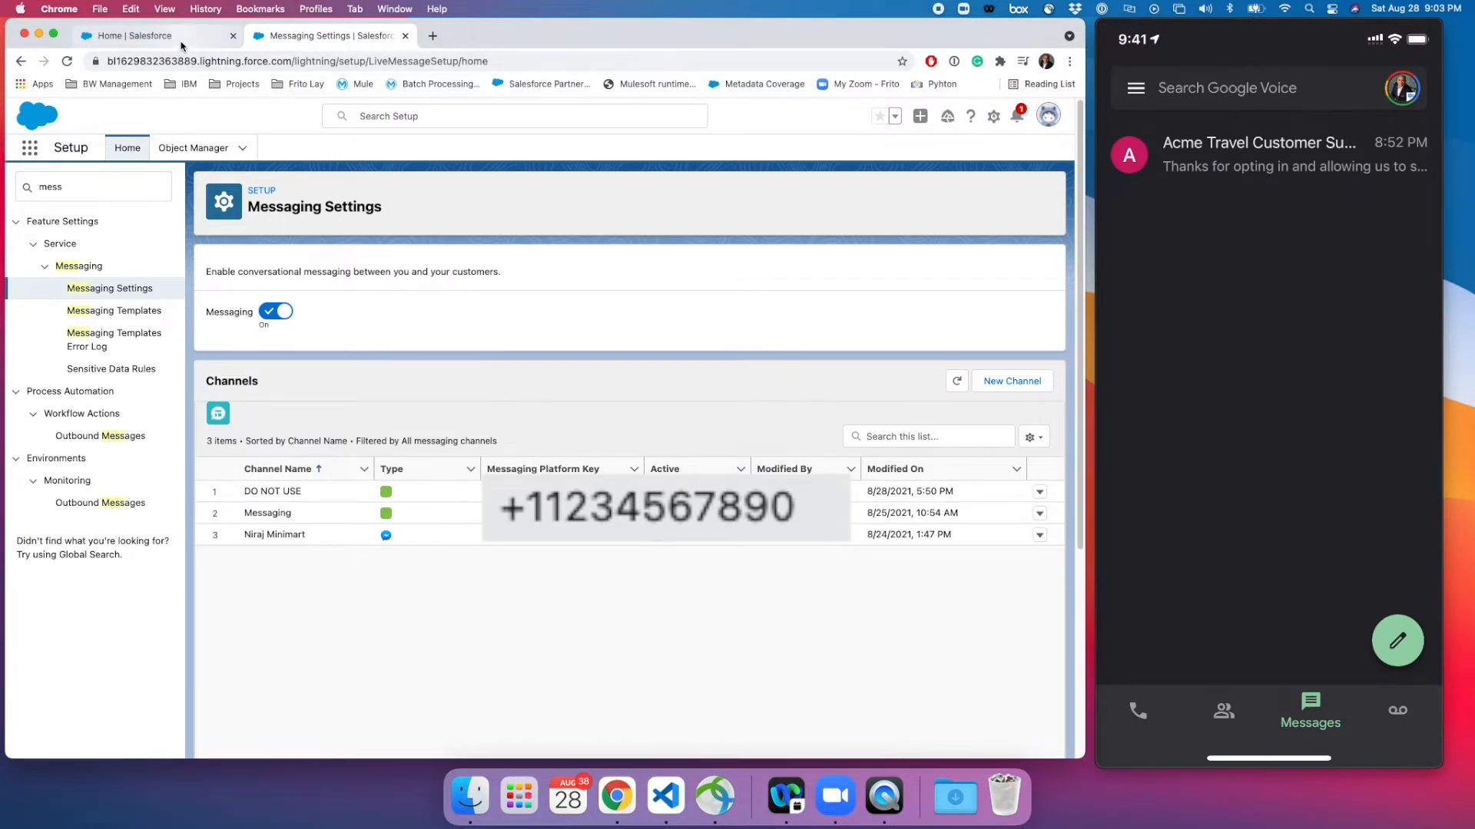
Return to Sales Console home and switch Omni-Channel to Offline, then back to All - Available
{"action": "left_click", "coordinate": [142, 36]}
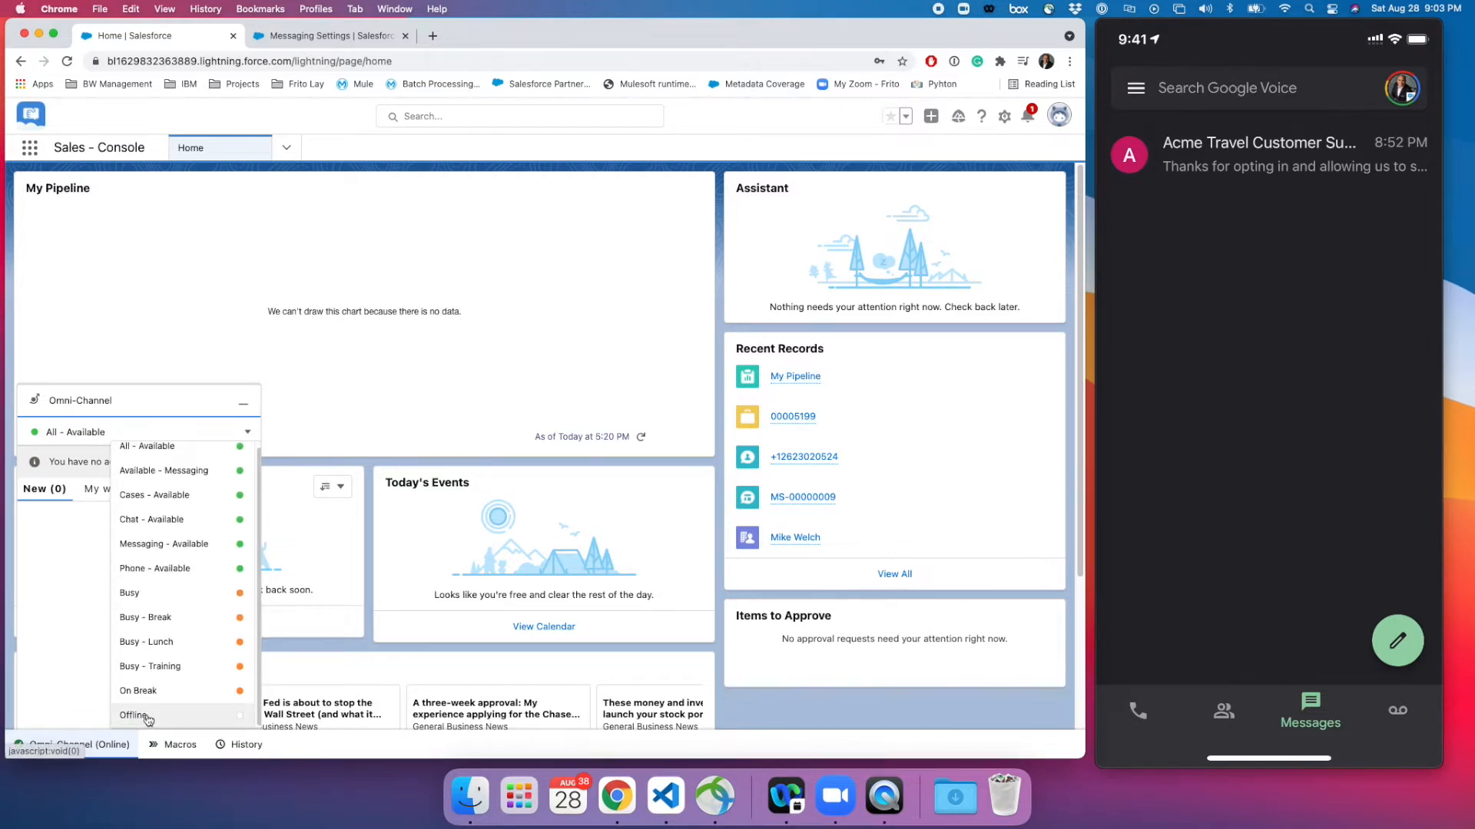
{"action": "left_click", "coordinate": [133, 715]}
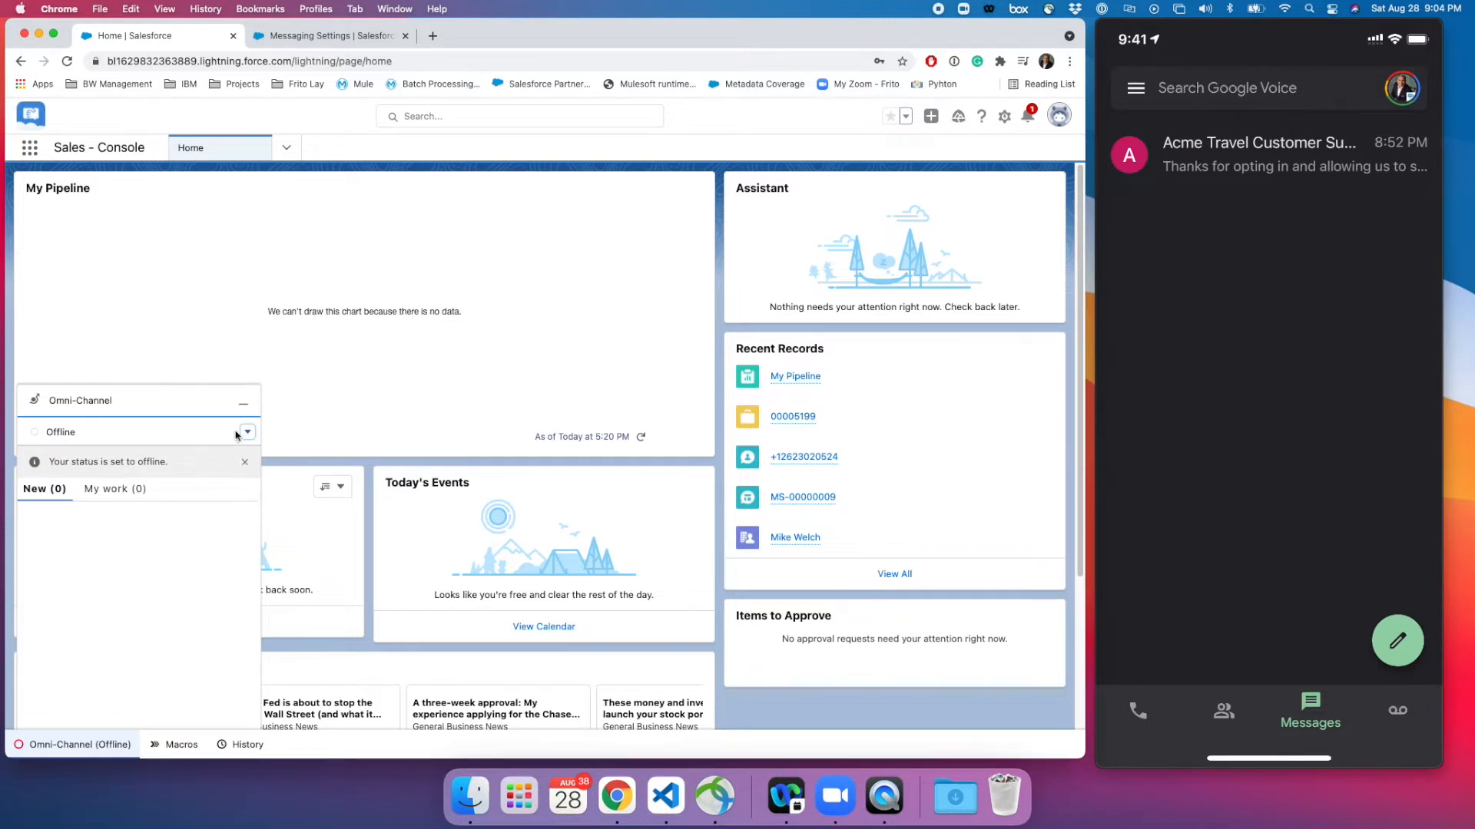
{"action": "left_click", "coordinate": [246, 432]}
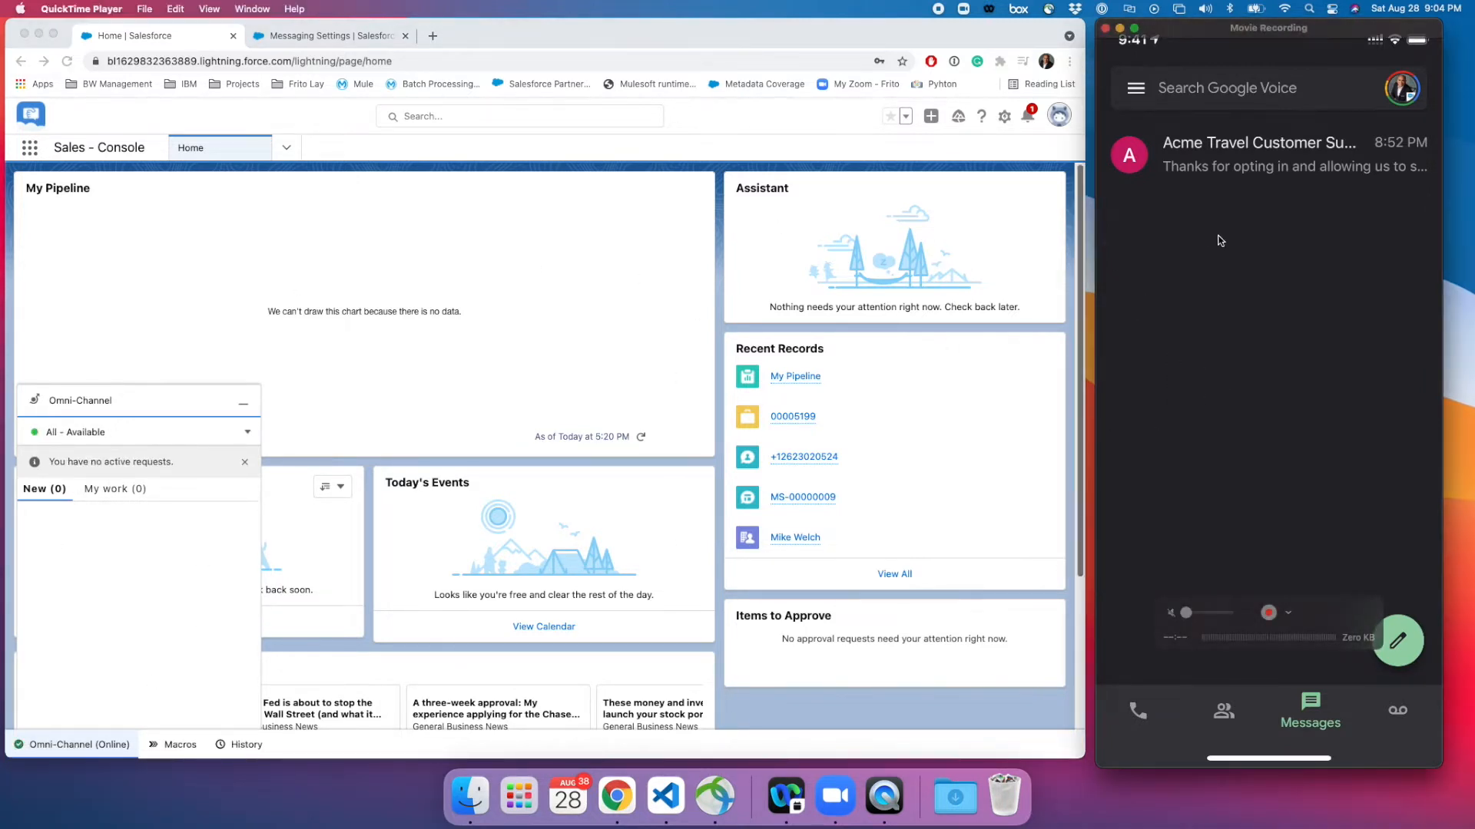
{"action": "mouse_move", "coordinate": [1230, 299]}
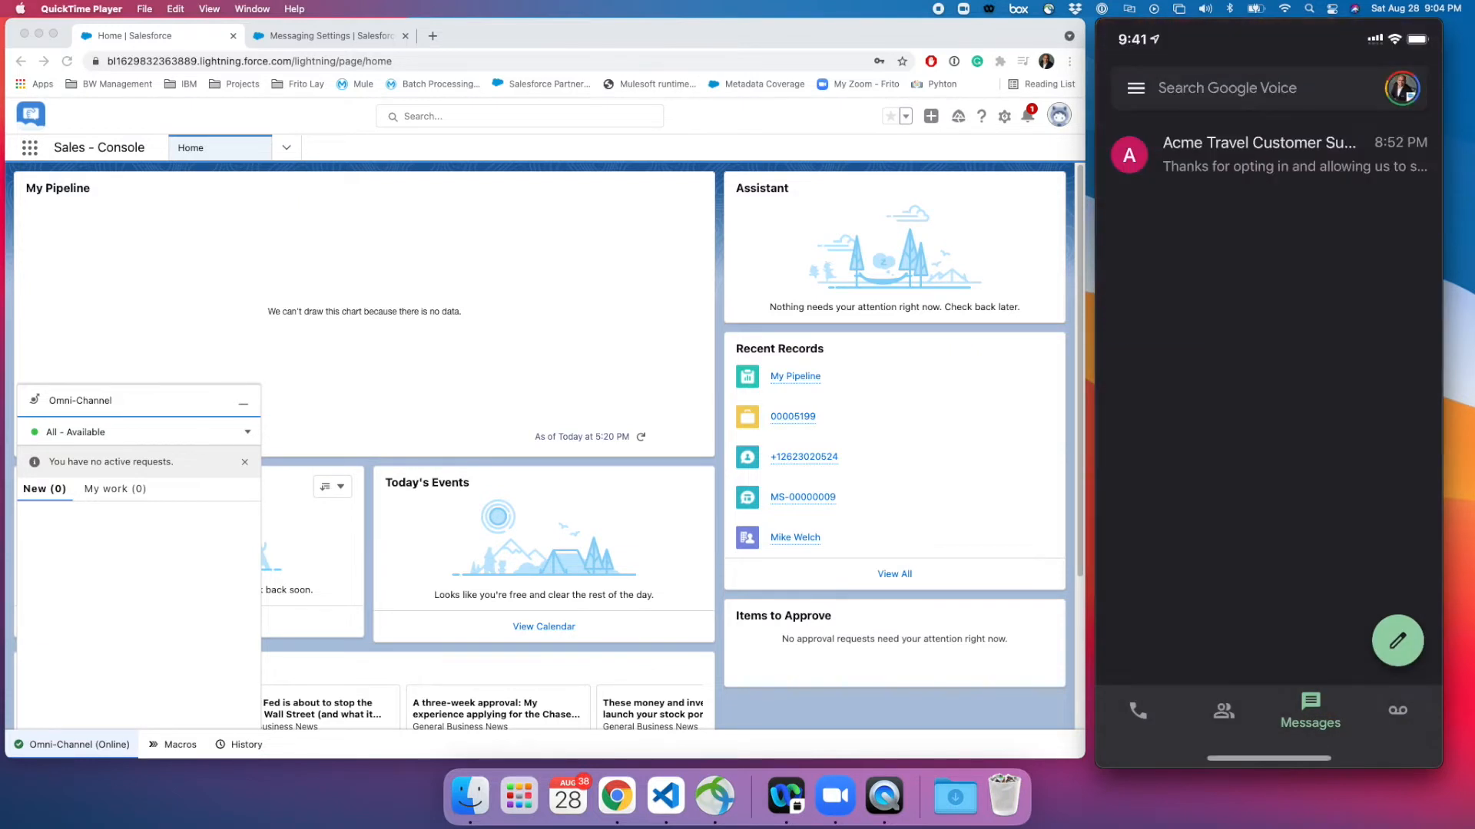
Text 'I need some help in setting up facebook chatbot' to Acme Travel Customer Support
{"action": "left_click", "coordinate": [1257, 154]}
{"action": "type", "text": "I need some help i"}
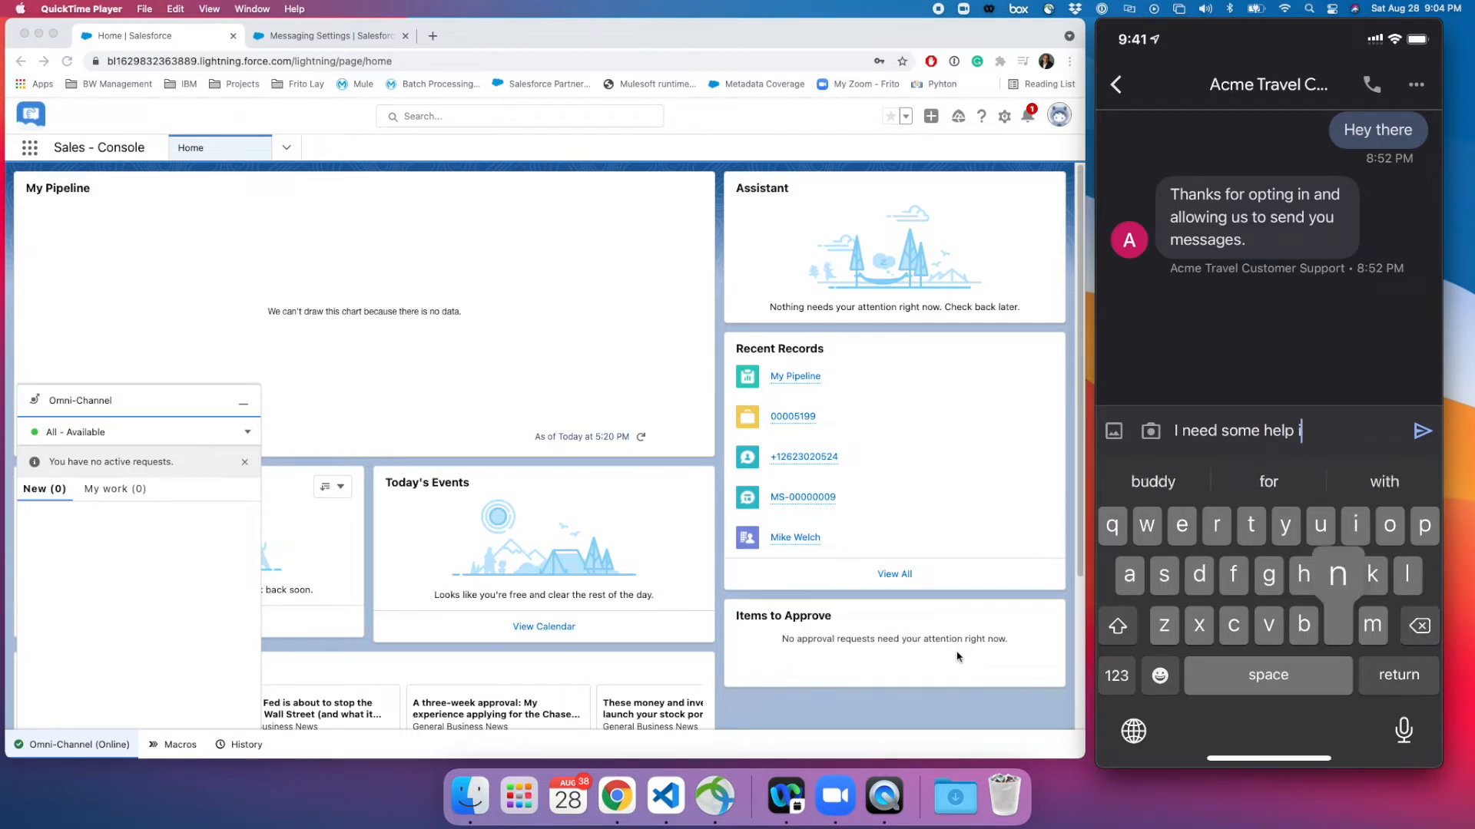
{"action": "type", "text": "n setting"}
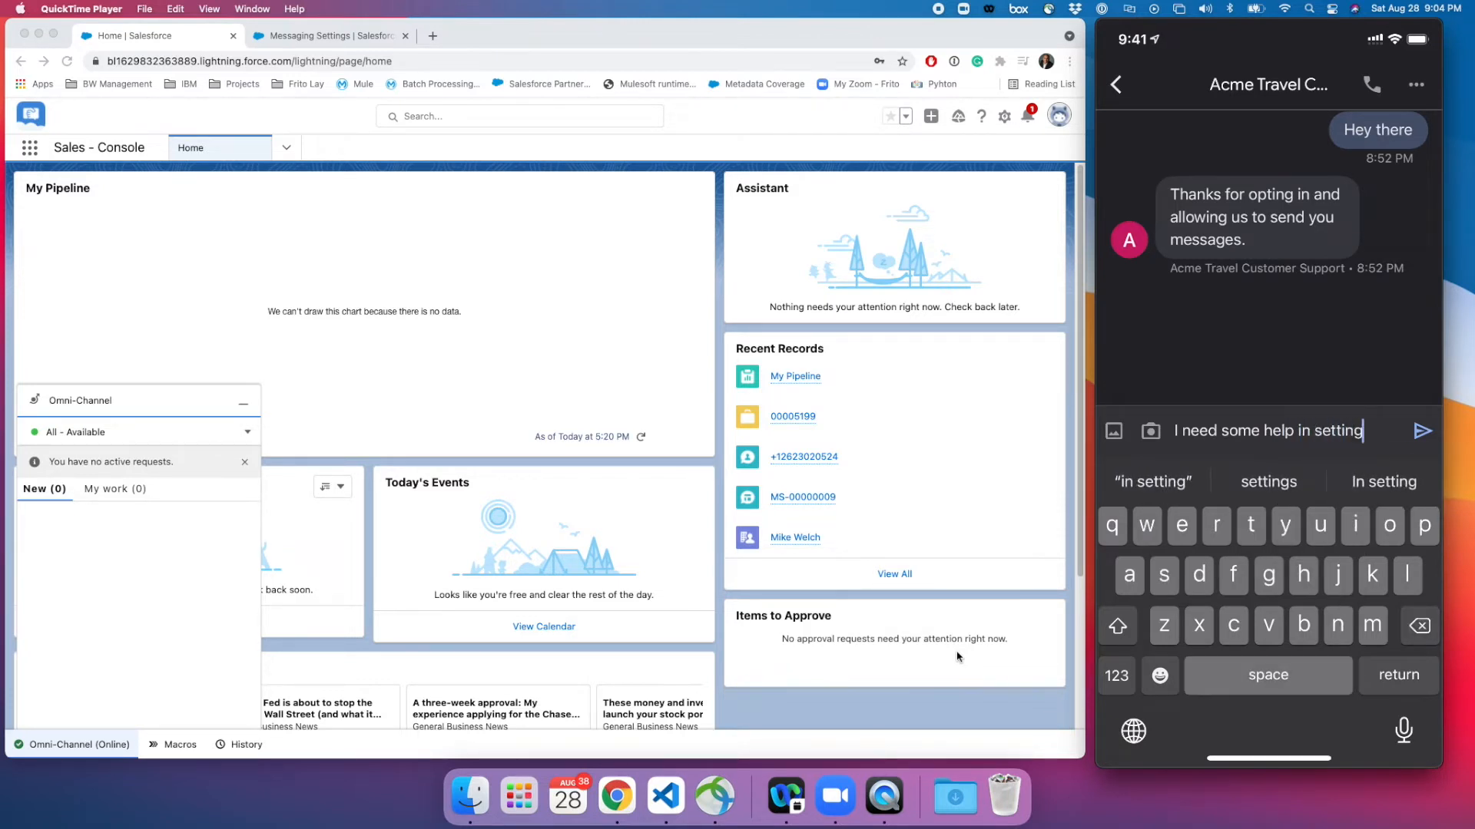
{"action": "type", "text": "up facebook"}
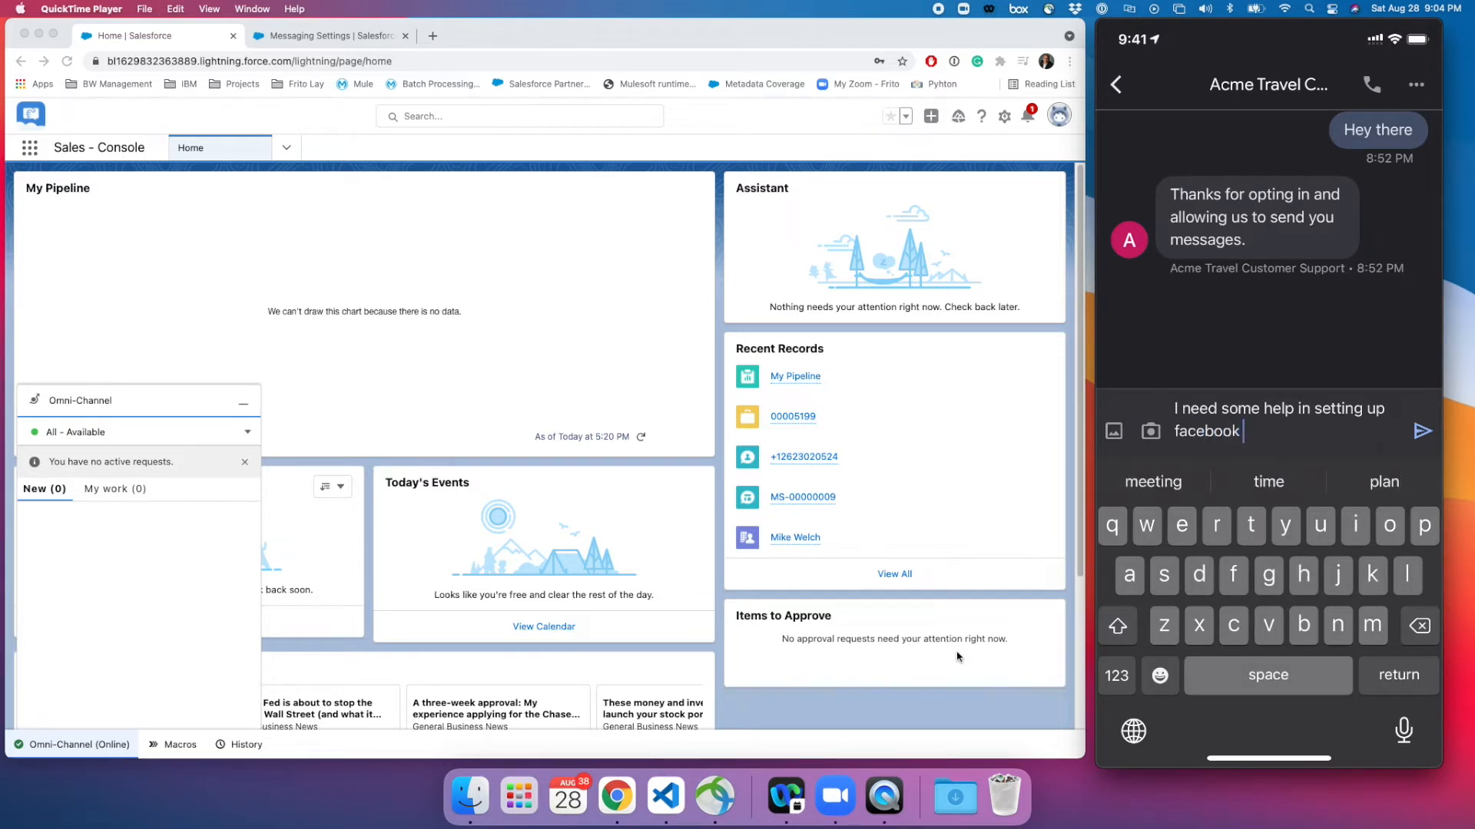
{"action": "type", "text": "chatbot"}
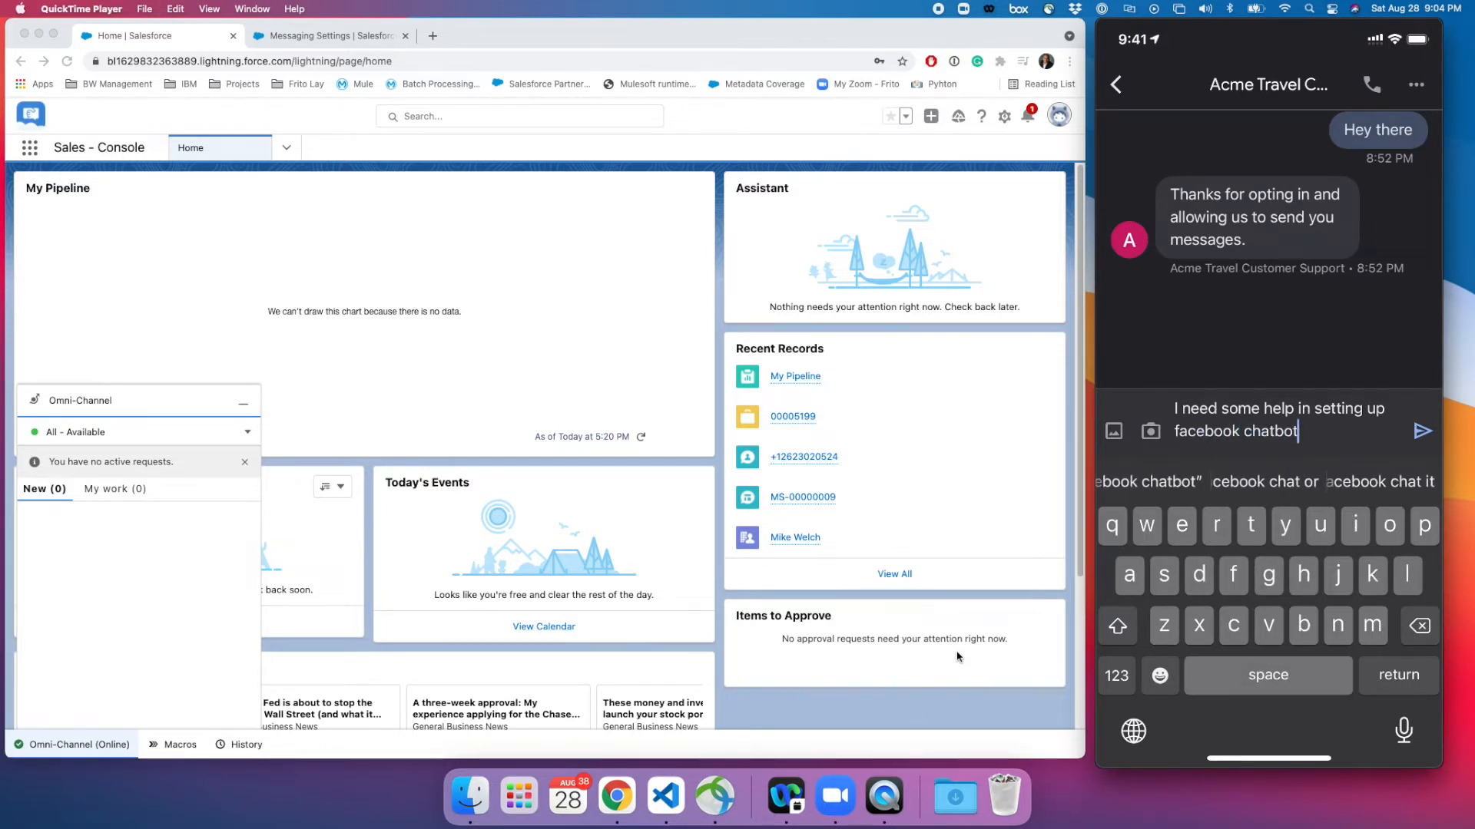
{"action": "left_click", "coordinate": [1423, 431]}
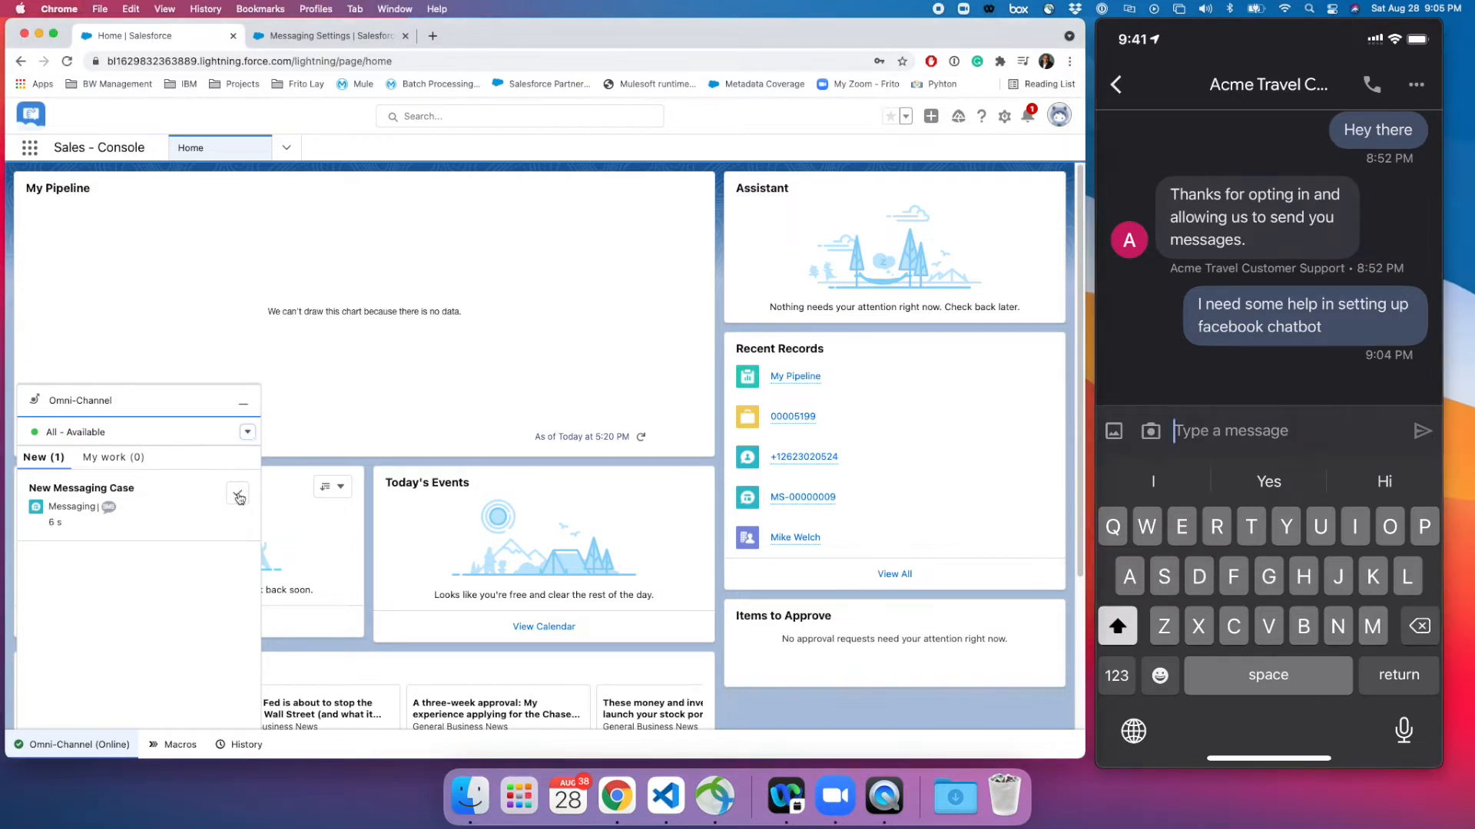
{"action": "left_click", "coordinate": [238, 497]}
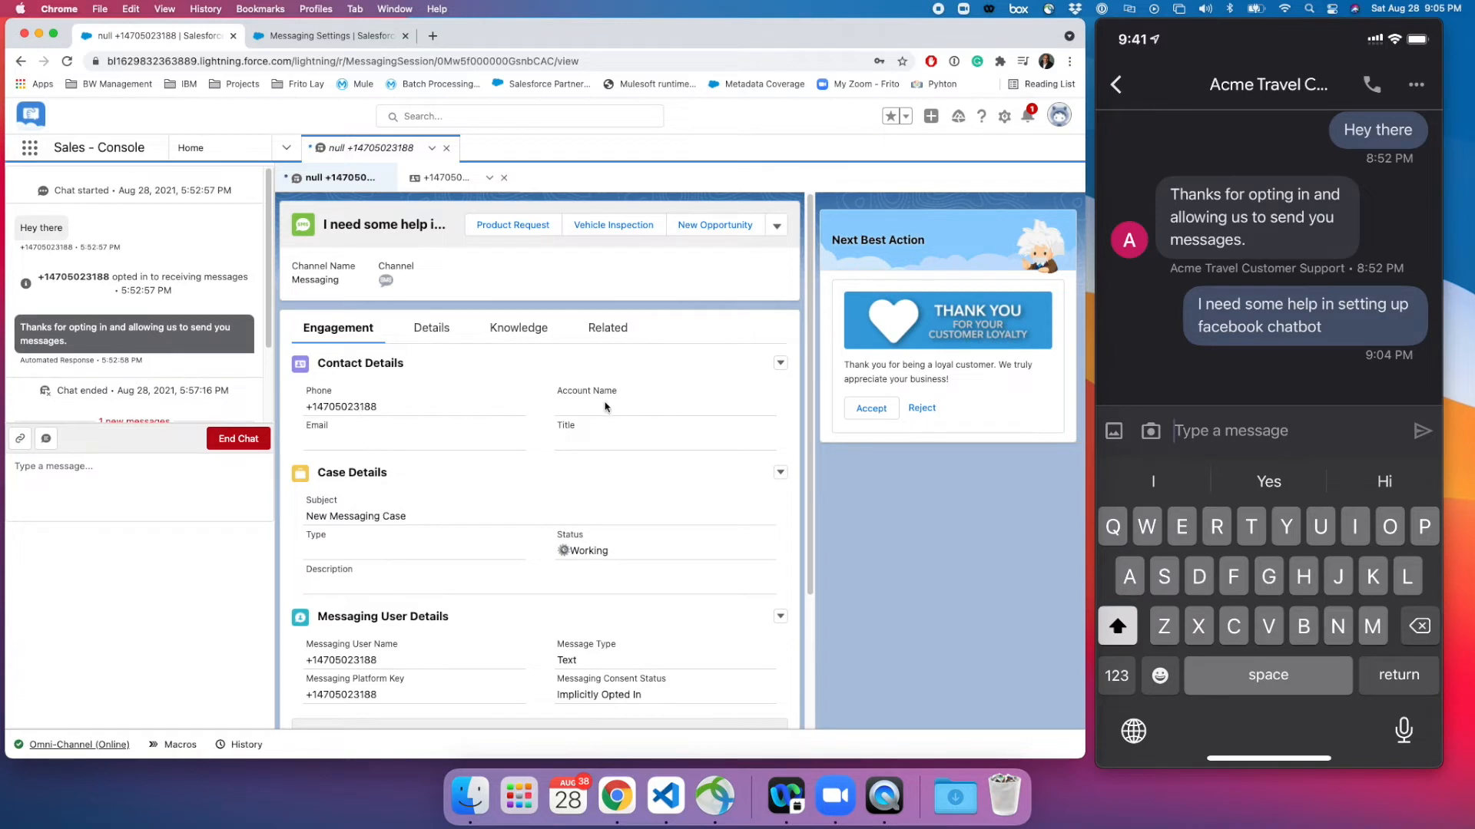
{"action": "mouse_move", "coordinate": [529, 453]}
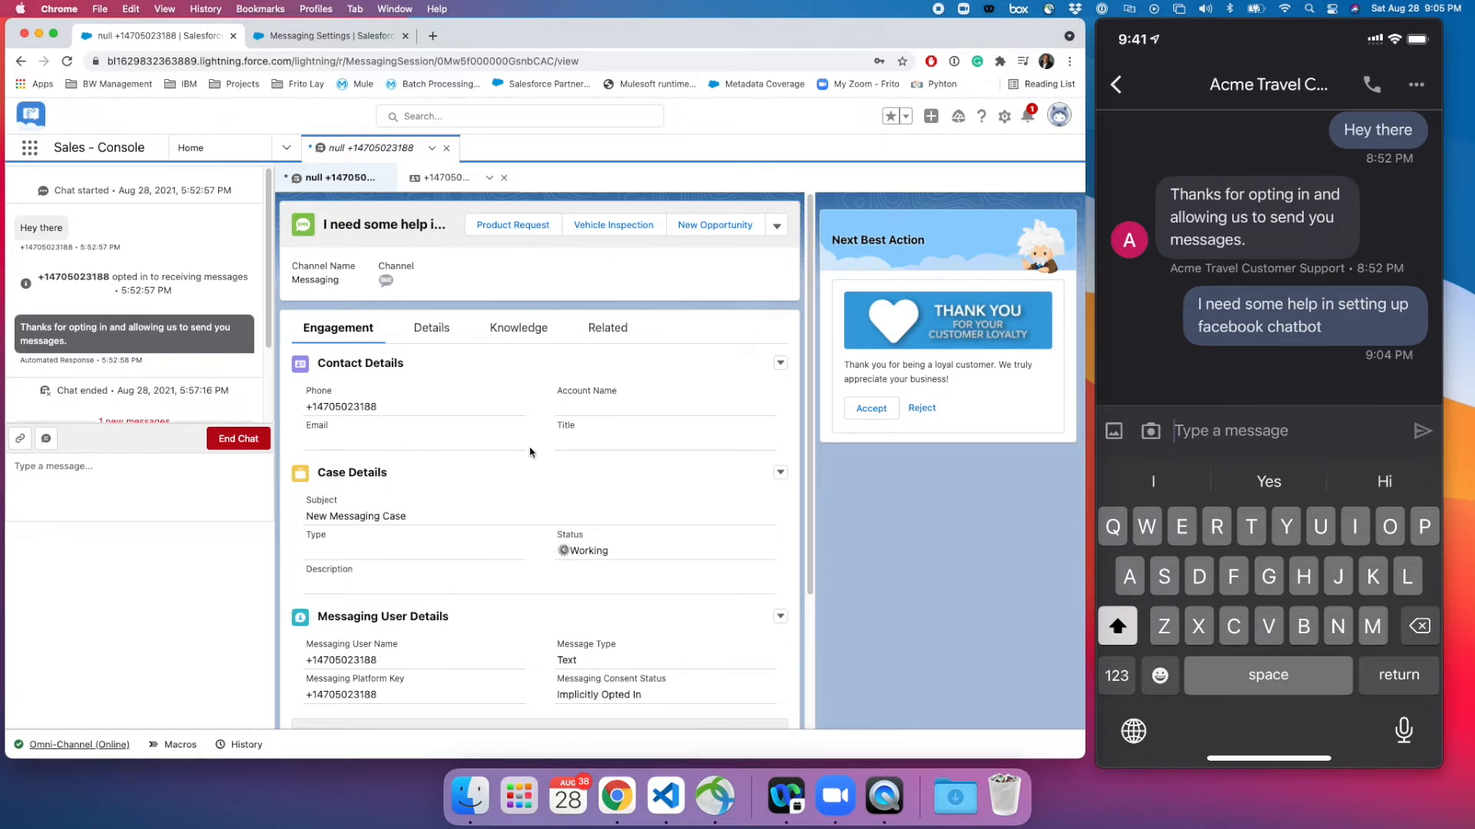
{"action": "scroll", "scroll_direction": "down", "scroll_amount": 3}
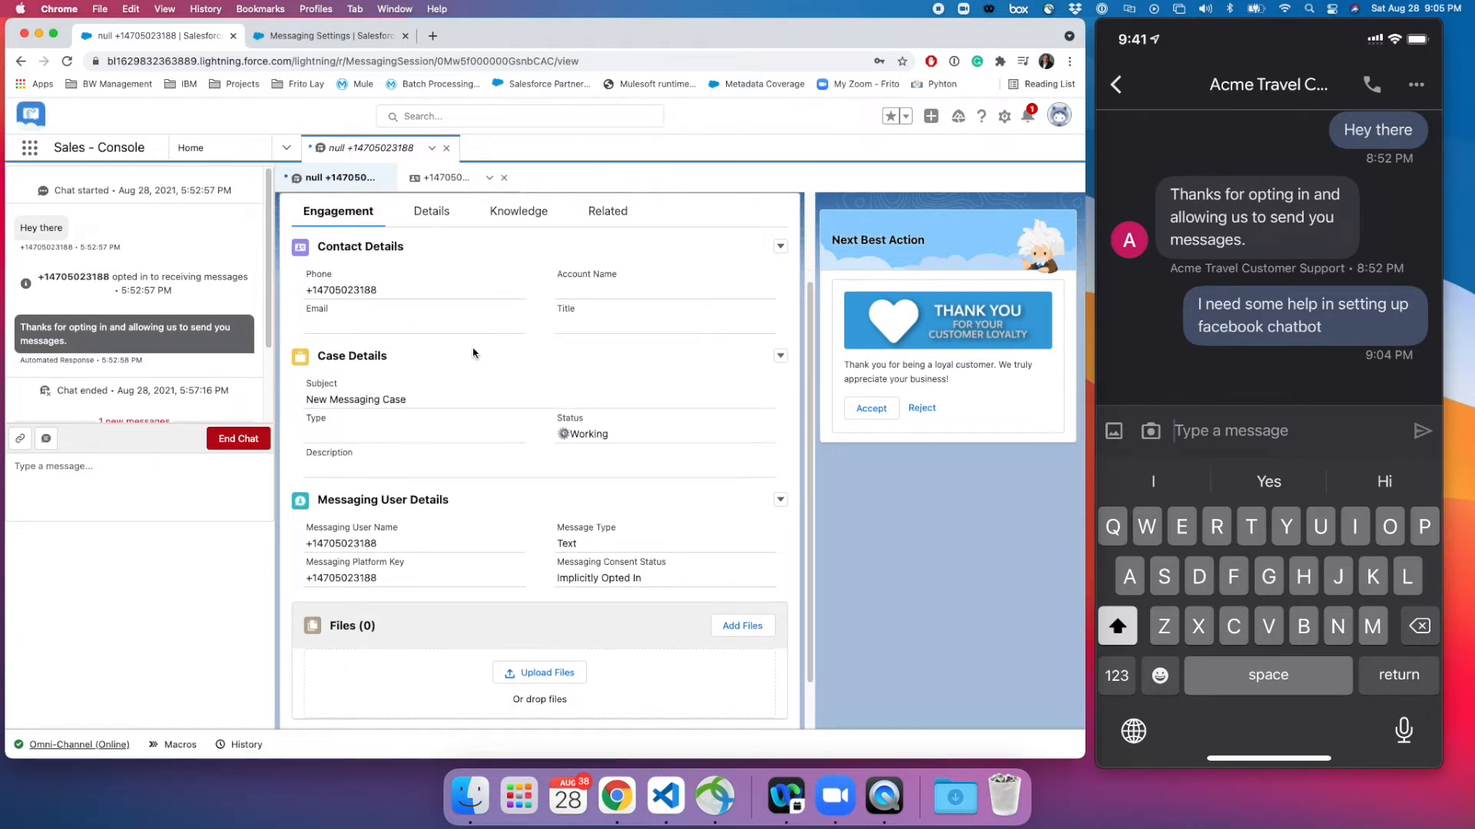
{"action": "scroll", "scroll_direction": "down", "scroll_amount": 3}
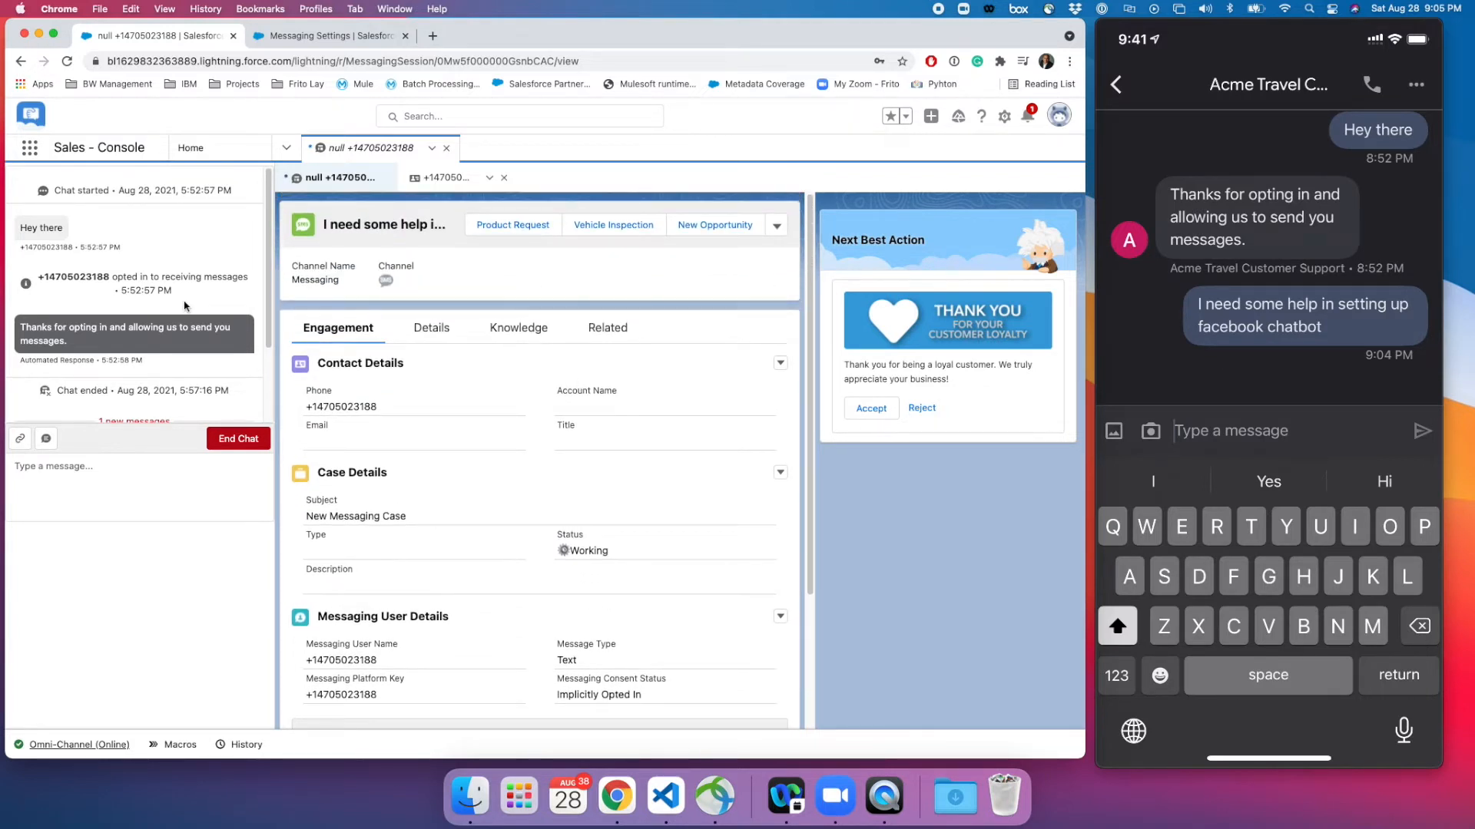
{"action": "left_click", "coordinate": [444, 177]}
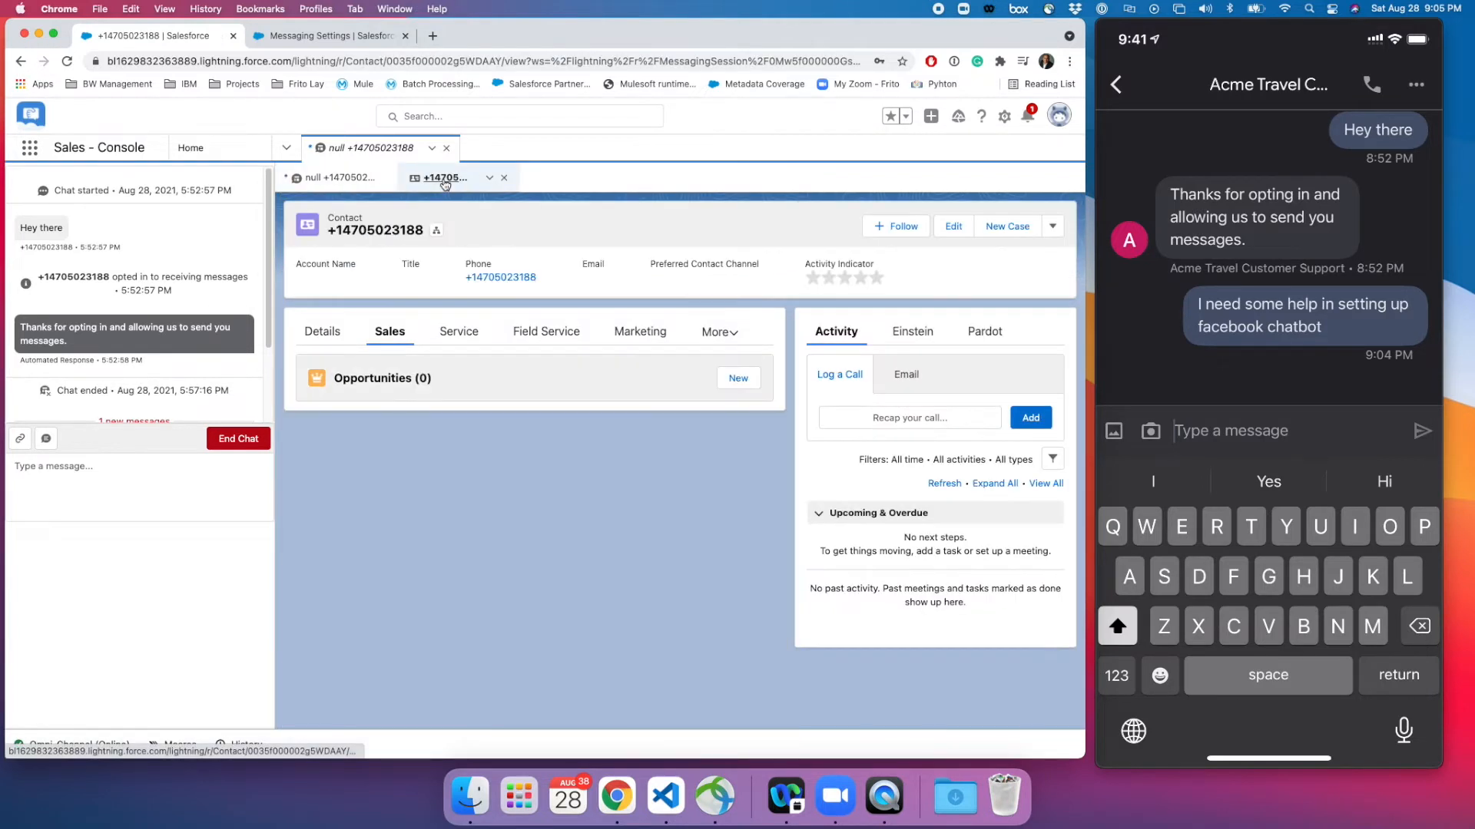
Send 'Welcome to Salesforce' and 'How can I help' in the messaging session chat
{"action": "left_click", "coordinate": [340, 177]}
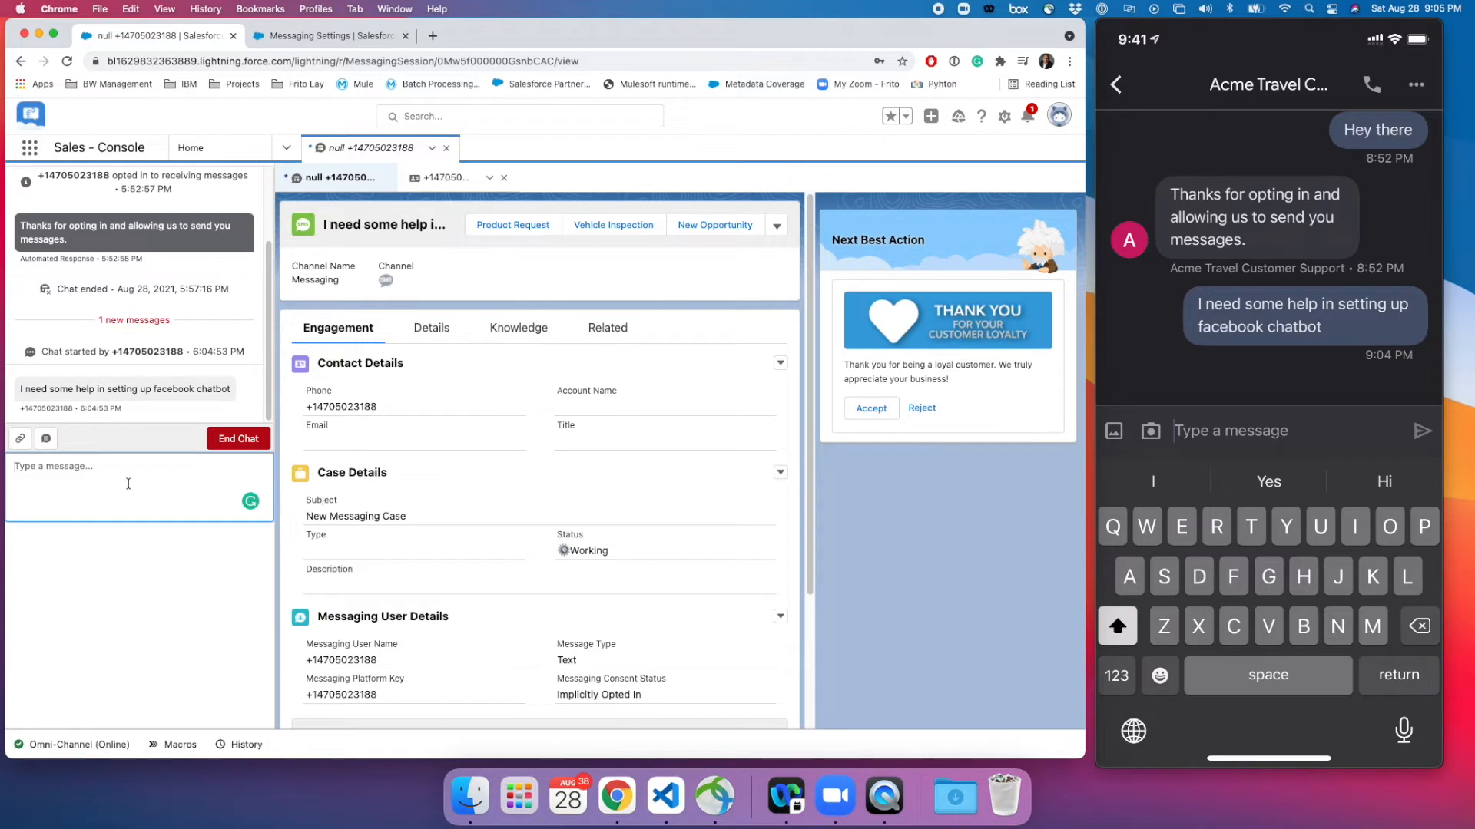
{"action": "type", "text": "Welcome to Sal"}
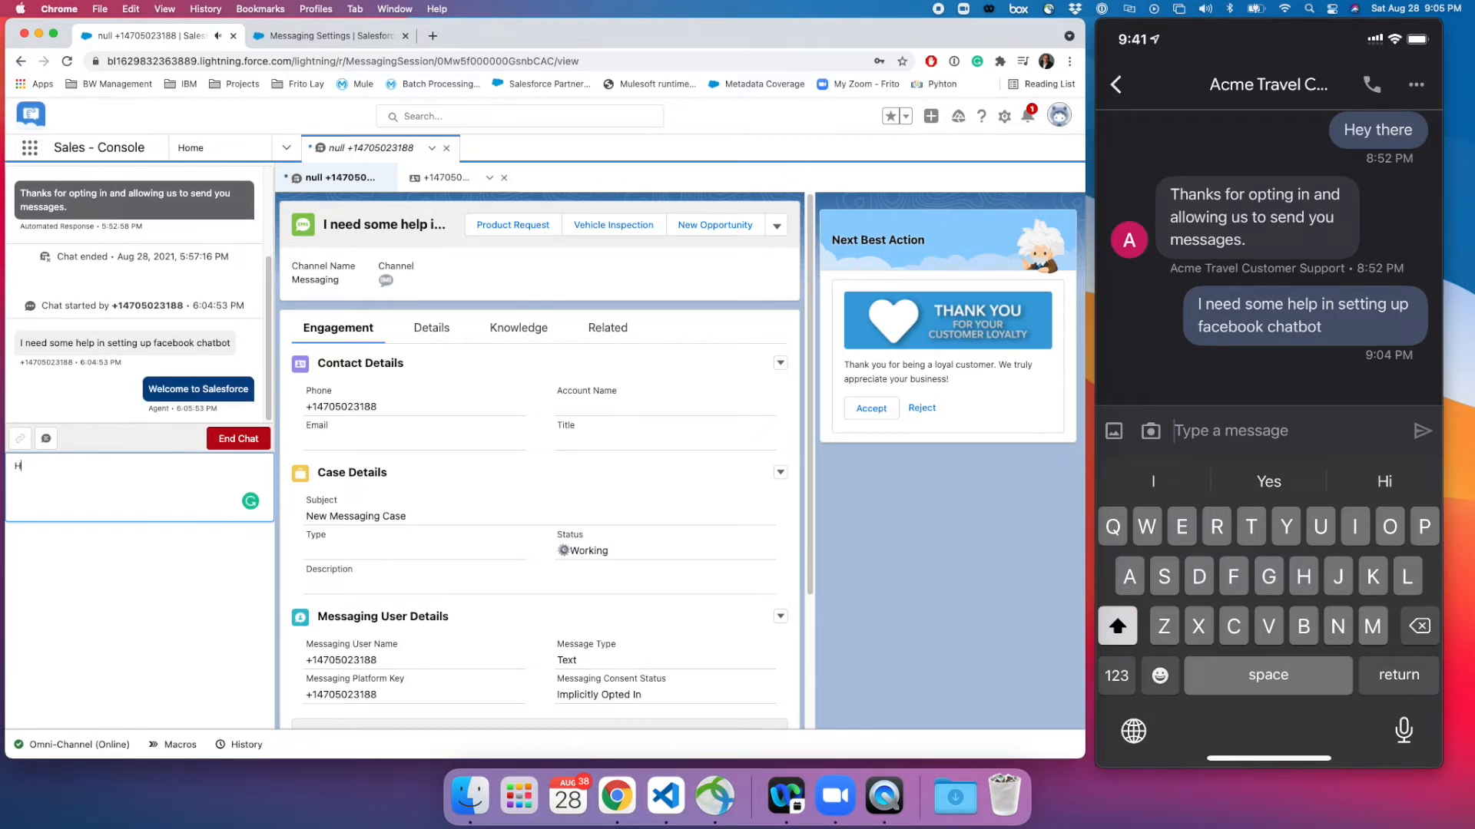
{"action": "type", "text": "ow can I hel"}
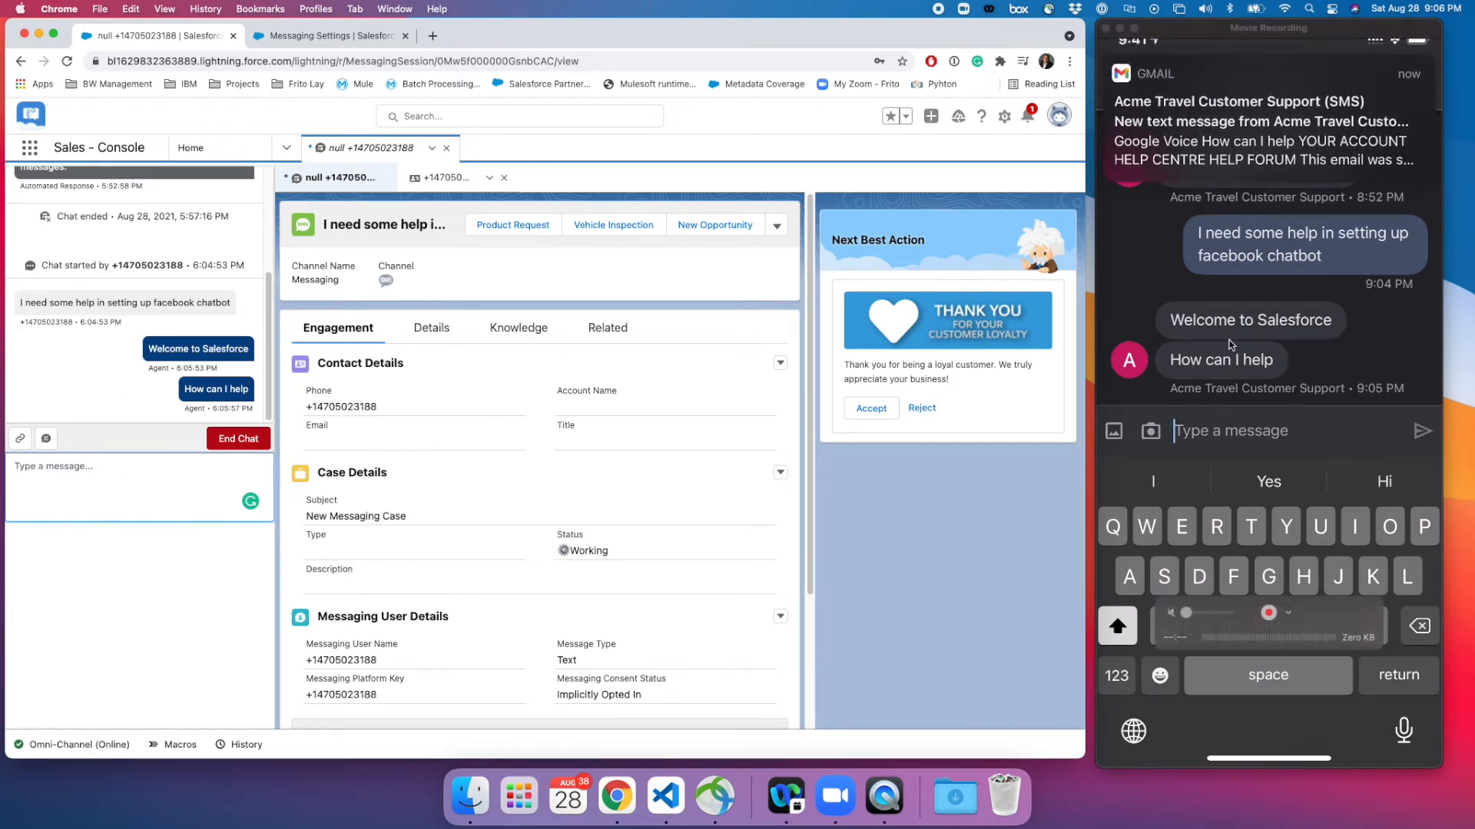
{"action": "mouse_move", "coordinate": [1293, 320]}
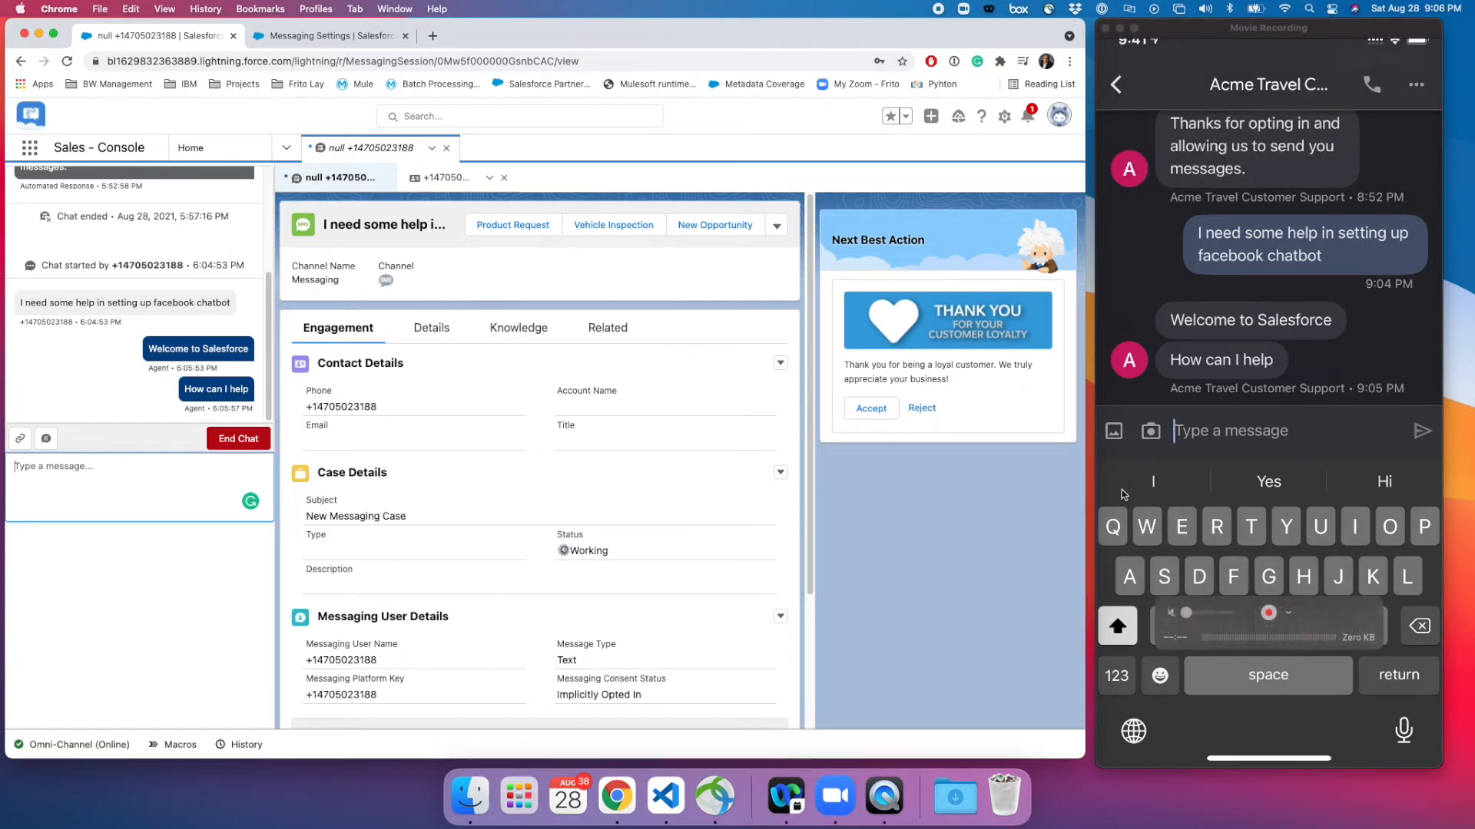
{"action": "mouse_move", "coordinate": [1135, 483]}
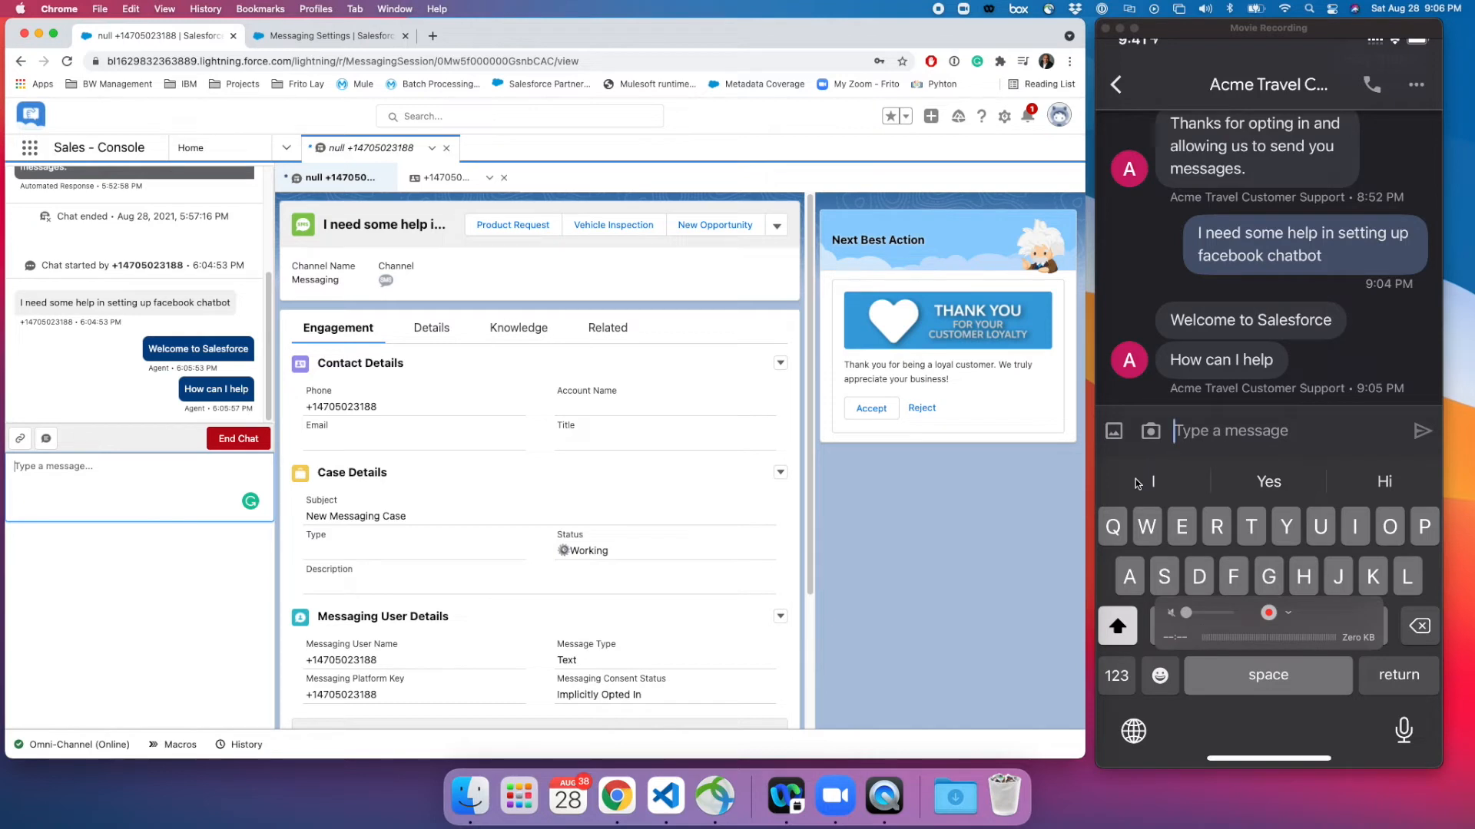
Send 'Thank for quick response' from the customer's phone
{"action": "type", "text": "Thank for quick respo"}
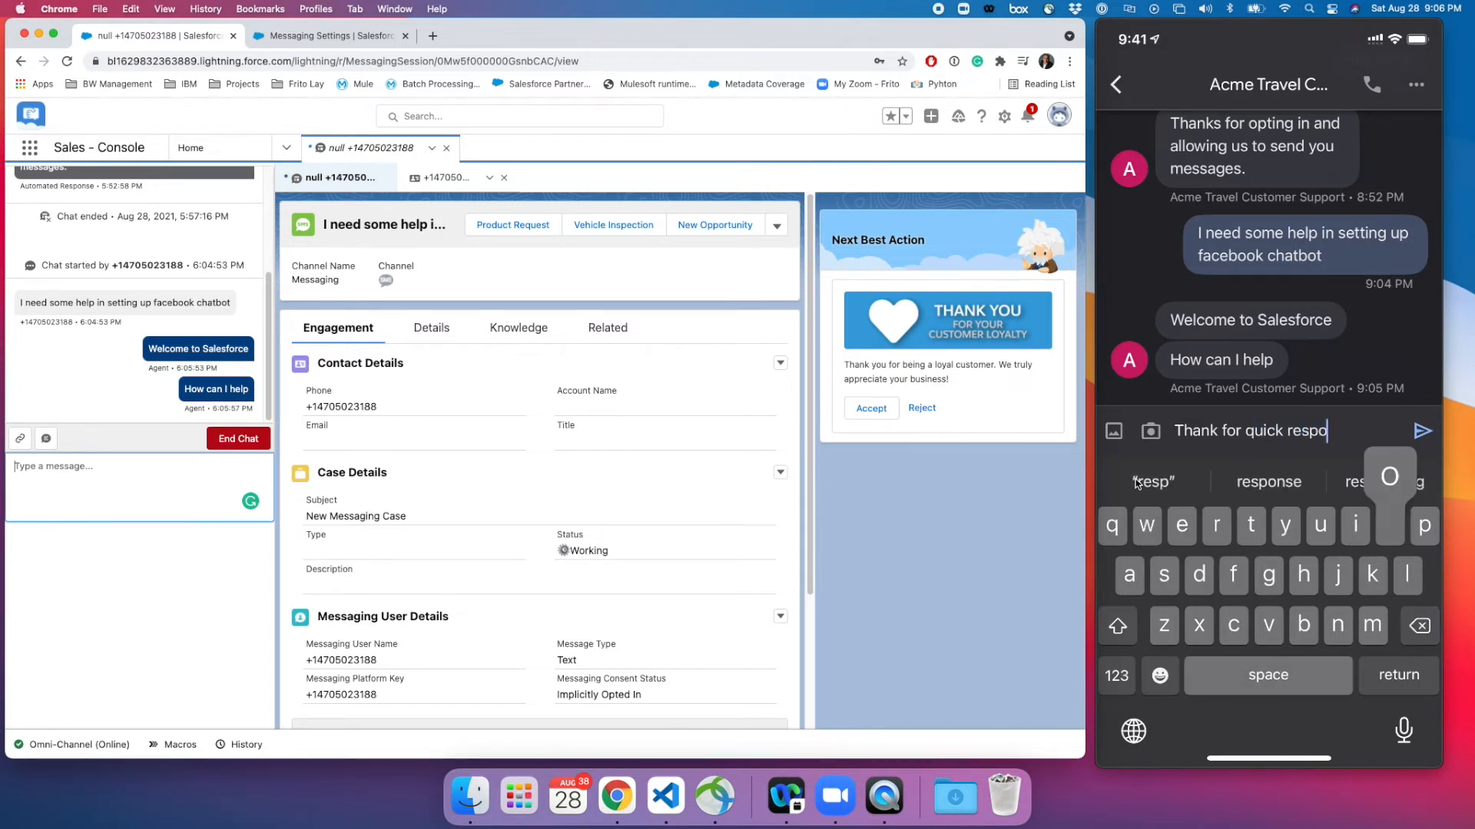
{"action": "left_click", "coordinate": [1422, 431]}
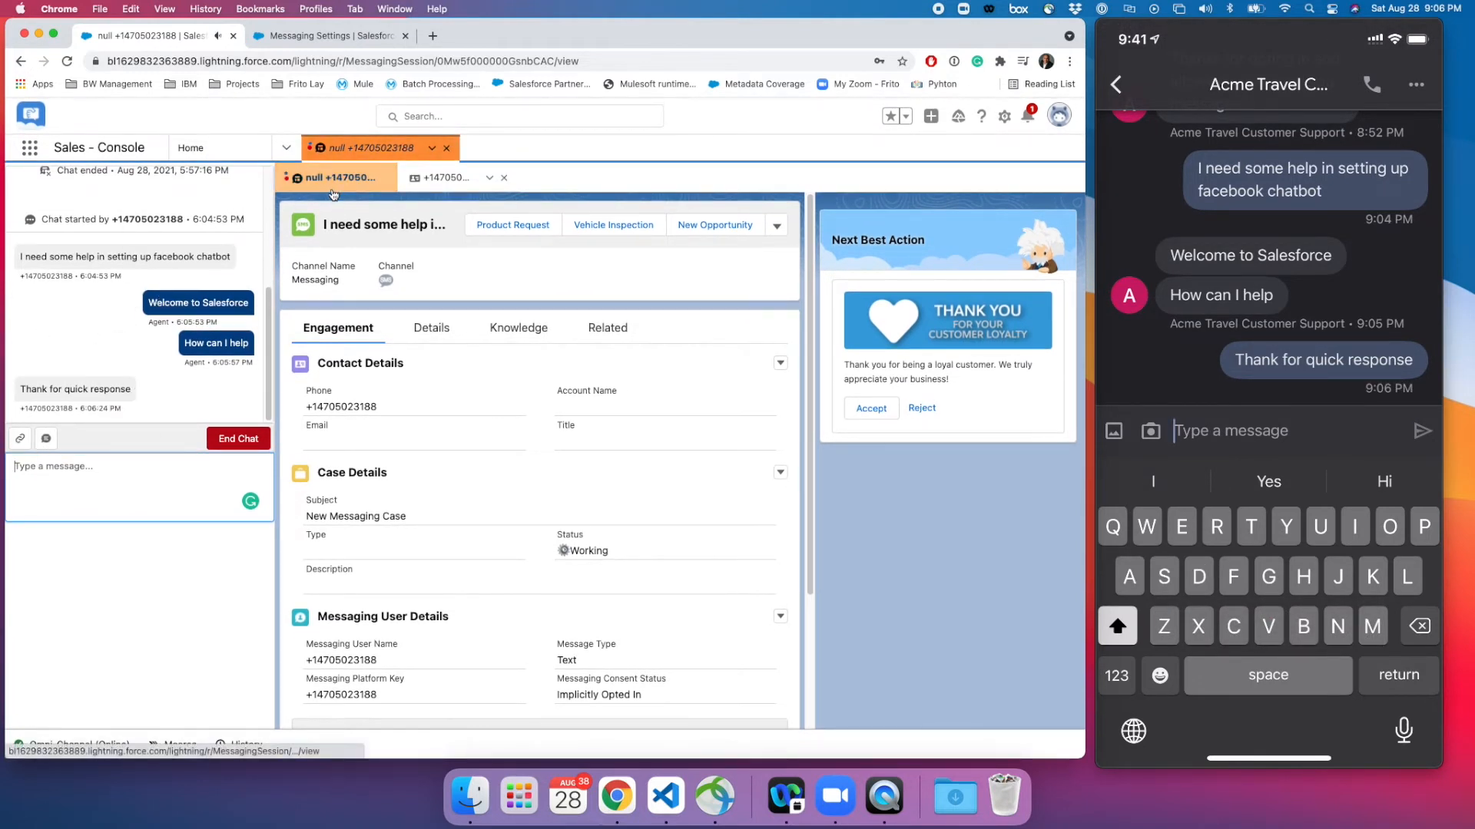
{"action": "mouse_move", "coordinate": [340, 176]}
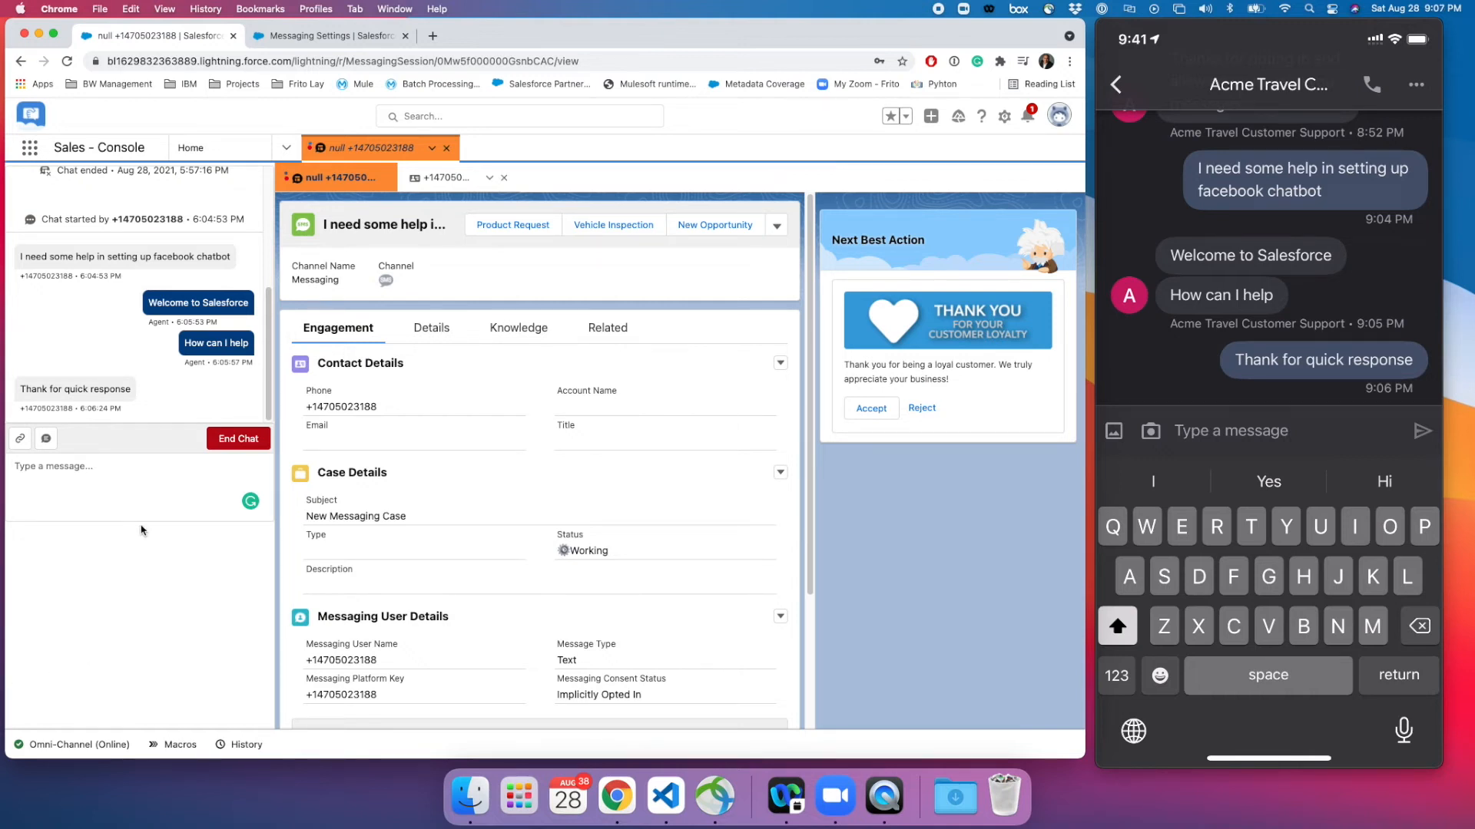
{"action": "mouse_move", "coordinate": [159, 499]}
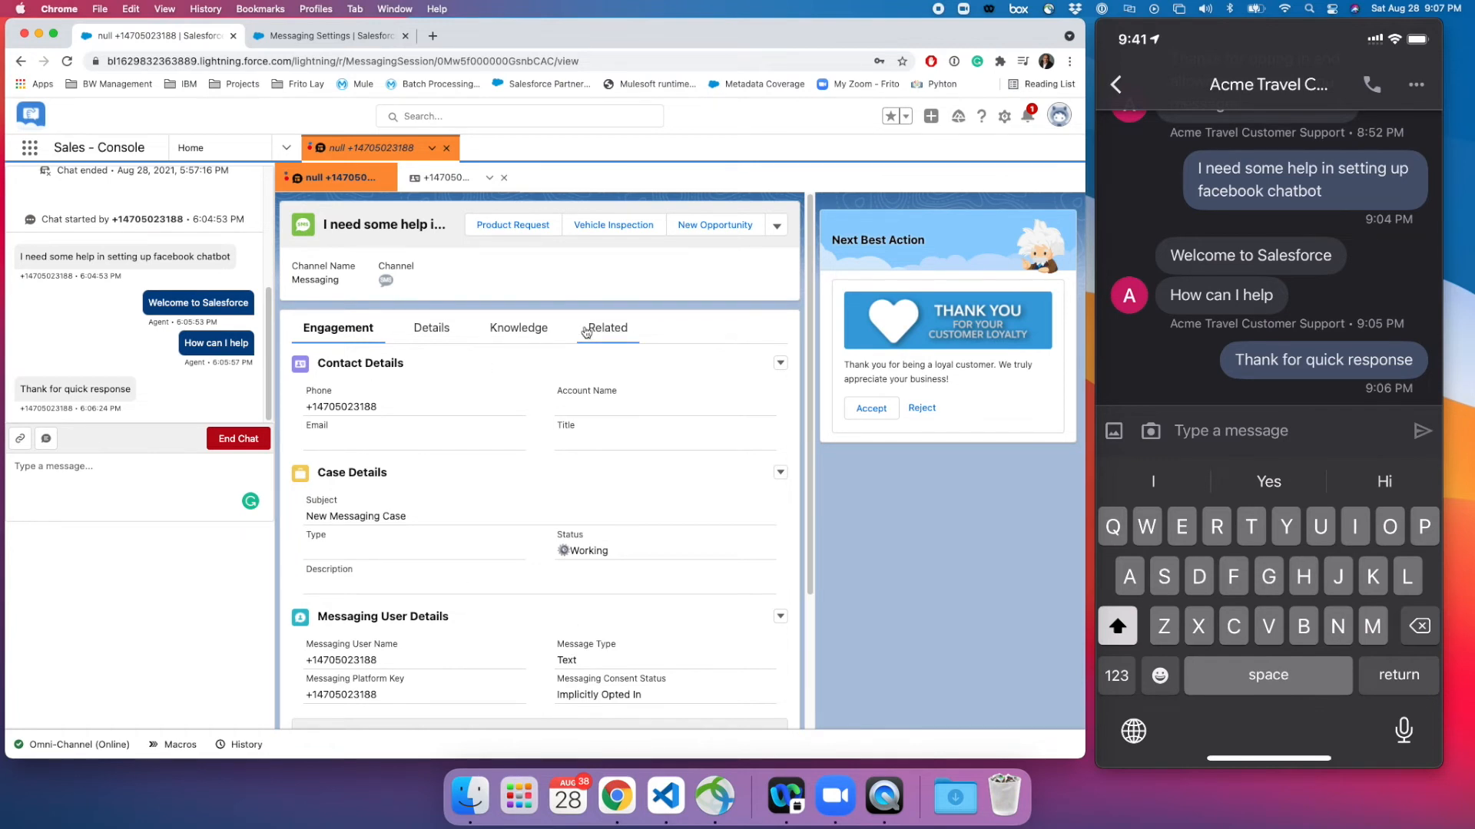
Show the messaging session's Related records and end the chat with the customer
{"action": "left_click", "coordinate": [605, 327]}
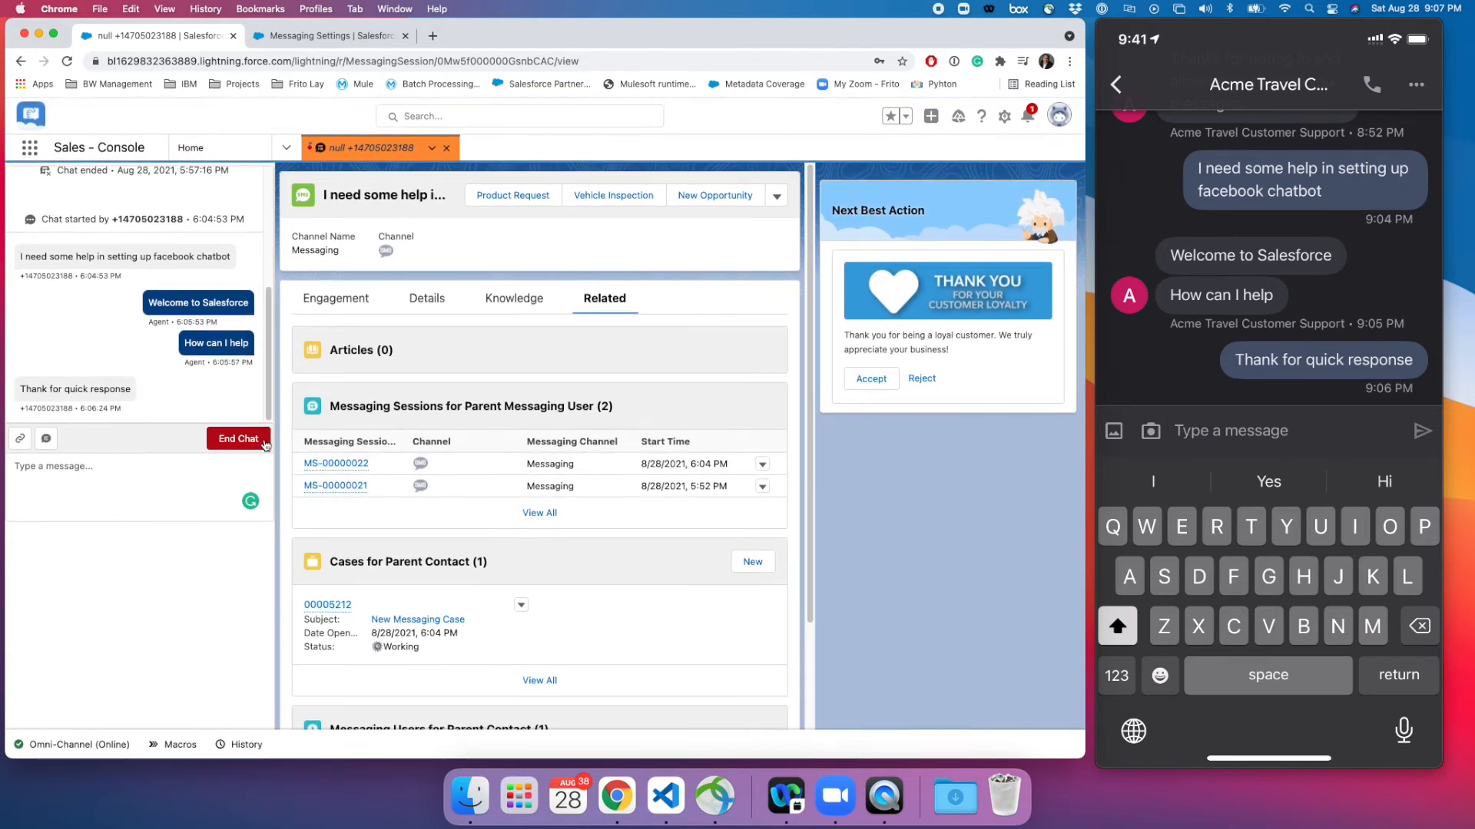
{"action": "left_click", "coordinate": [238, 439]}
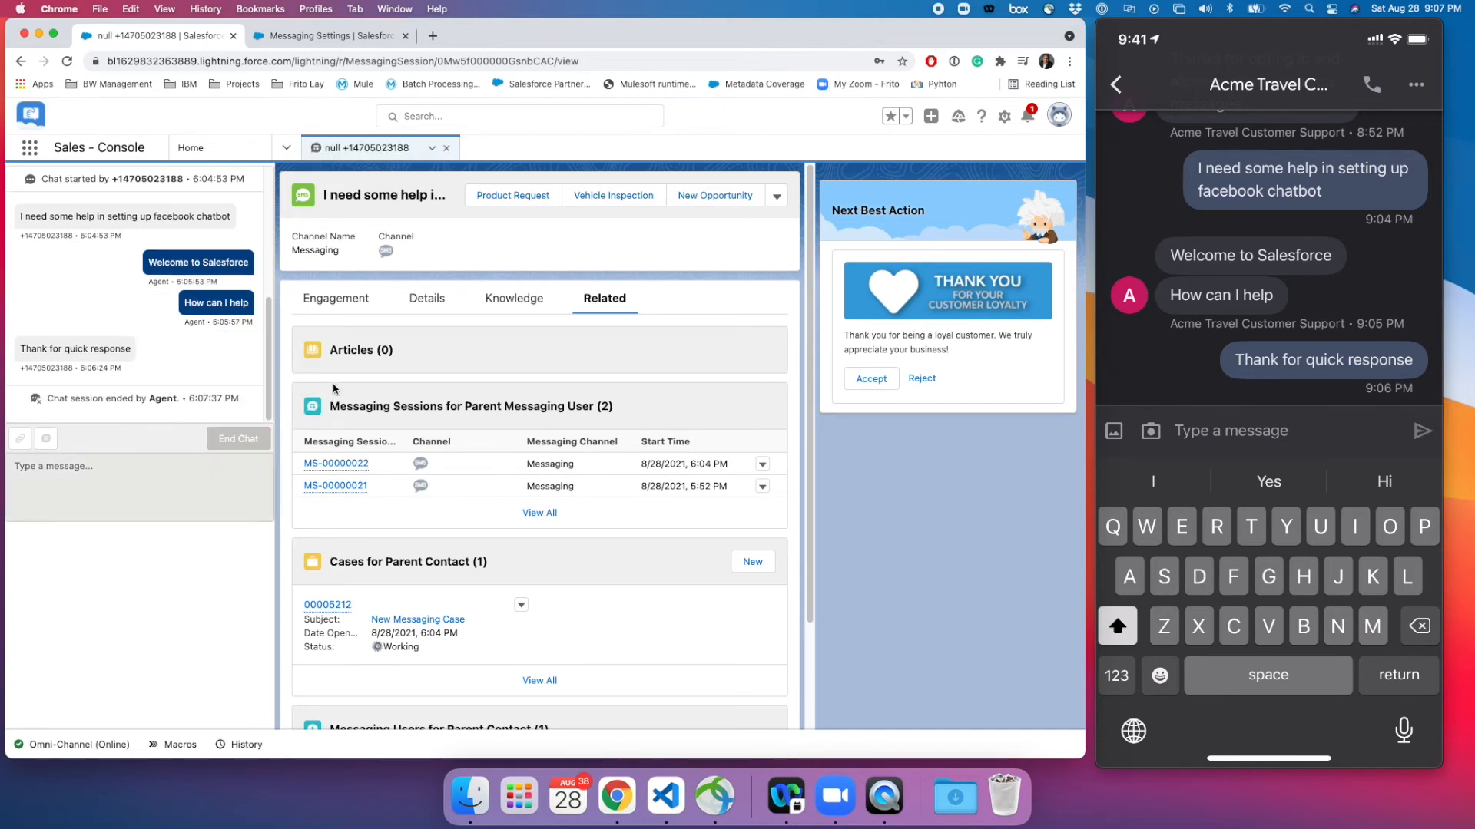
{"action": "mouse_move", "coordinate": [121, 607]}
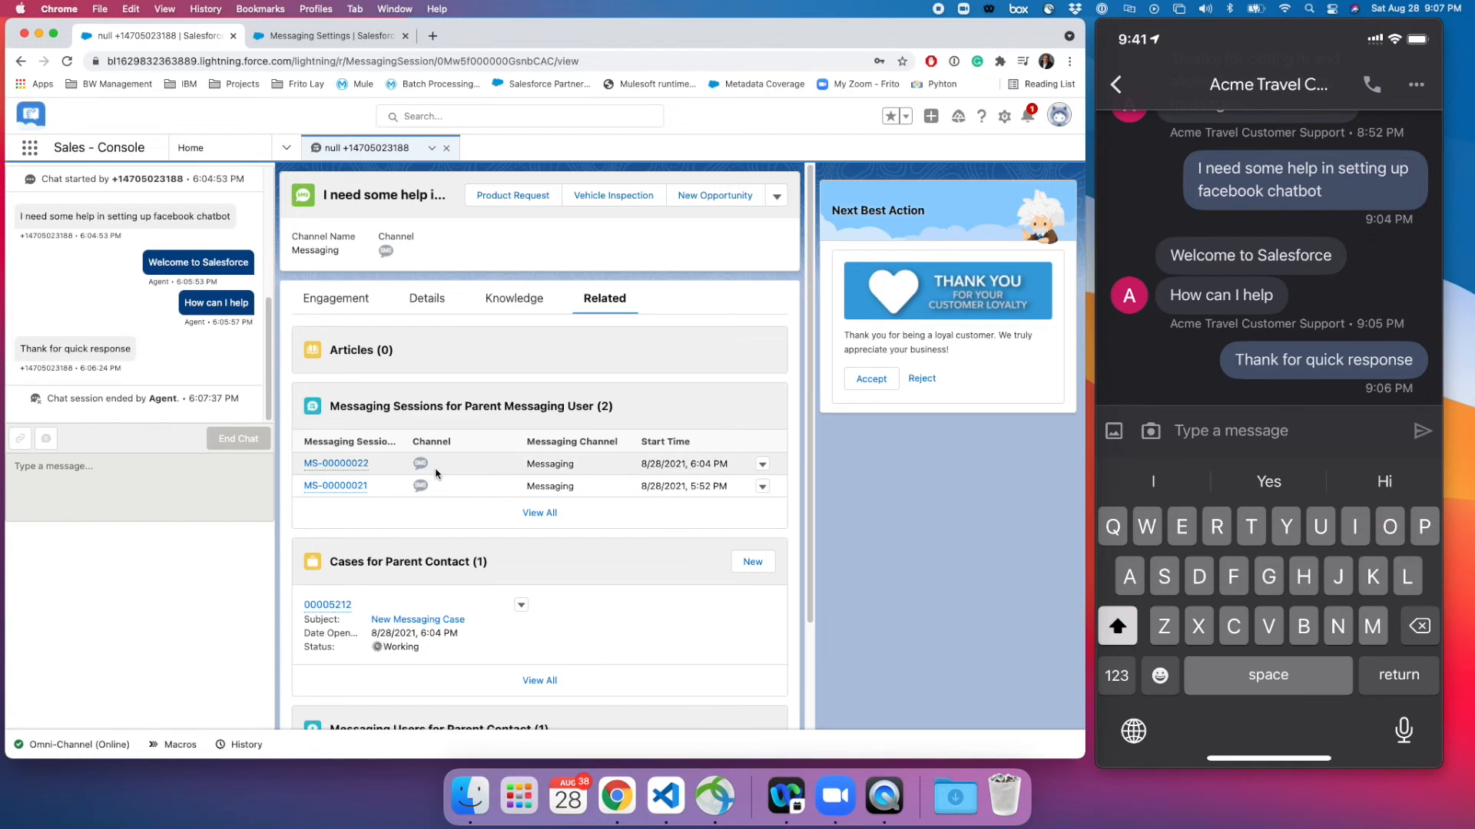
{"action": "left_click", "coordinate": [1229, 431]}
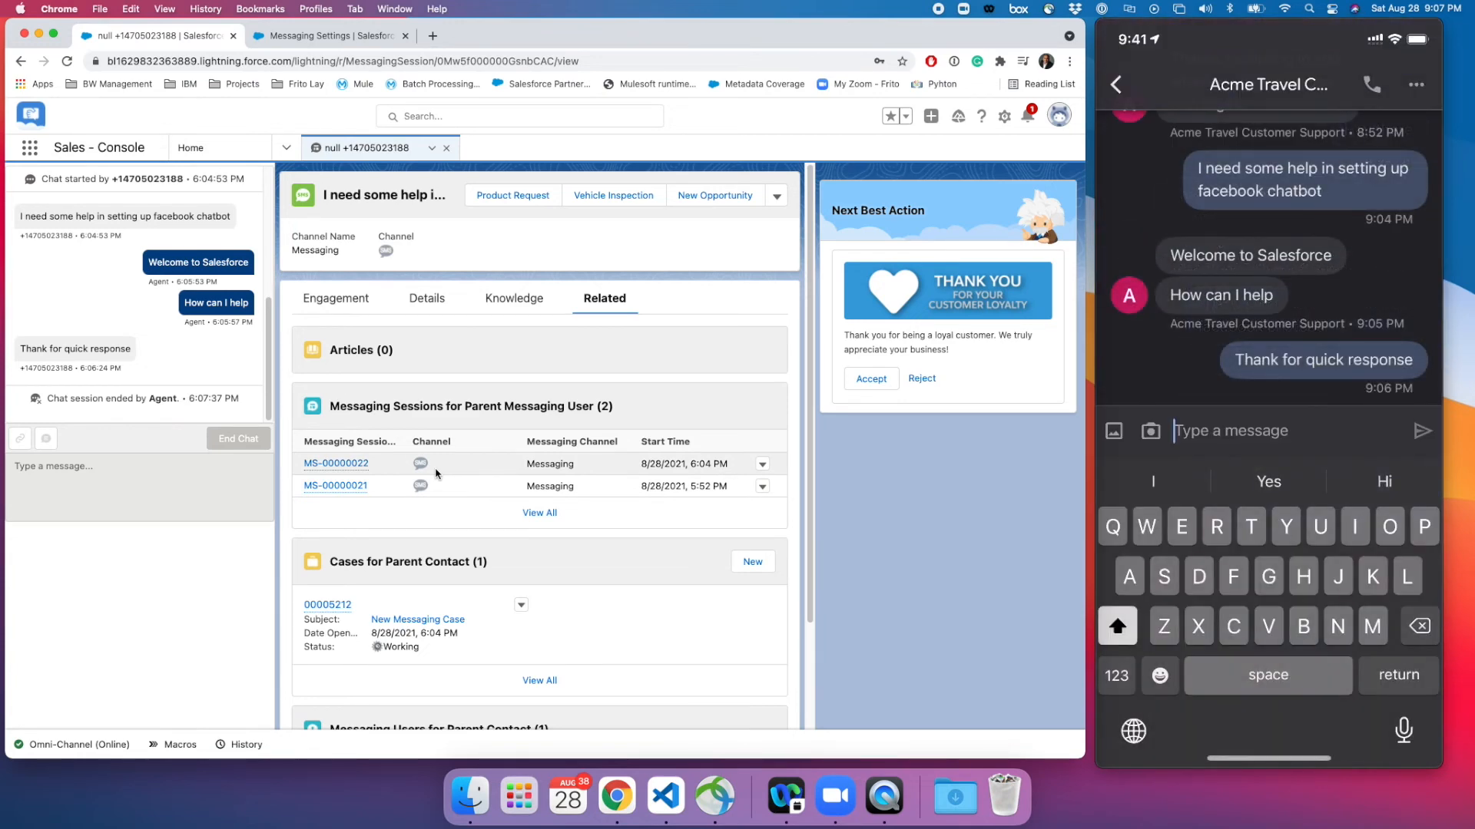
Text 'Hey there again' from the phone, hide Omni-Channel, and view the new session
{"action": "type", "text": "Hey there aga"}
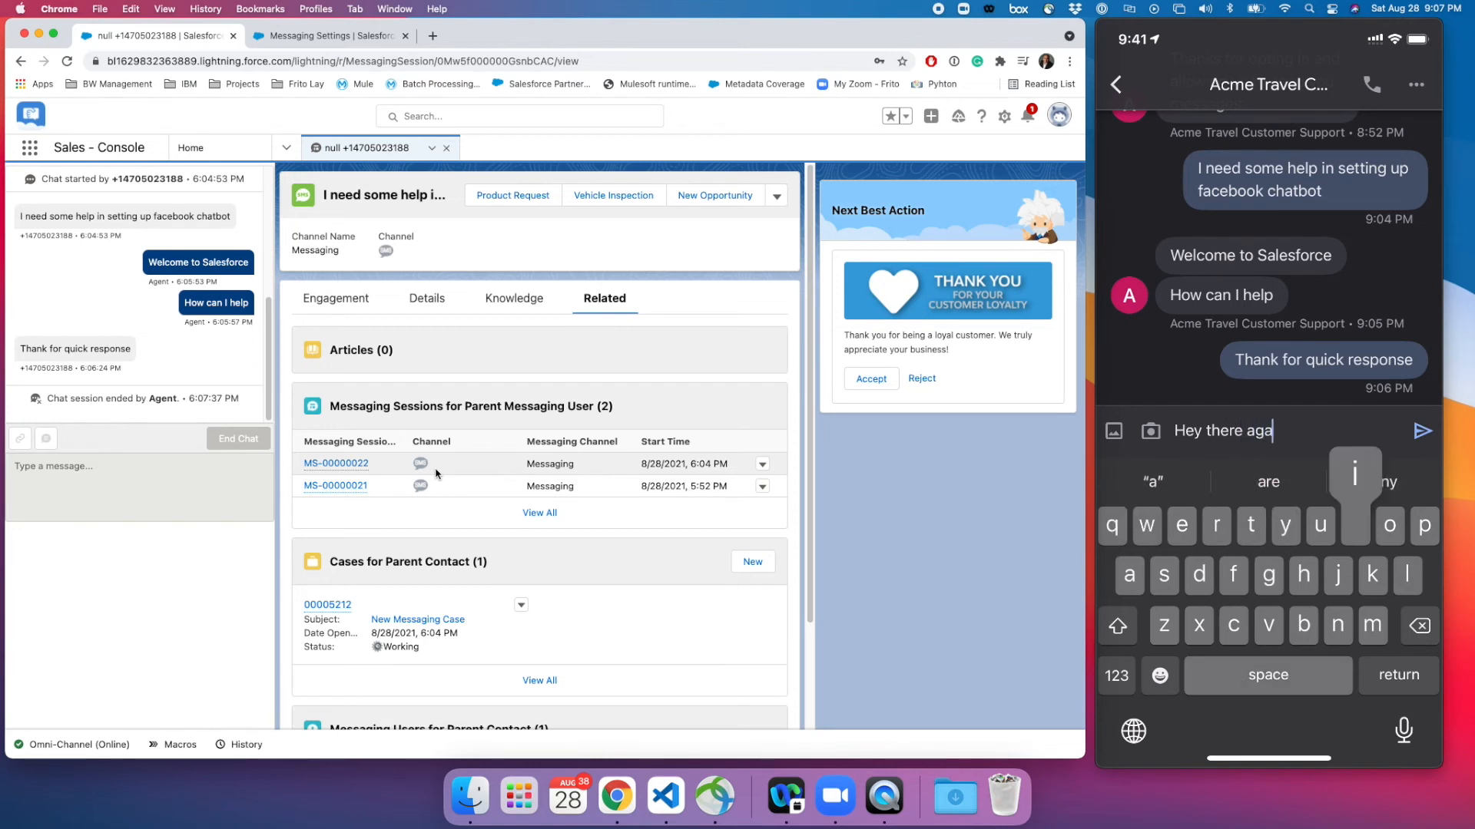
{"action": "left_click", "coordinate": [1421, 431]}
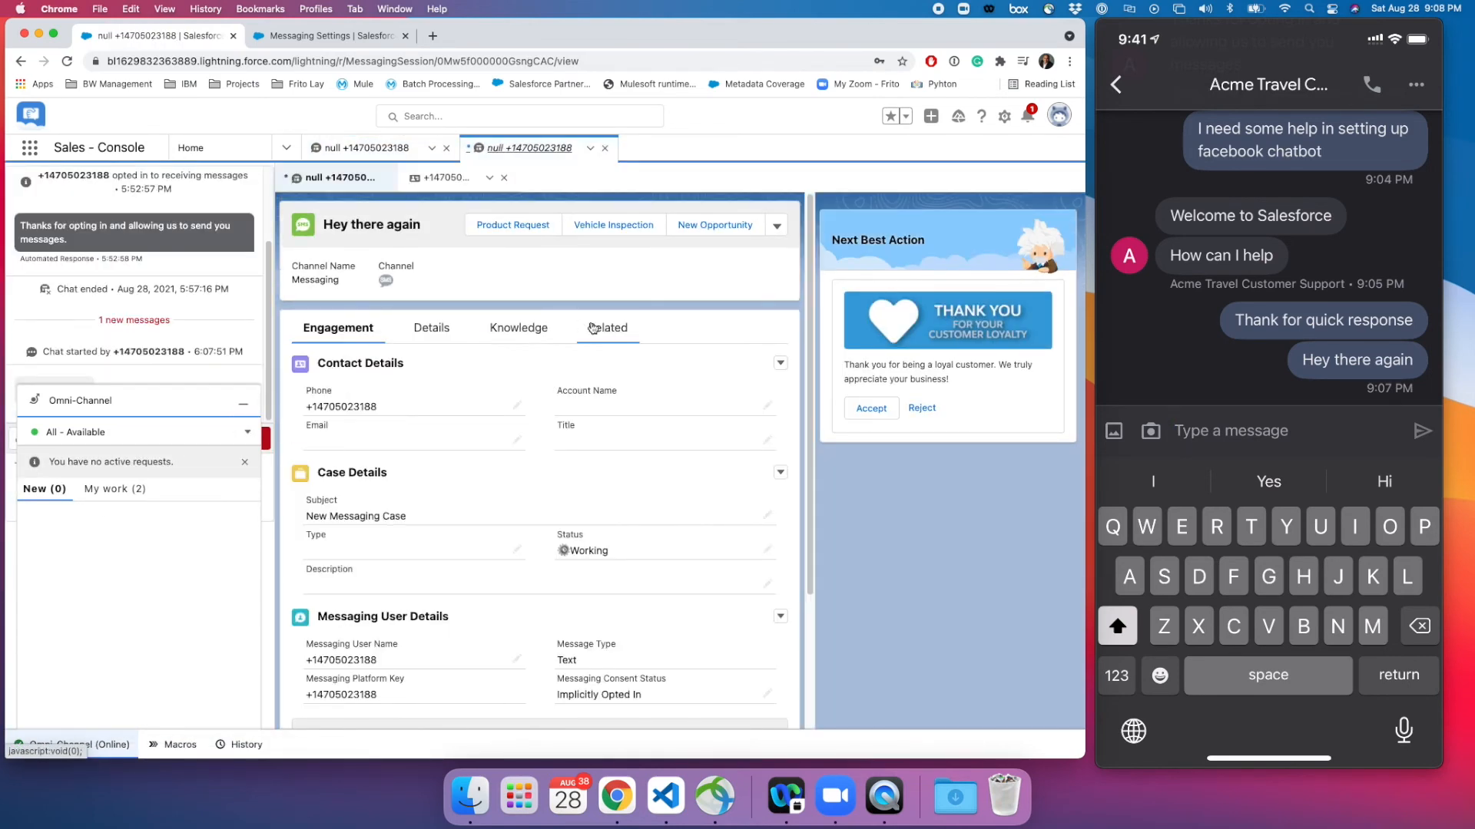
{"action": "left_click", "coordinate": [530, 148]}
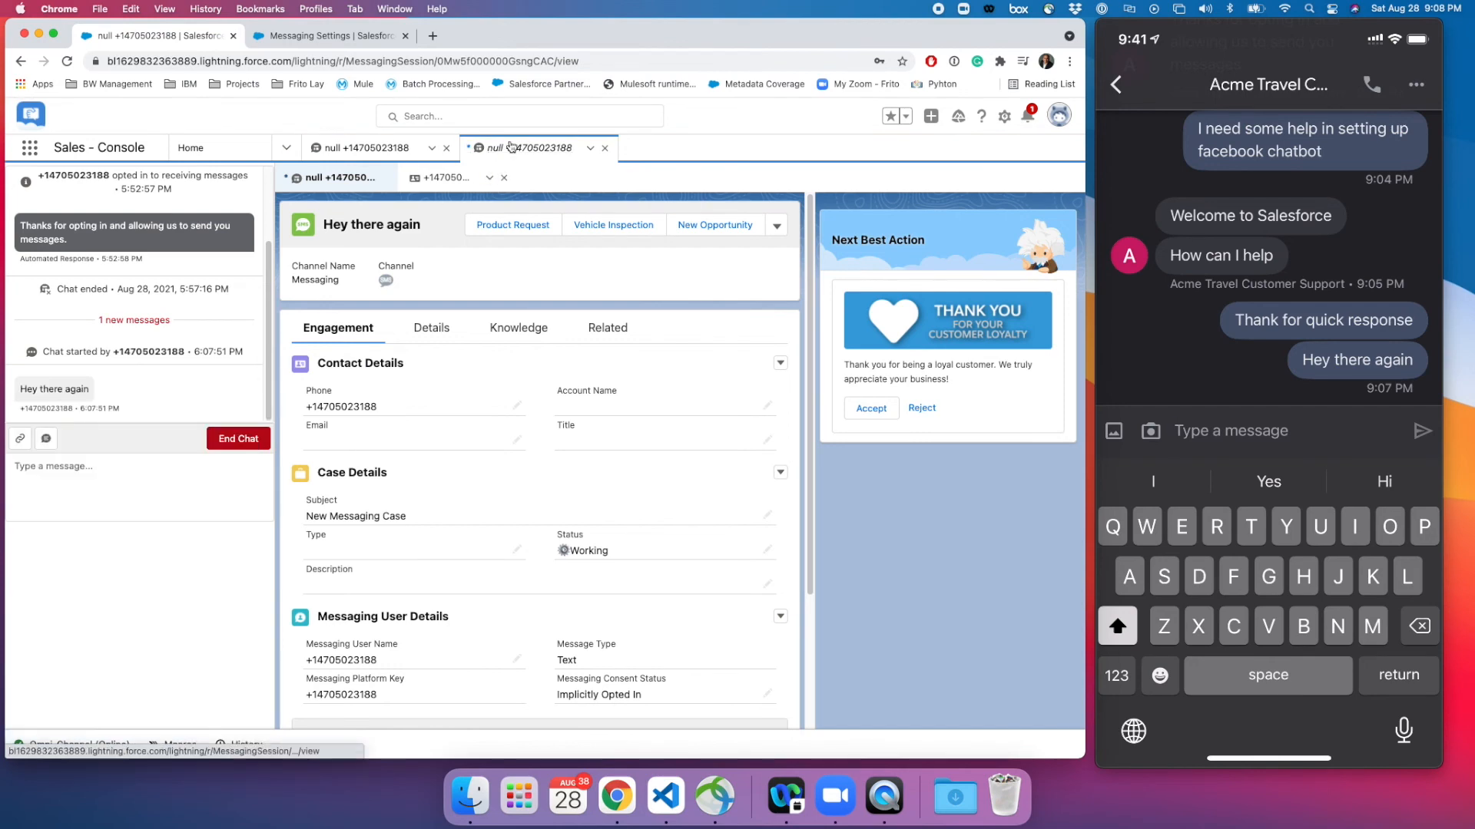
{"action": "left_click", "coordinate": [444, 178]}
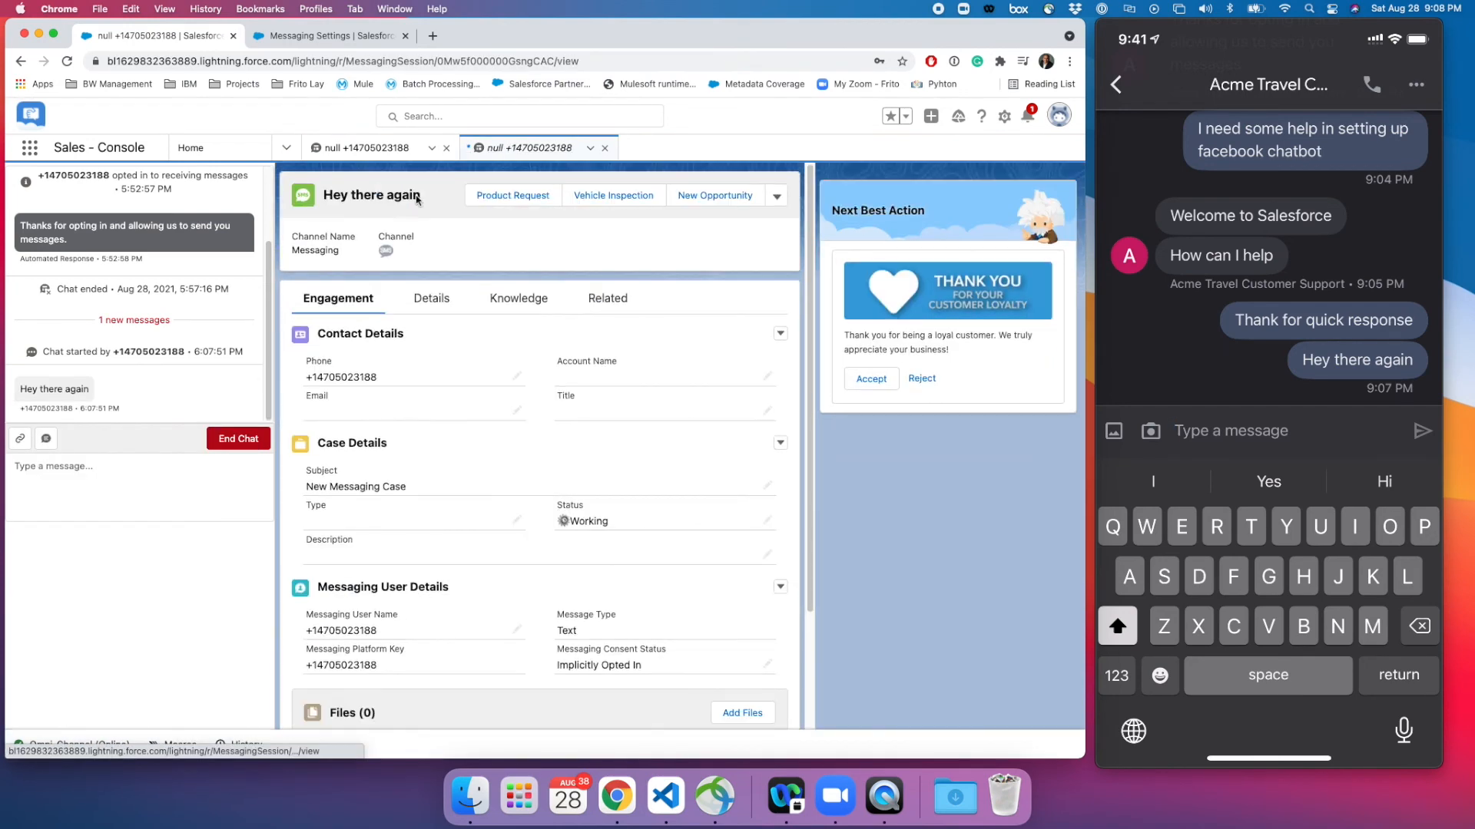
{"action": "left_click", "coordinate": [607, 298]}
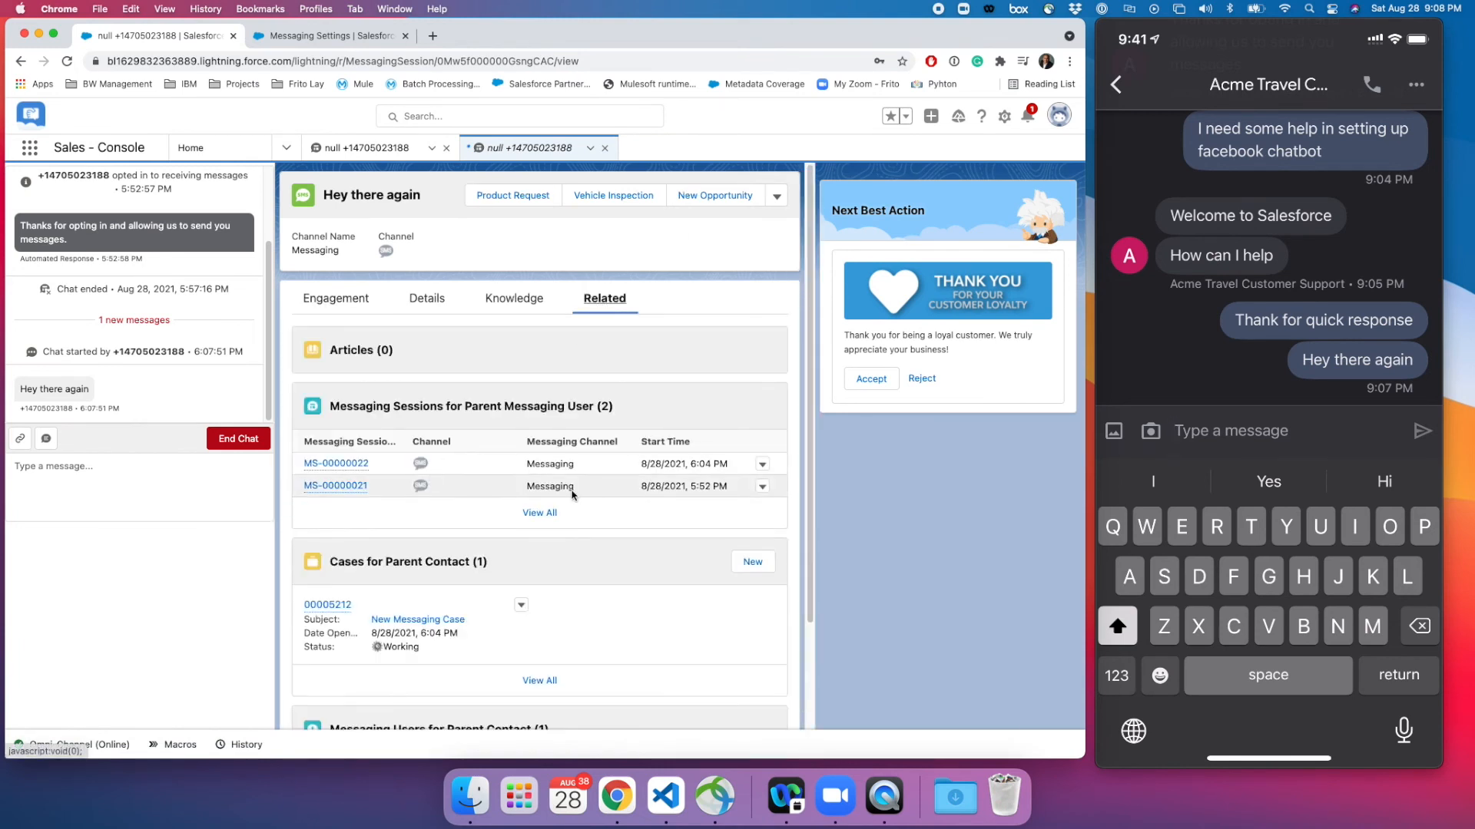
{"action": "left_click", "coordinate": [539, 512]}
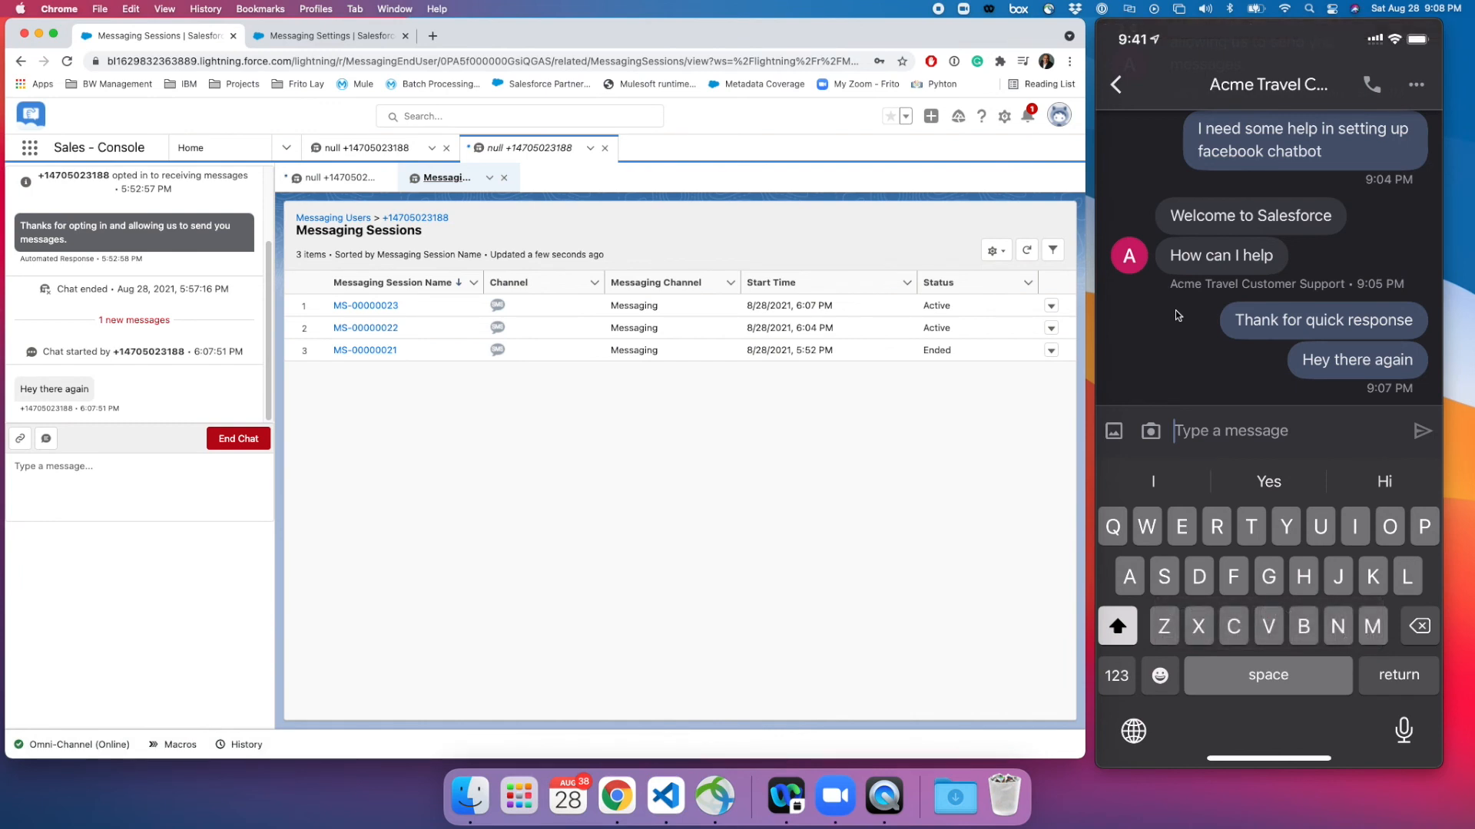
{"action": "left_click", "coordinate": [137, 474]}
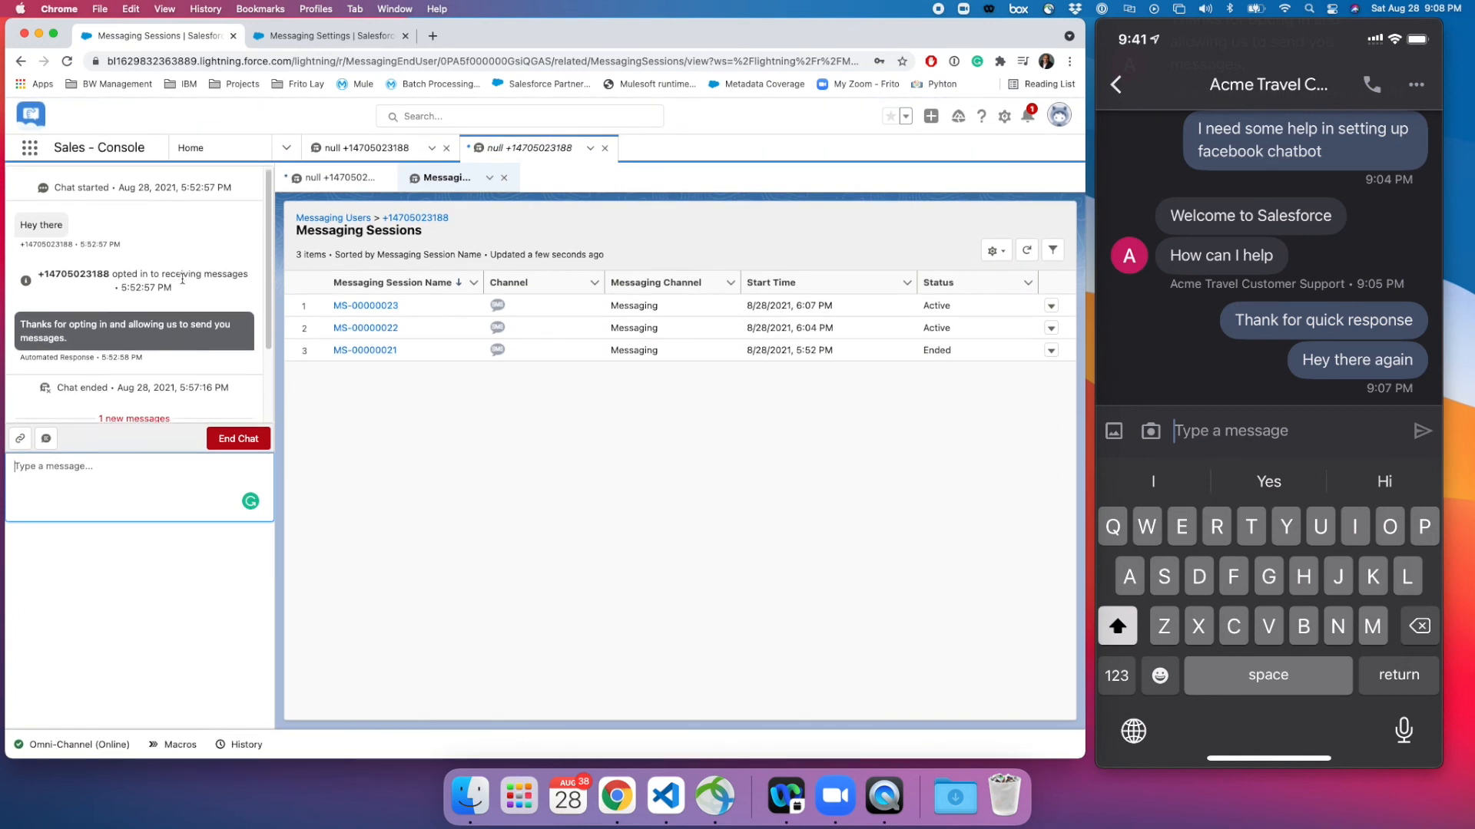
{"action": "scroll", "scroll_direction": "down", "scroll_amount": 3}
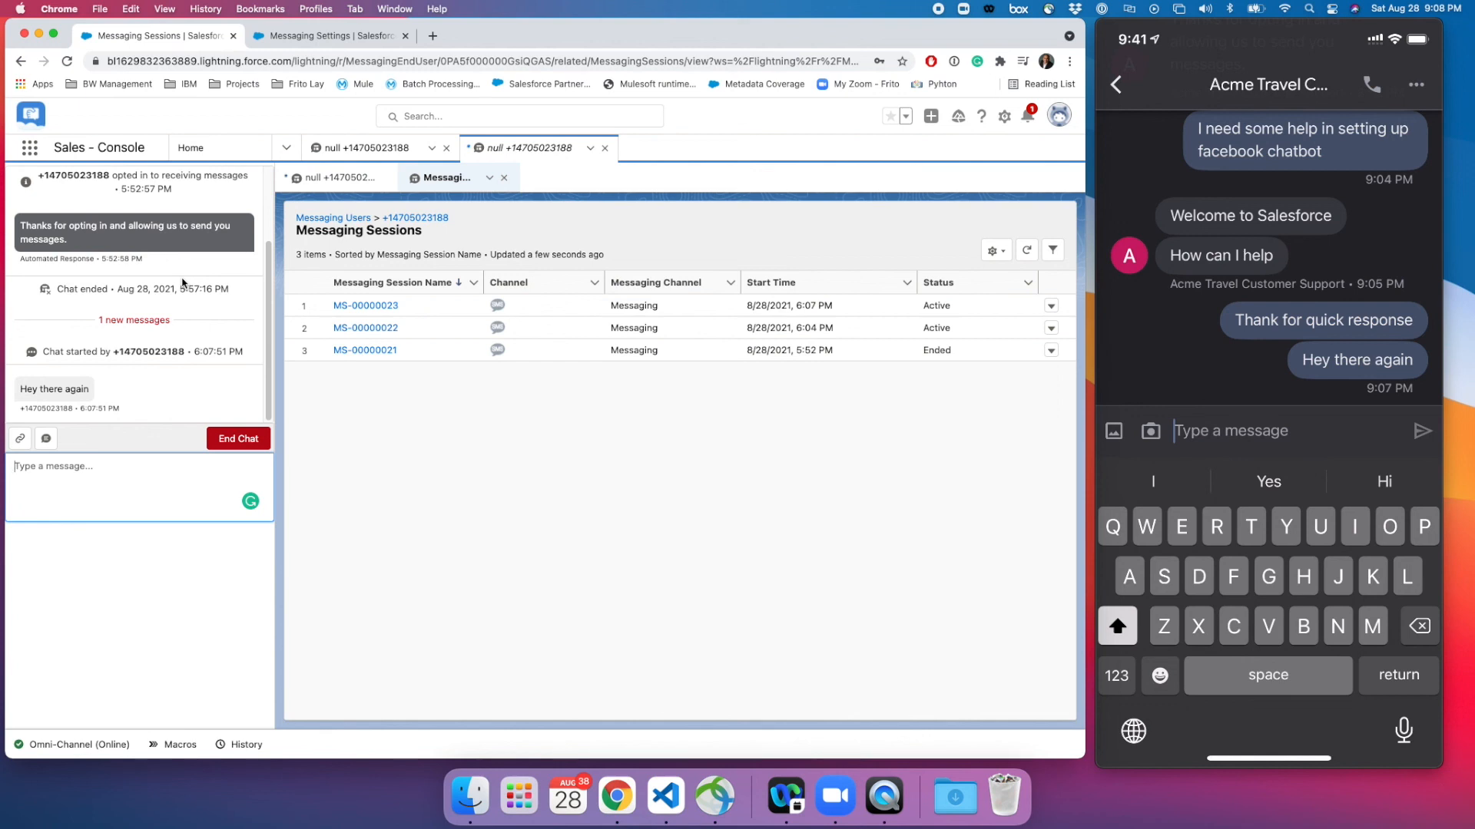
{"action": "mouse_move", "coordinate": [893, 378]}
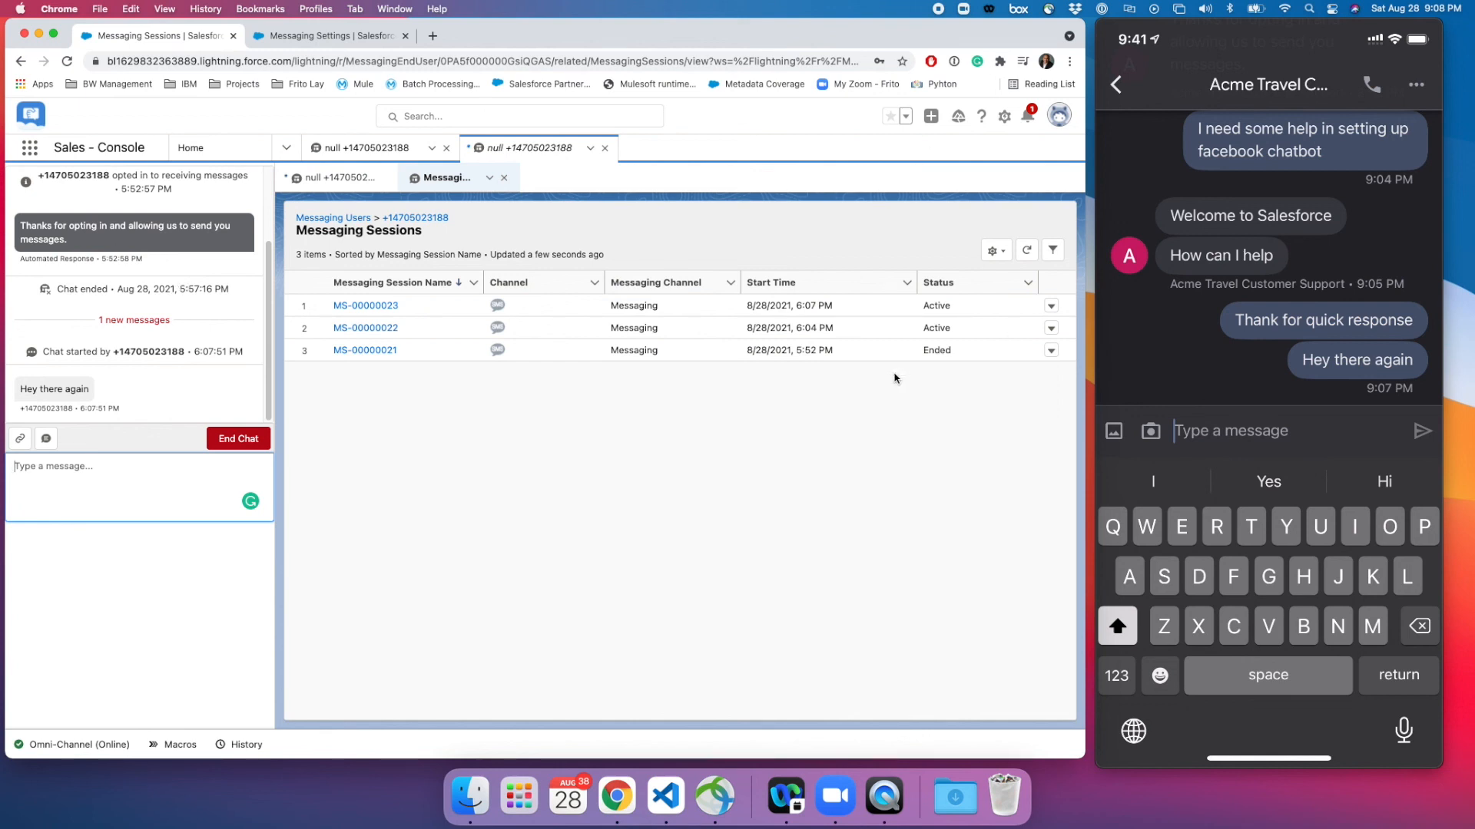